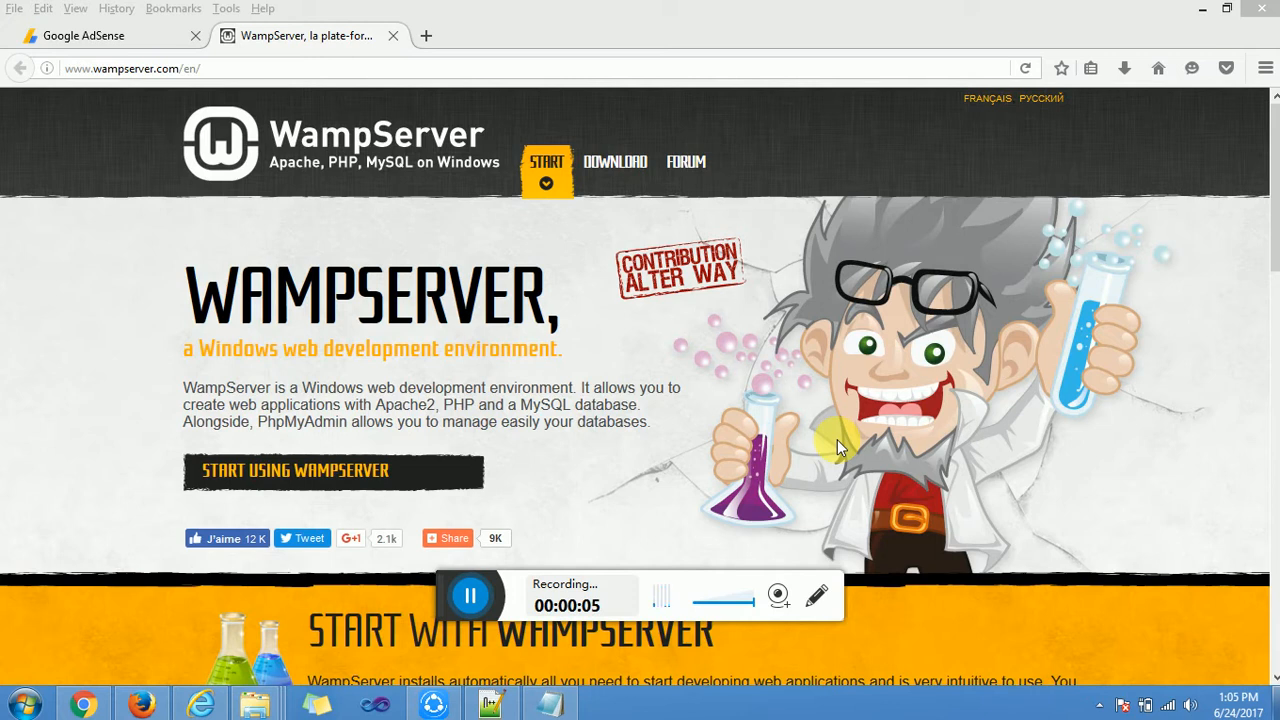
{"action": "mouse_move", "coordinate": [737, 27]}
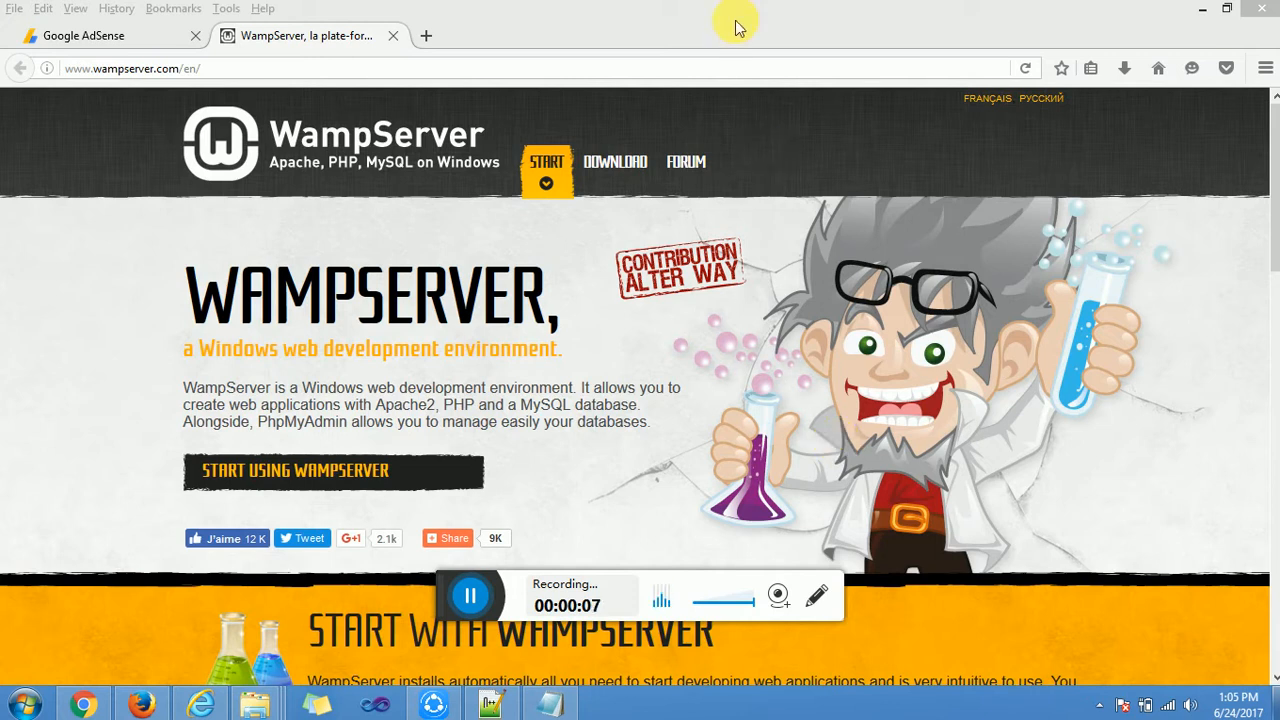
{"action": "mouse_move", "coordinate": [612, 333]}
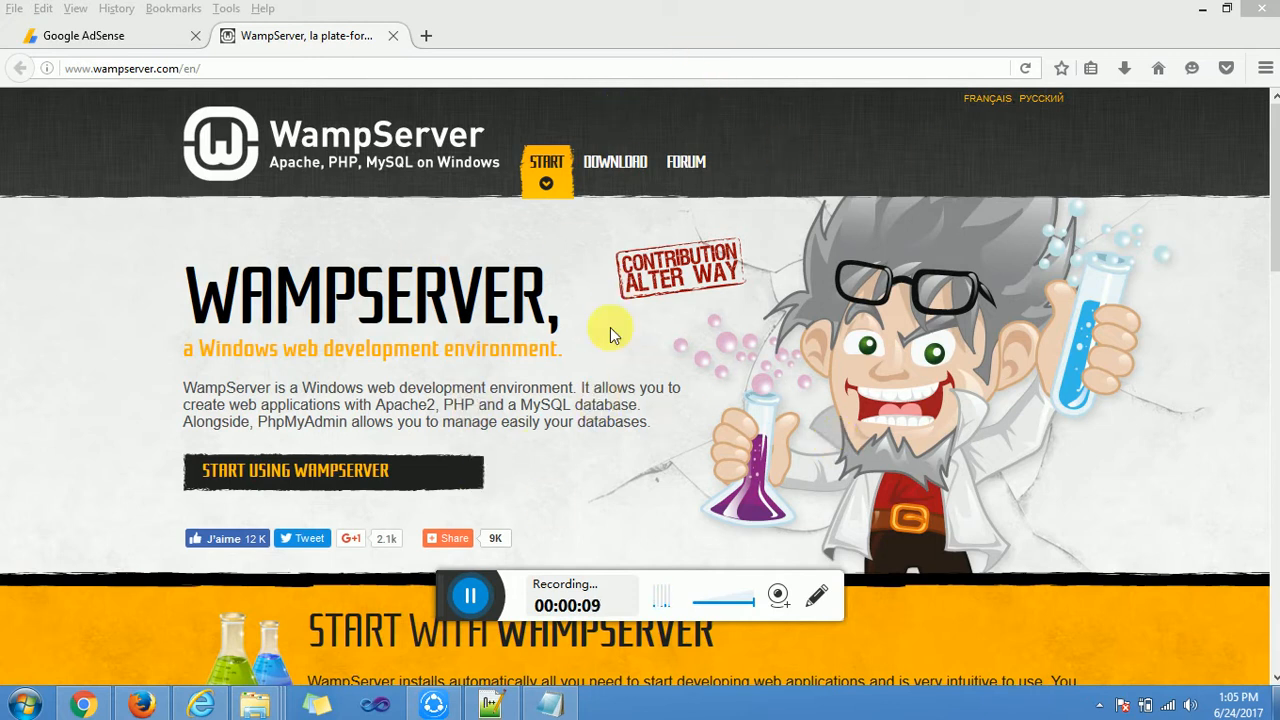
{"action": "mouse_move", "coordinate": [330, 480]}
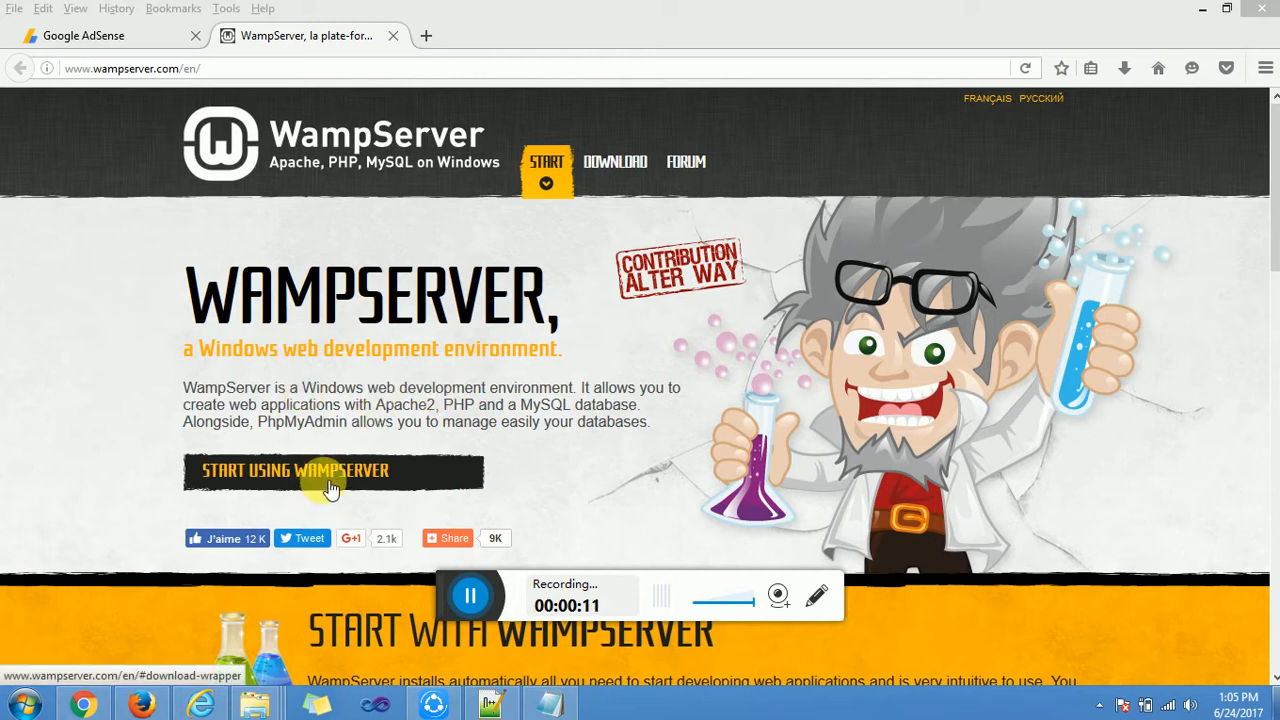
{"action": "mouse_move", "coordinate": [638, 332]}
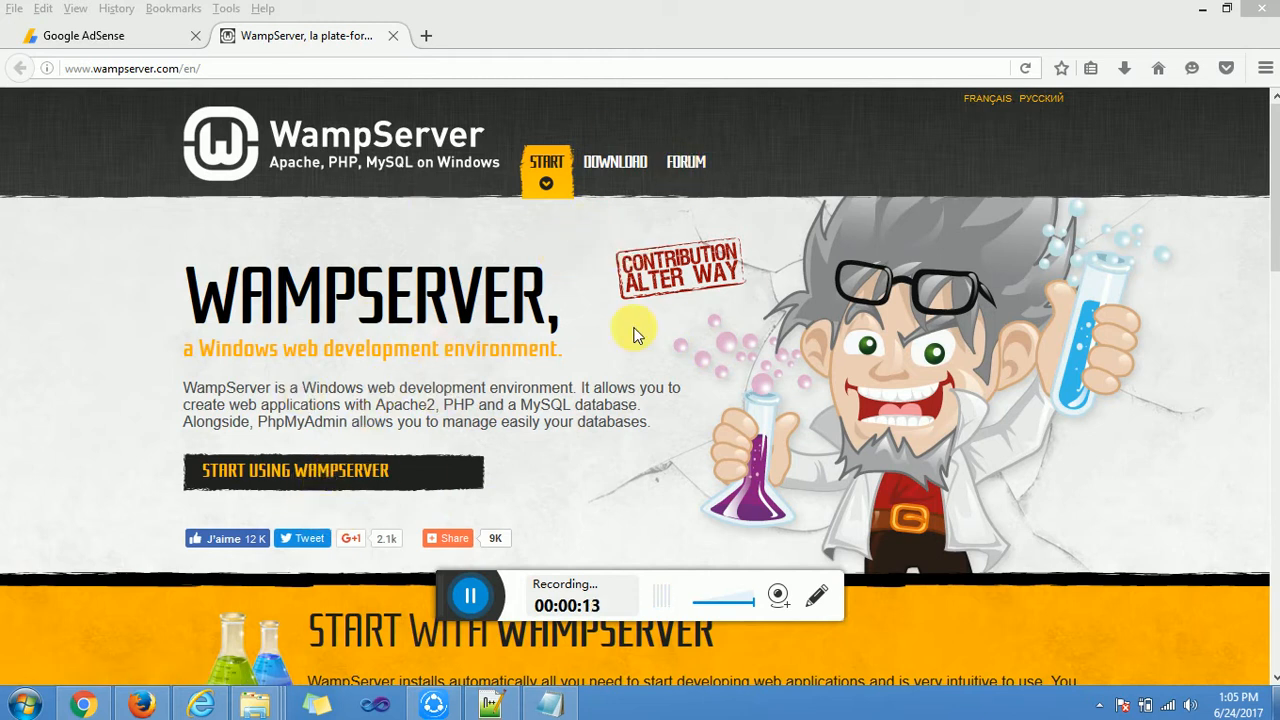
{"action": "mouse_move", "coordinate": [730, 270]}
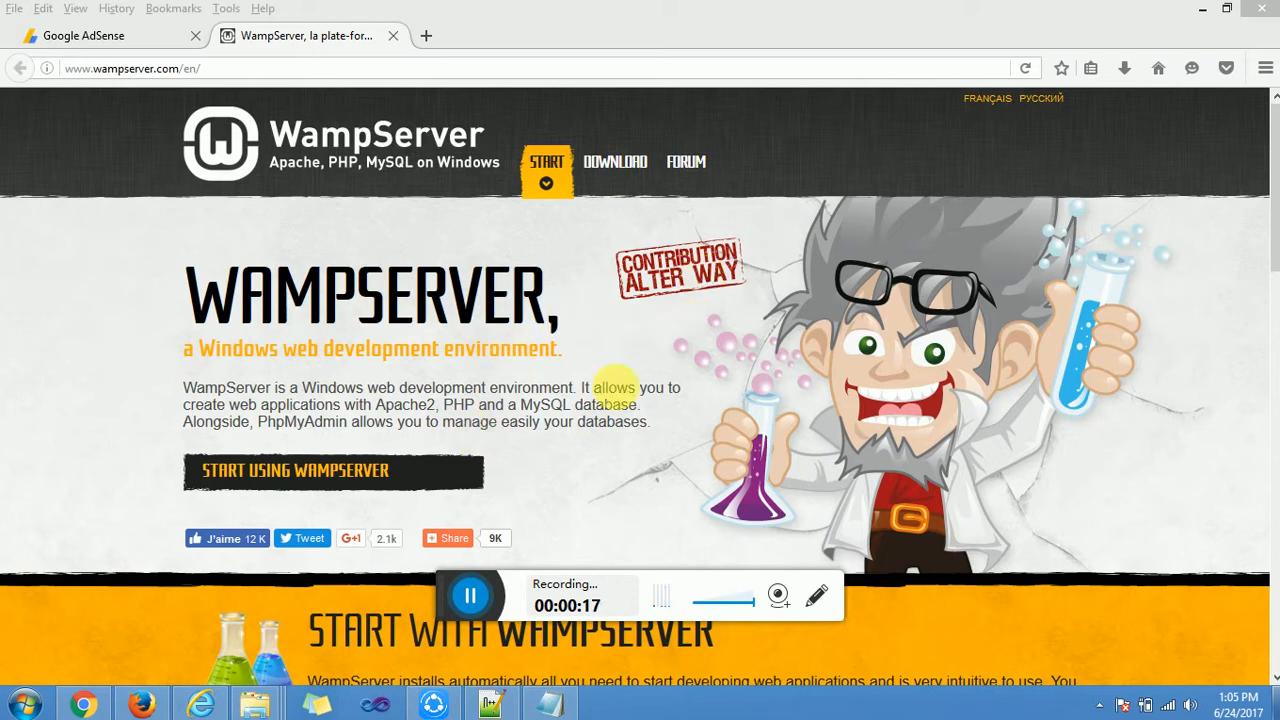
{"action": "mouse_move", "coordinate": [373, 489]}
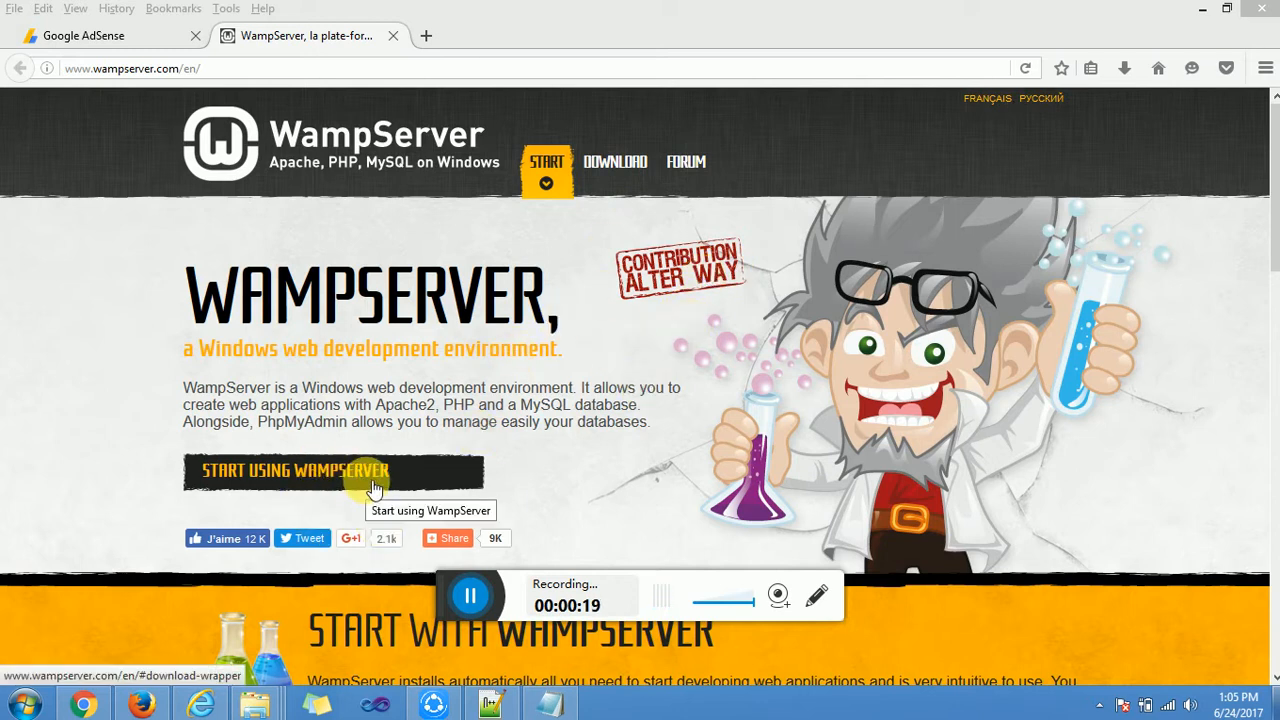
{"action": "mouse_move", "coordinate": [303, 490]}
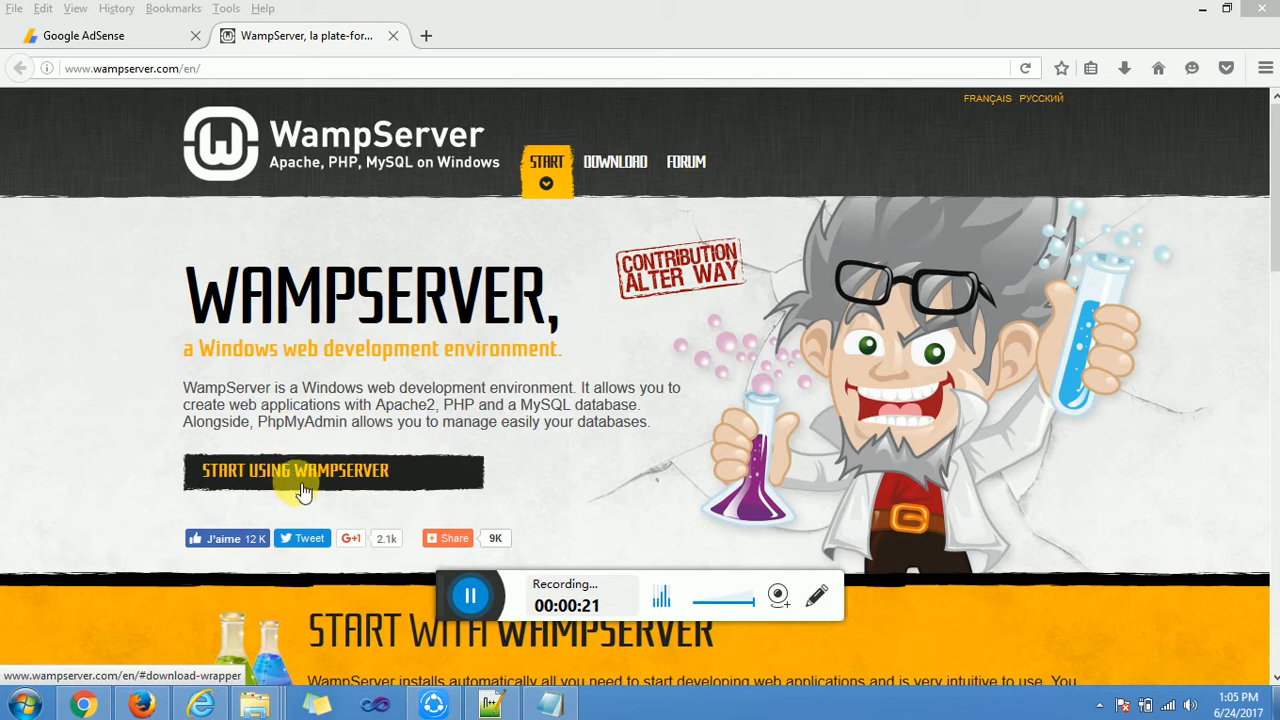
{"action": "mouse_move", "coordinate": [303, 488]}
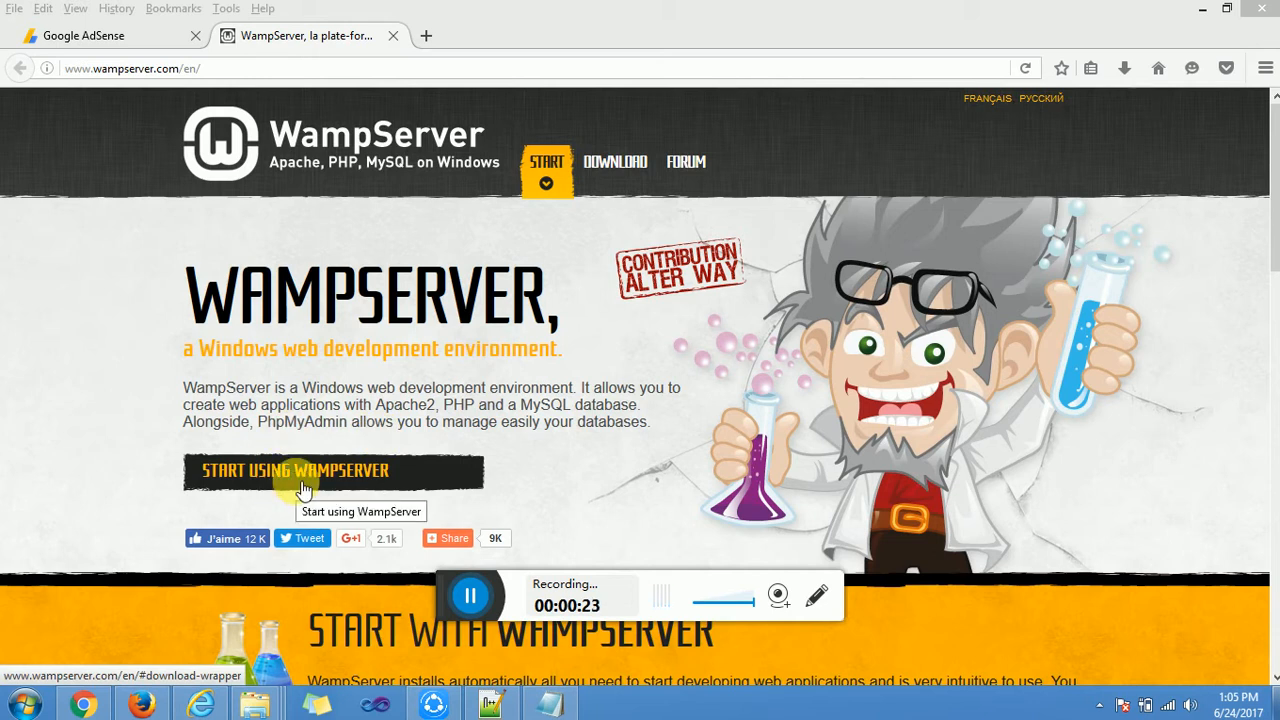
{"action": "mouse_move", "coordinate": [53, 563]}
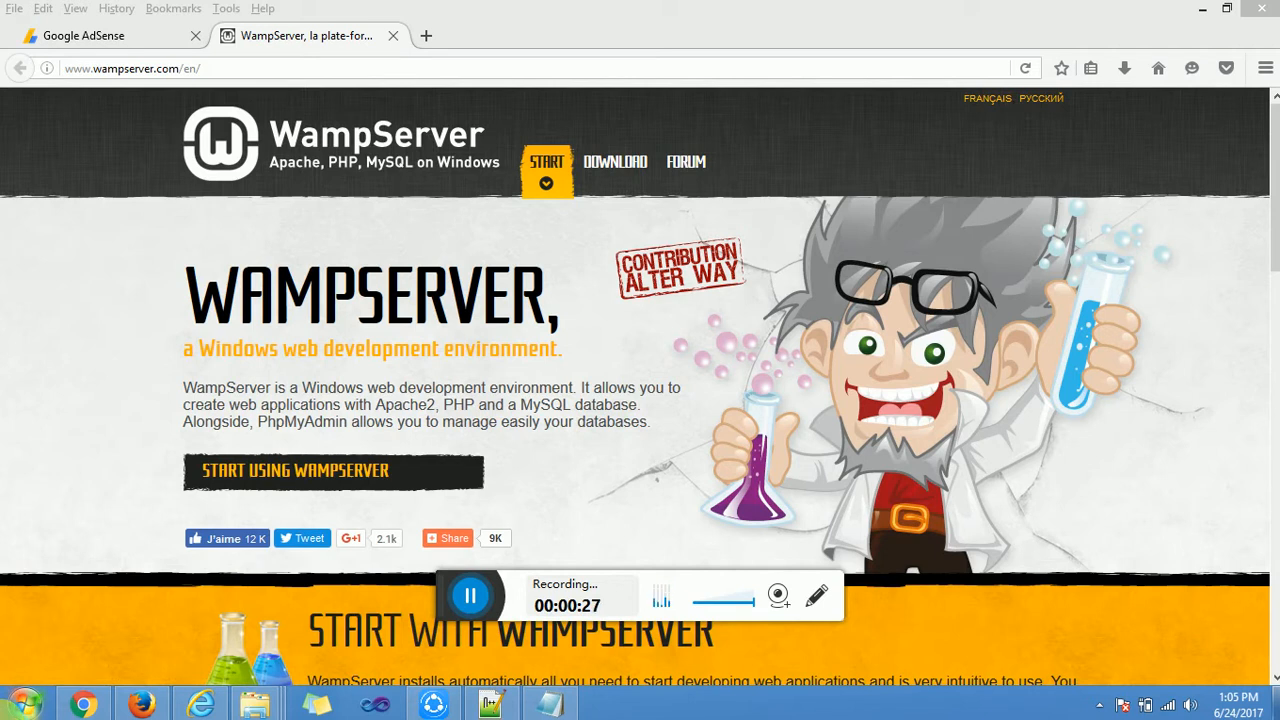
Step: Switch browsers, open a new tab, and launch phpMyAdmin from the WampServer tray menu
{"action": "left_click", "coordinate": [15, 703]}
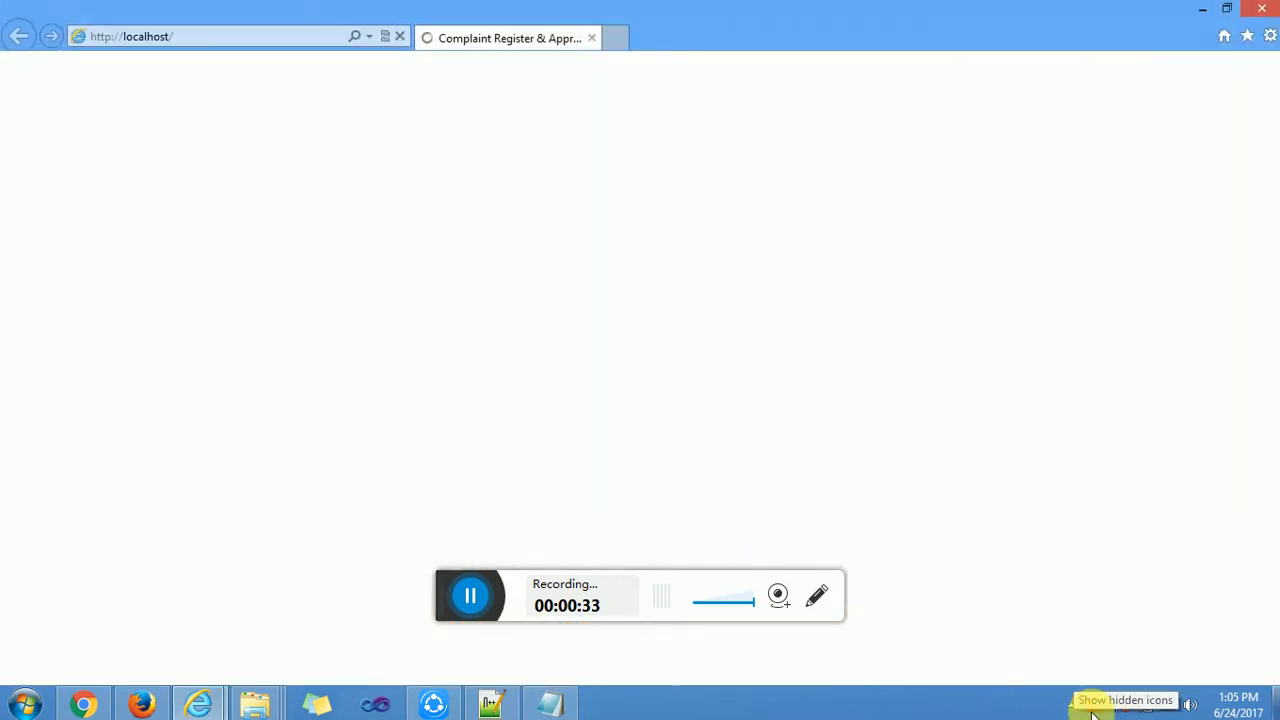
{"action": "left_click", "coordinate": [1092, 703]}
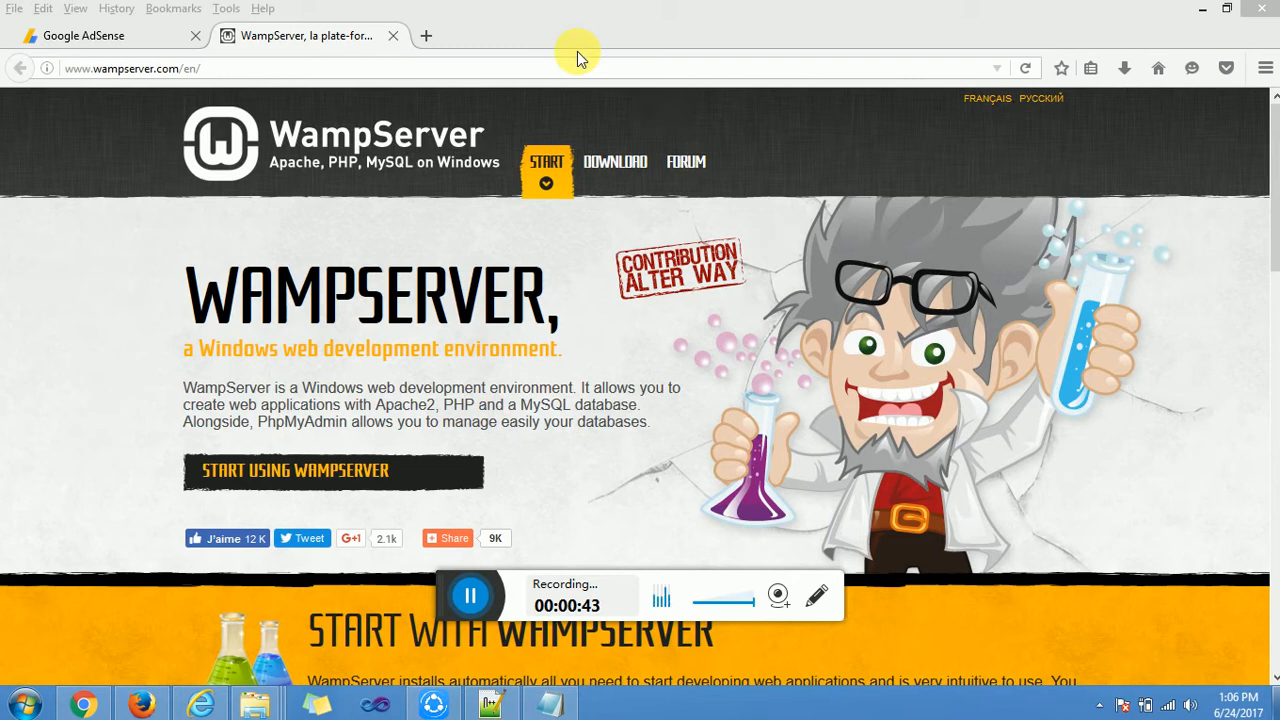
{"action": "left_click", "coordinate": [427, 35]}
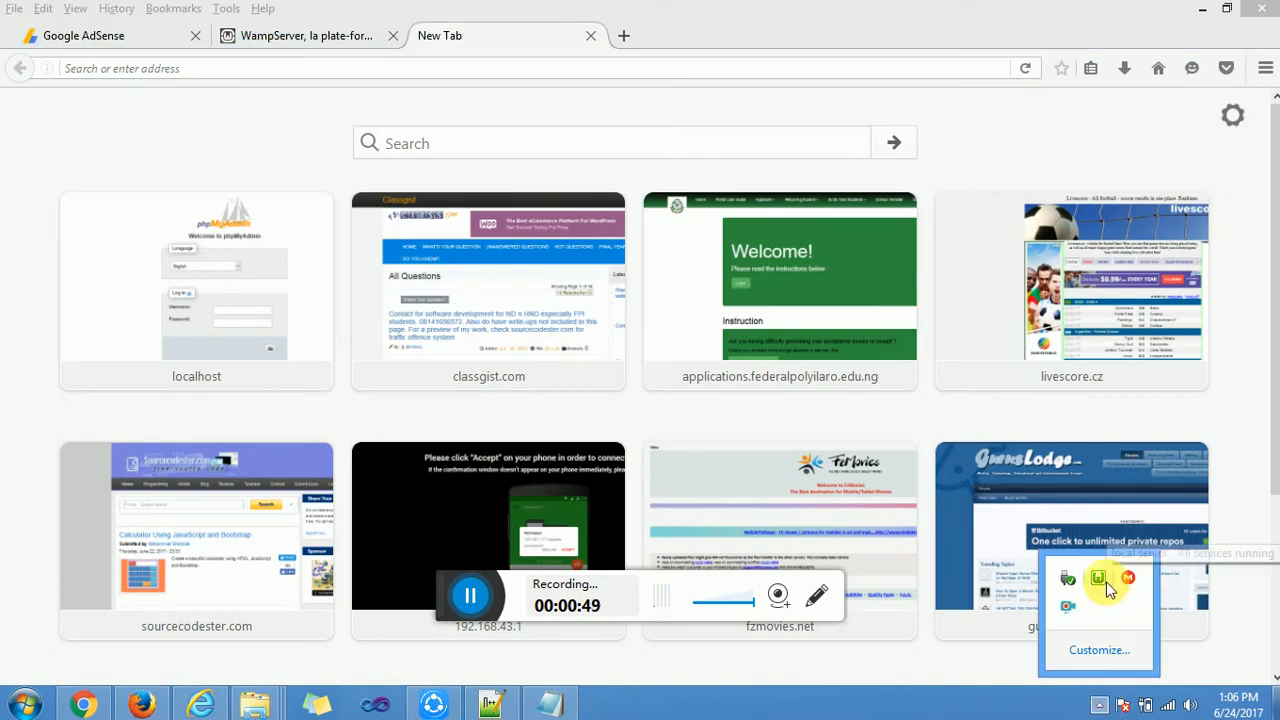
{"action": "left_click", "coordinate": [1097, 578]}
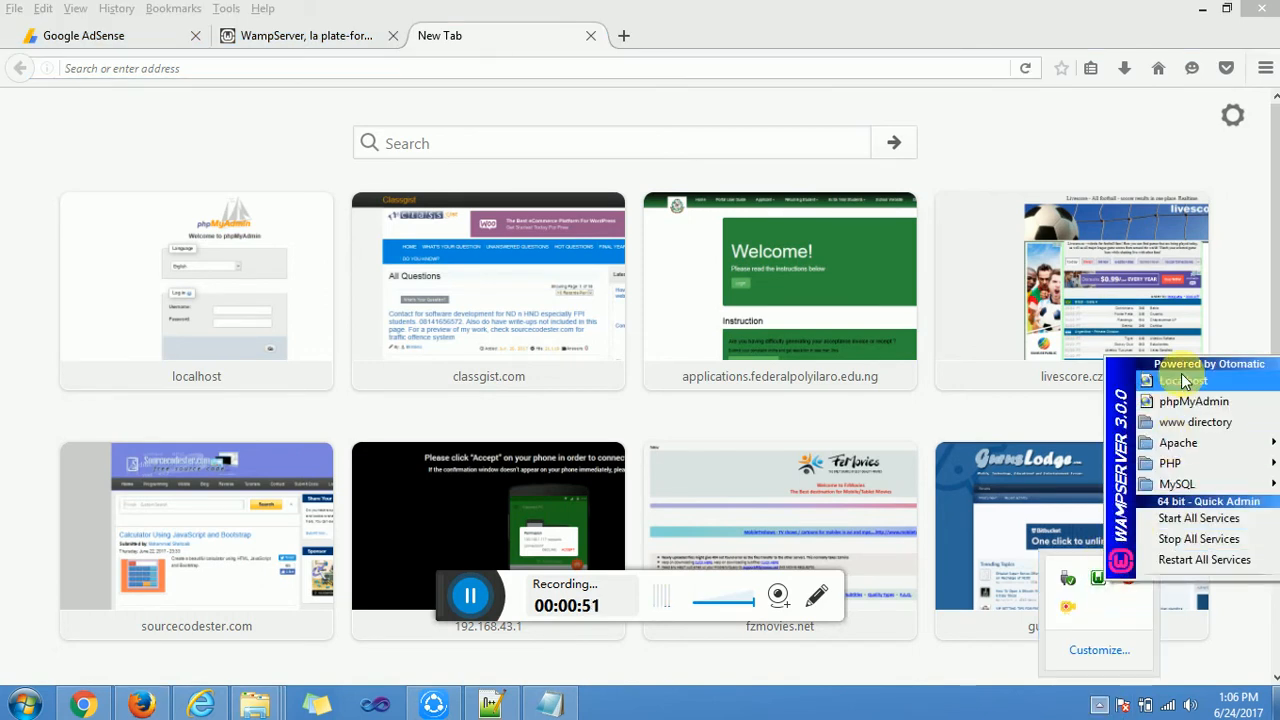
{"action": "left_click", "coordinate": [1194, 401]}
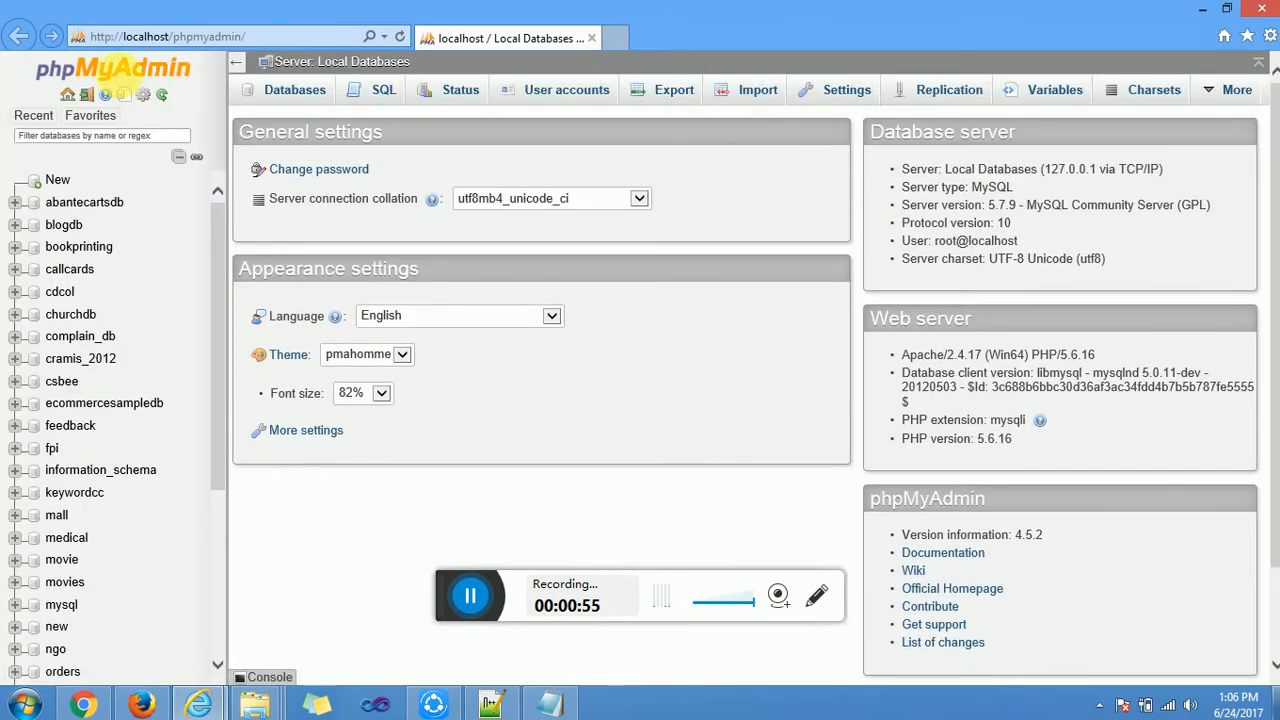
Step: Create a database named tut from phpMyAdmin's Databases page
{"action": "left_click", "coordinate": [294, 89]}
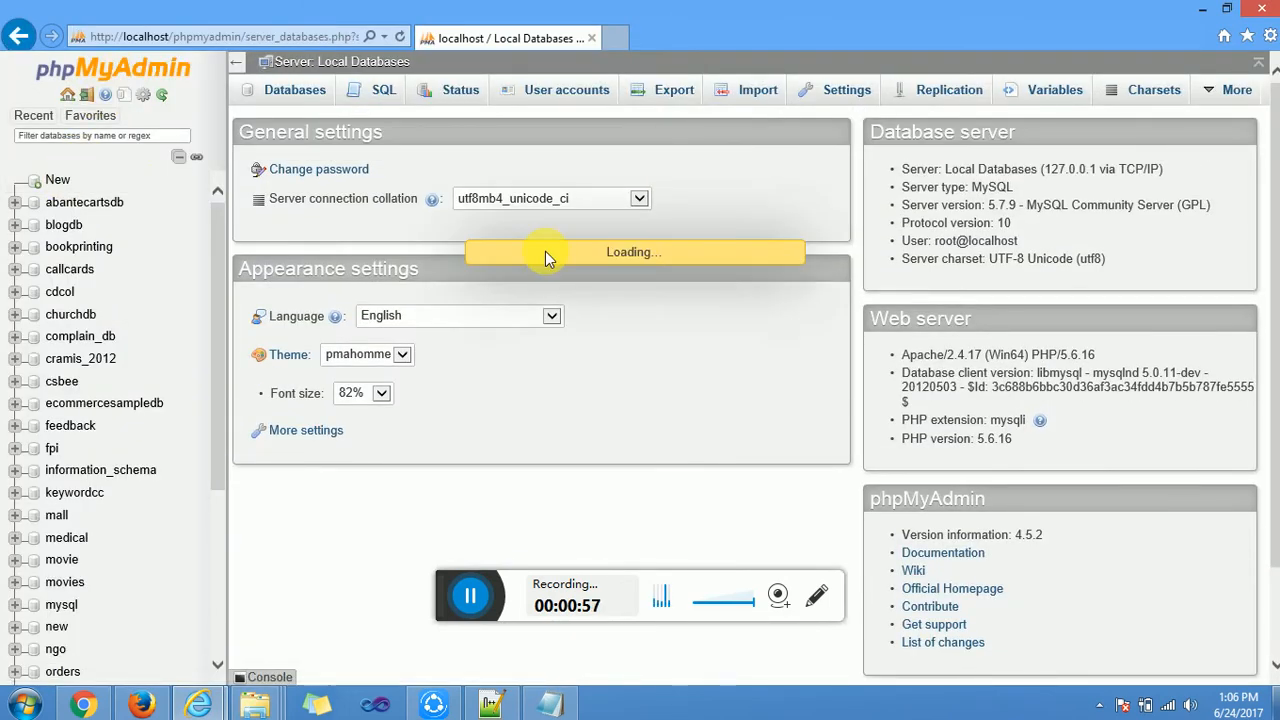
{"action": "left_click", "coordinate": [294, 90]}
{"action": "type", "text": "tut"}
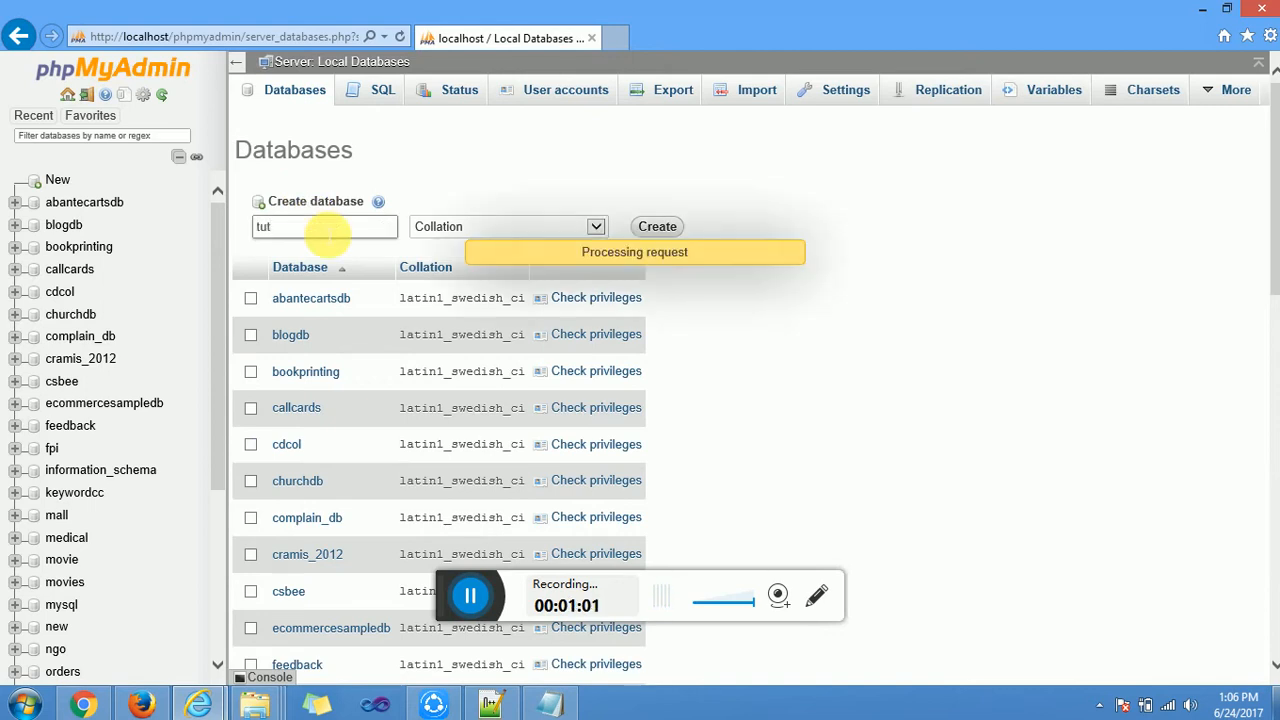
{"action": "left_click", "coordinate": [656, 226]}
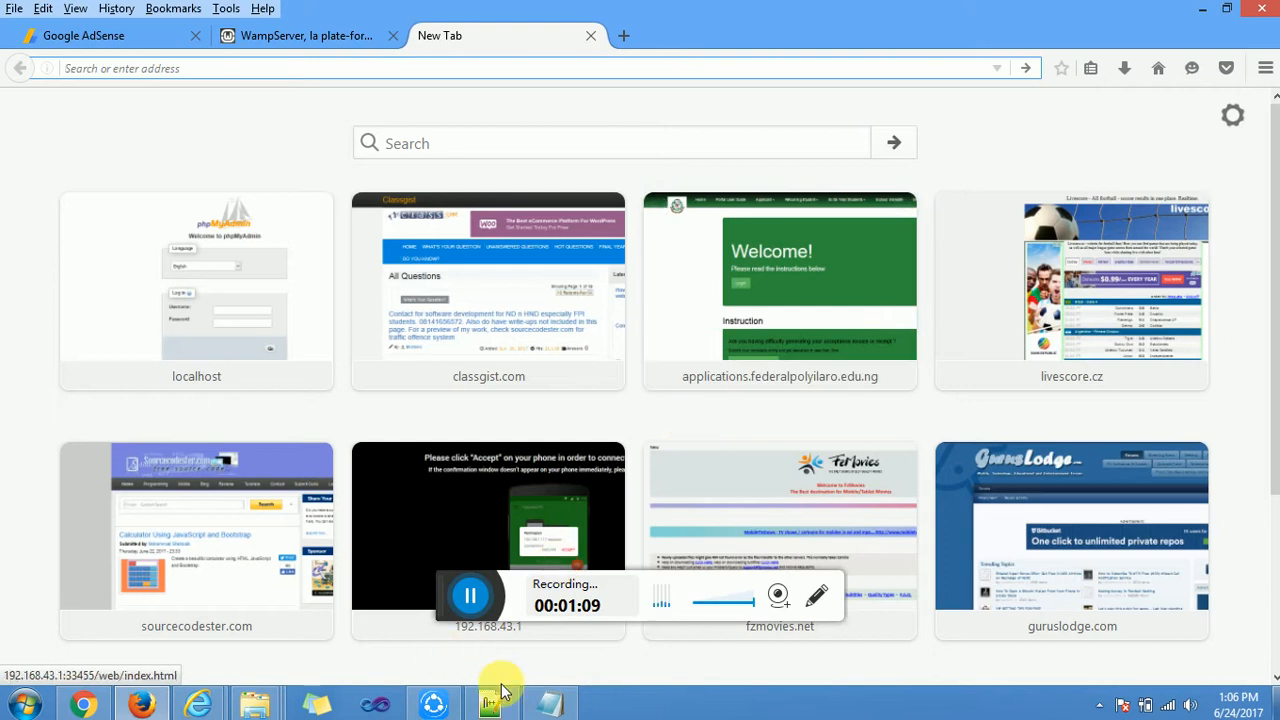
Step: In a new Notepad++ file, write <?php ?> tags containing $dbserver='localhost';
{"action": "left_click", "coordinate": [493, 703]}
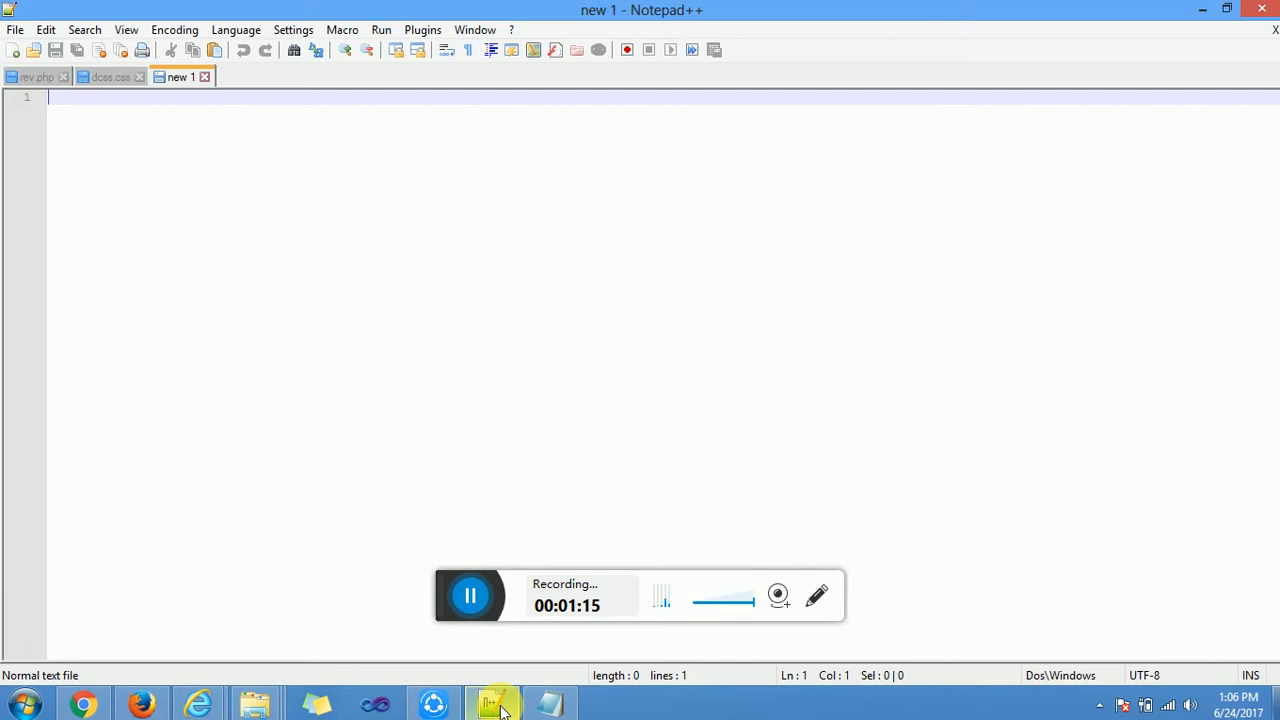
{"action": "type", "text": "<?php"}
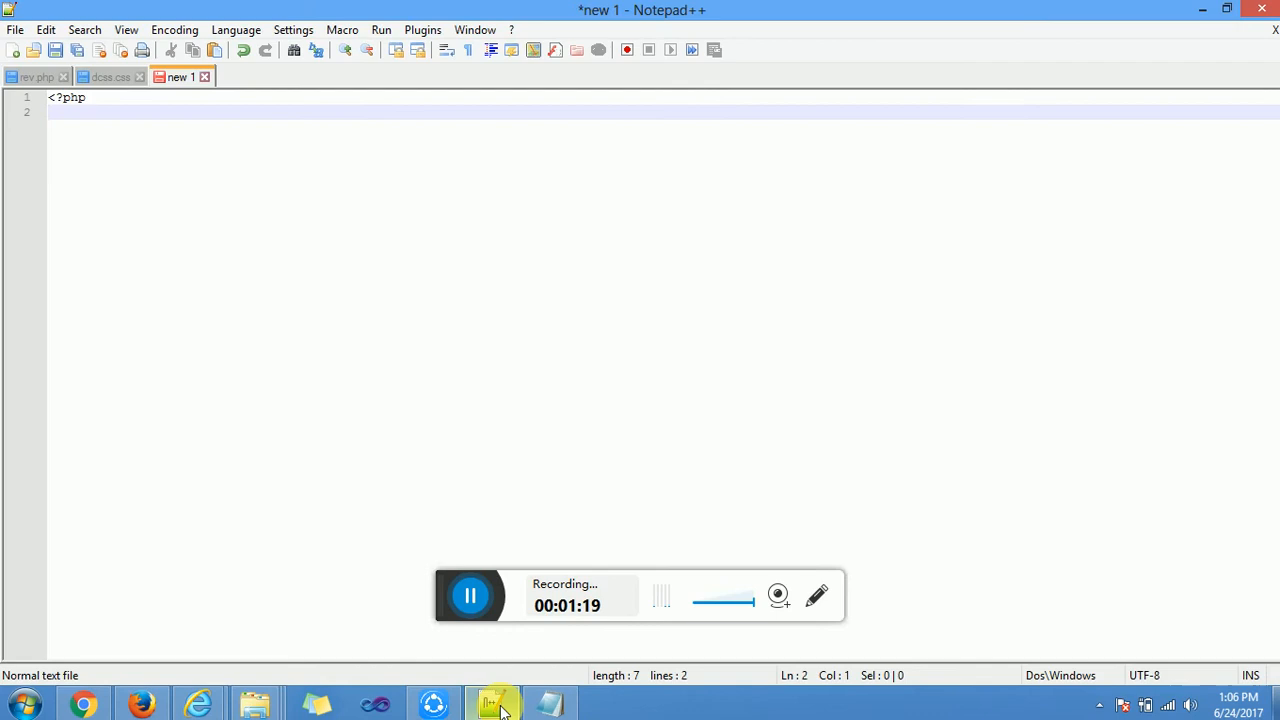
{"action": "type", "text": "?>"}
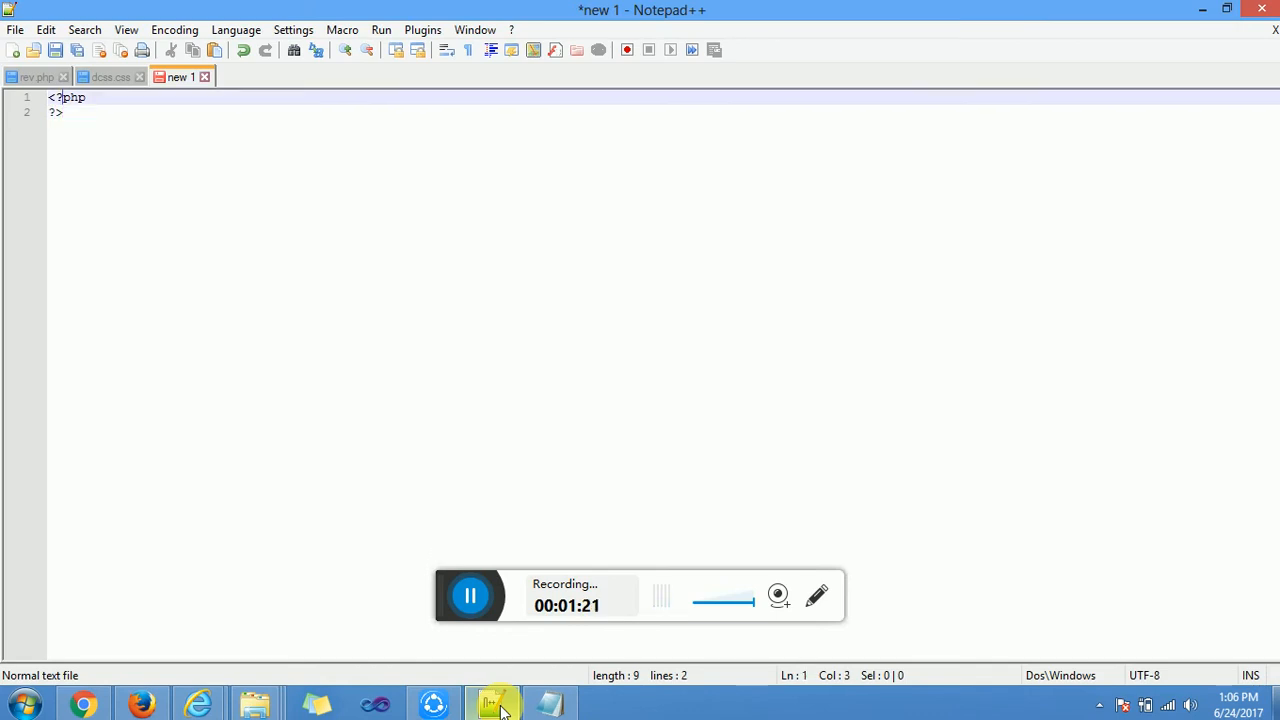
{"action": "type", "text": "$"}
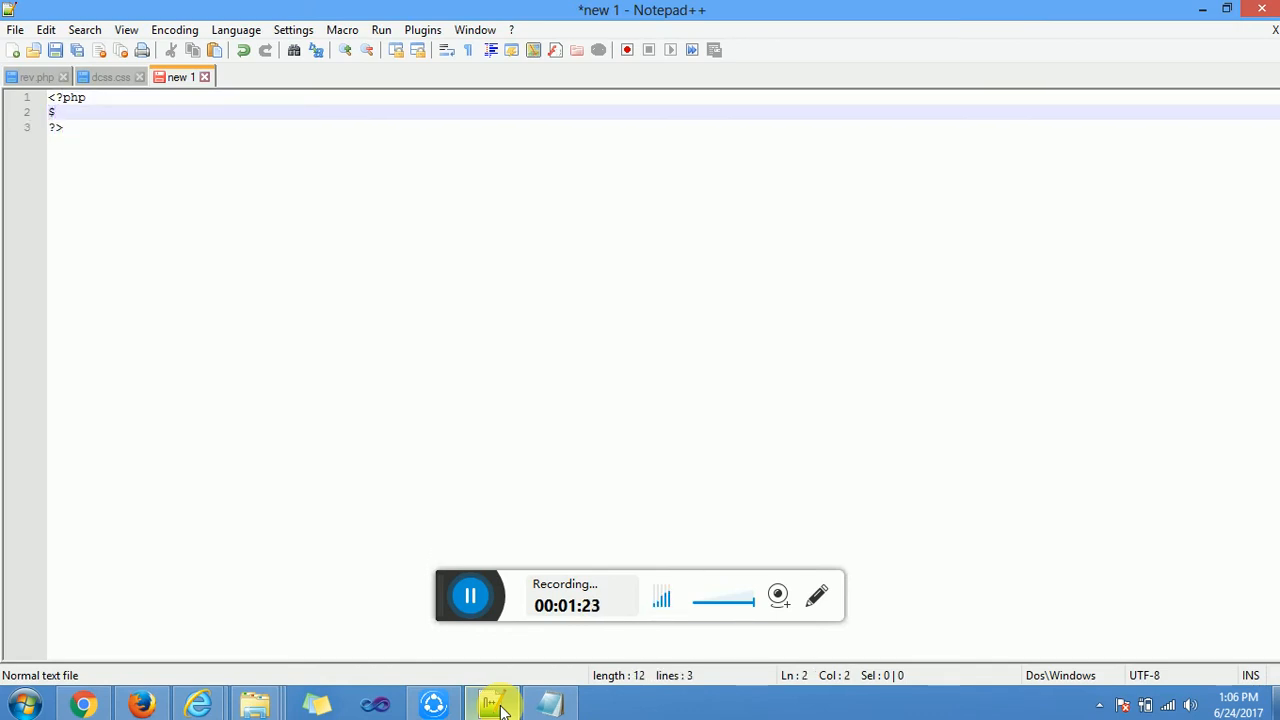
{"action": "type", "text": "db"}
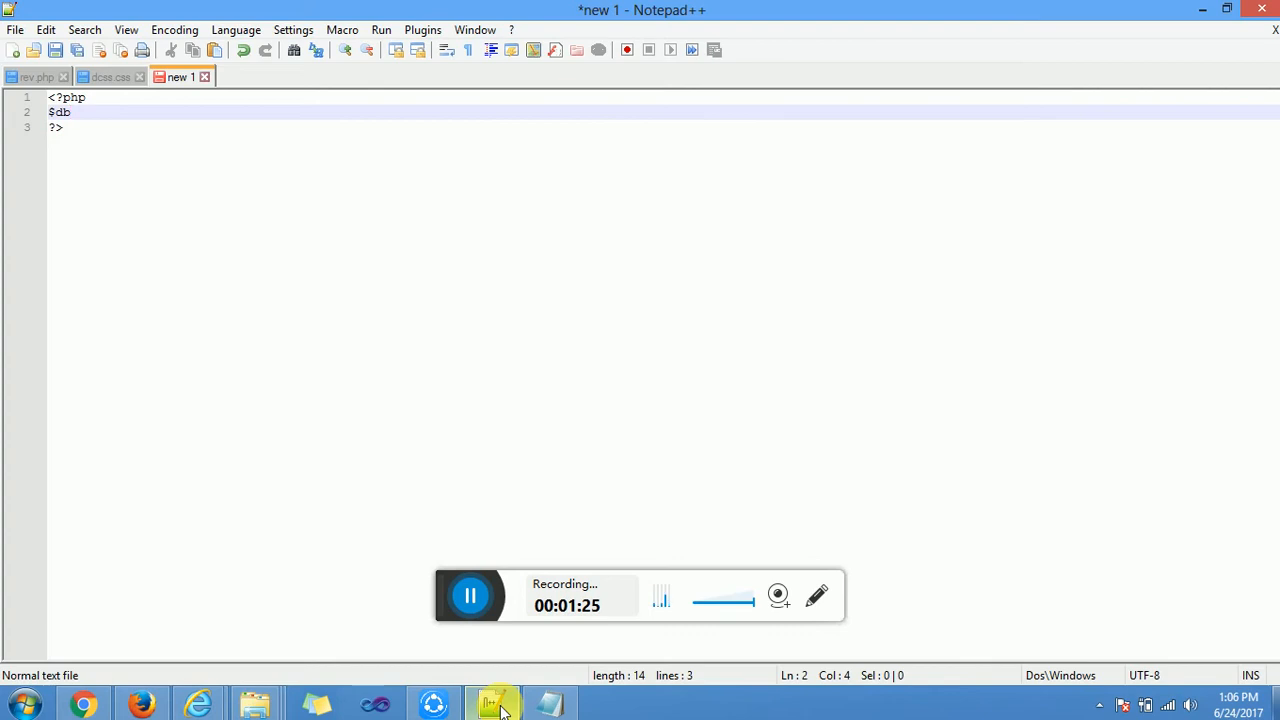
{"action": "type", "text": "server="}
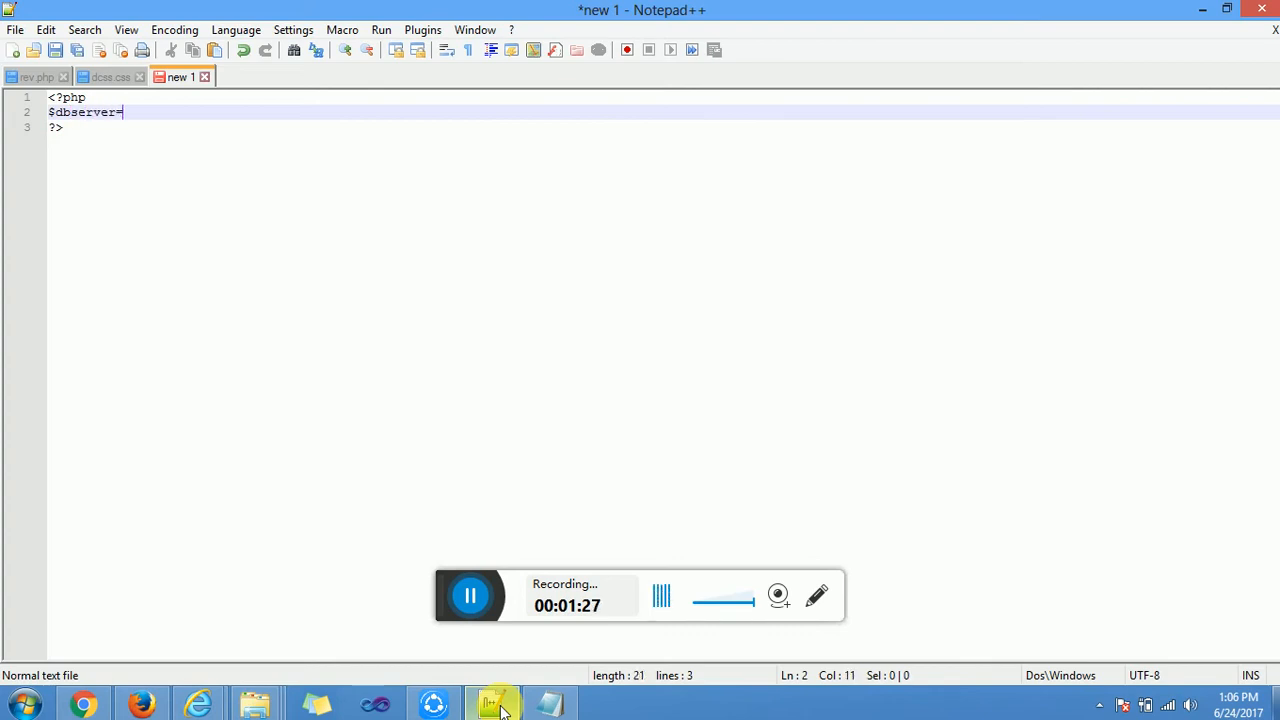
{"action": "type", "text": "'loc'"}
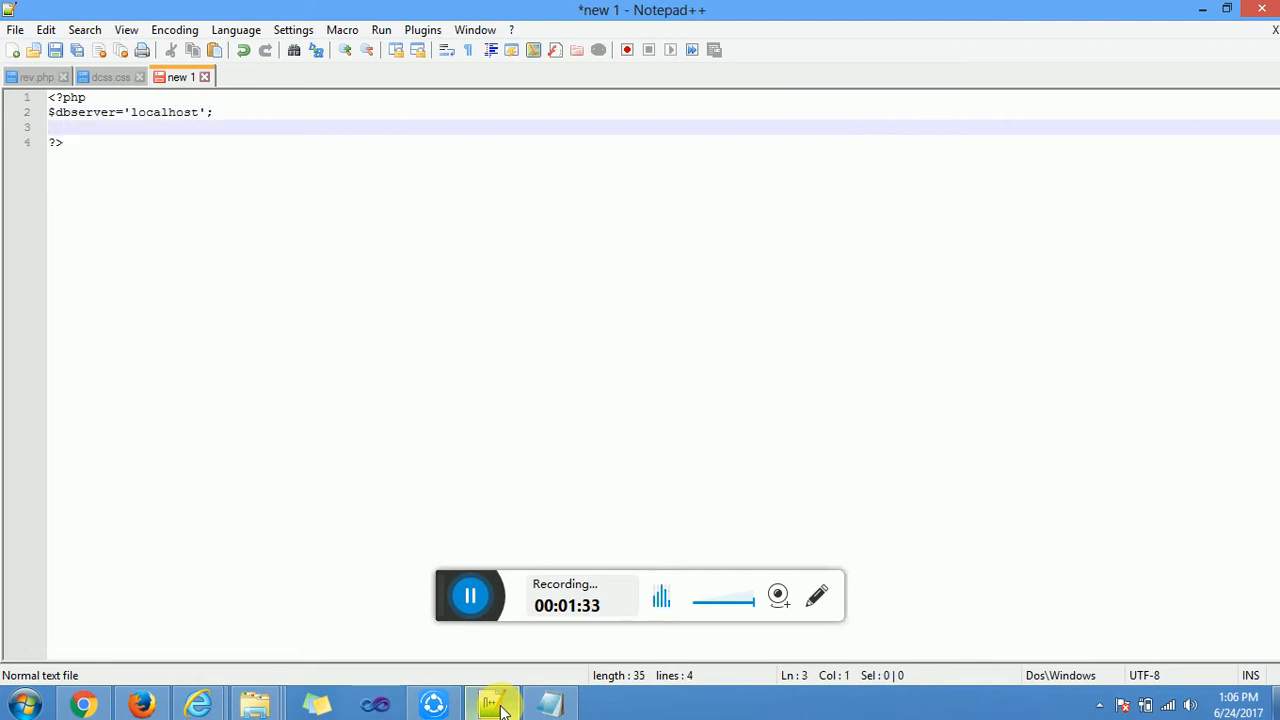
Step: Add $dbuser='root';, $dbpass=''; and $db='tut'; lines below $dbserver
{"action": "type", "text": "$db"}
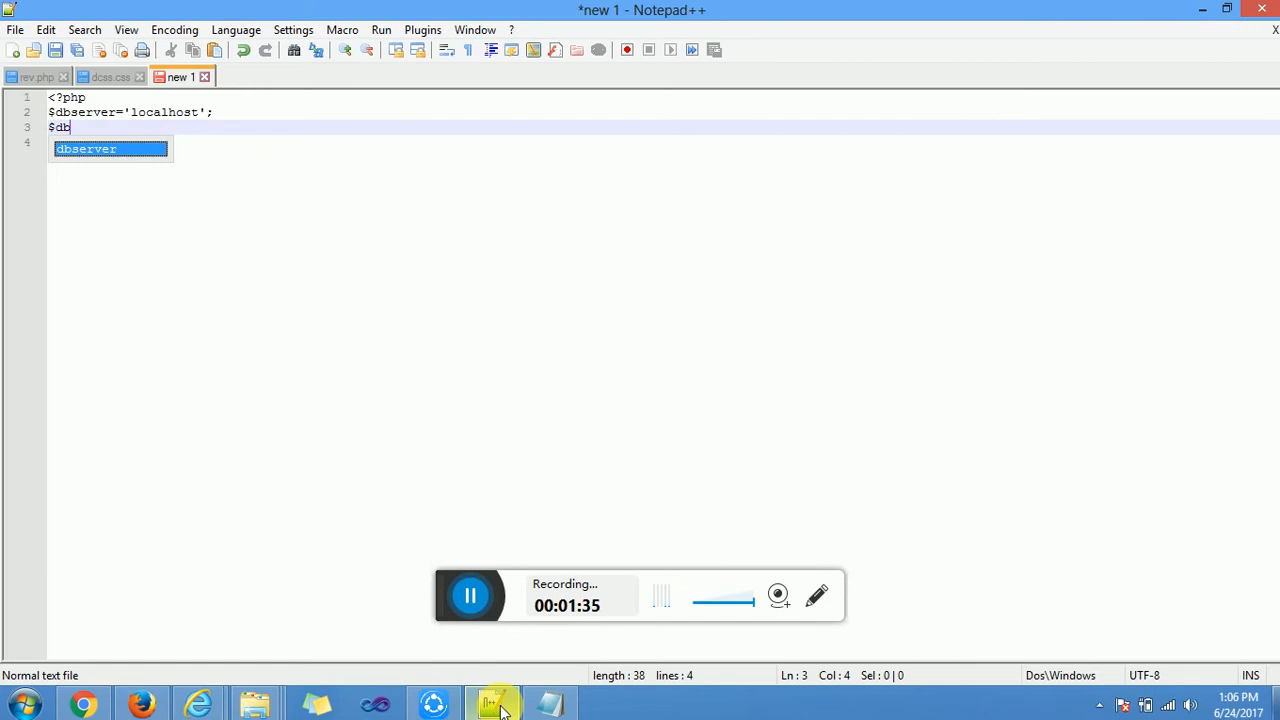
{"action": "type", "text": "use"}
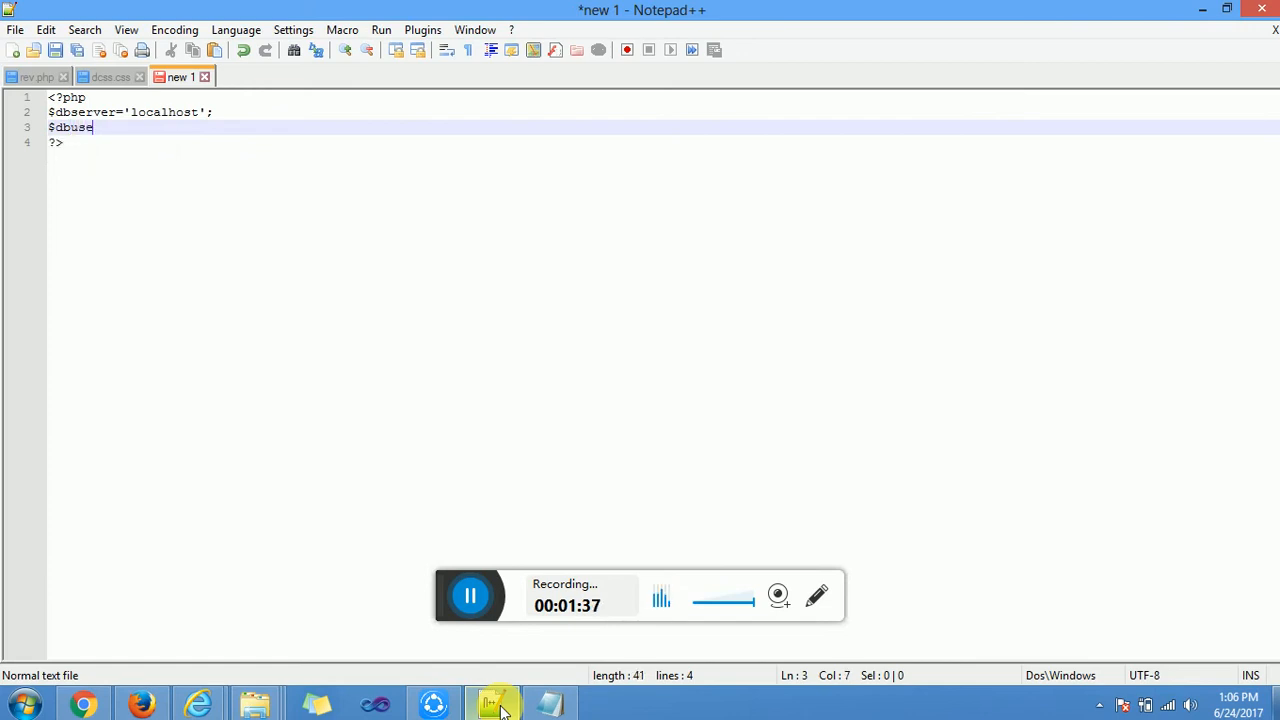
{"action": "type", "text": "r='"}
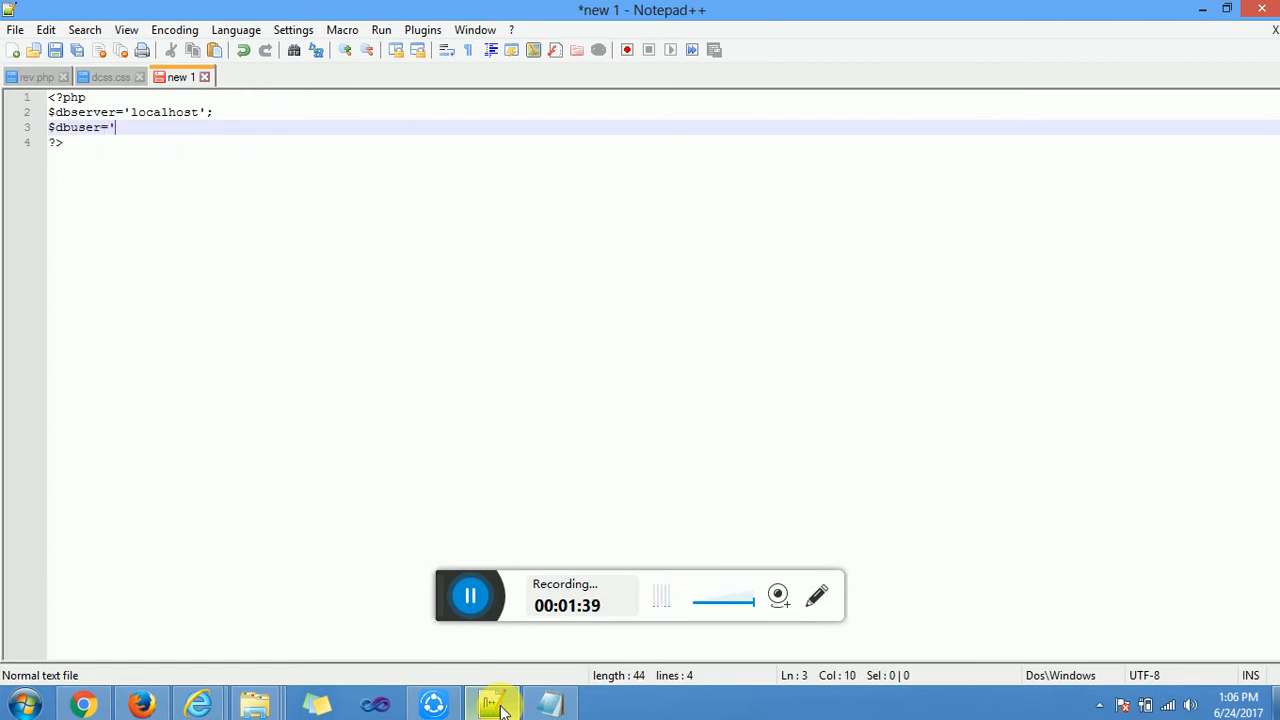
{"action": "type", "text": "t'"}
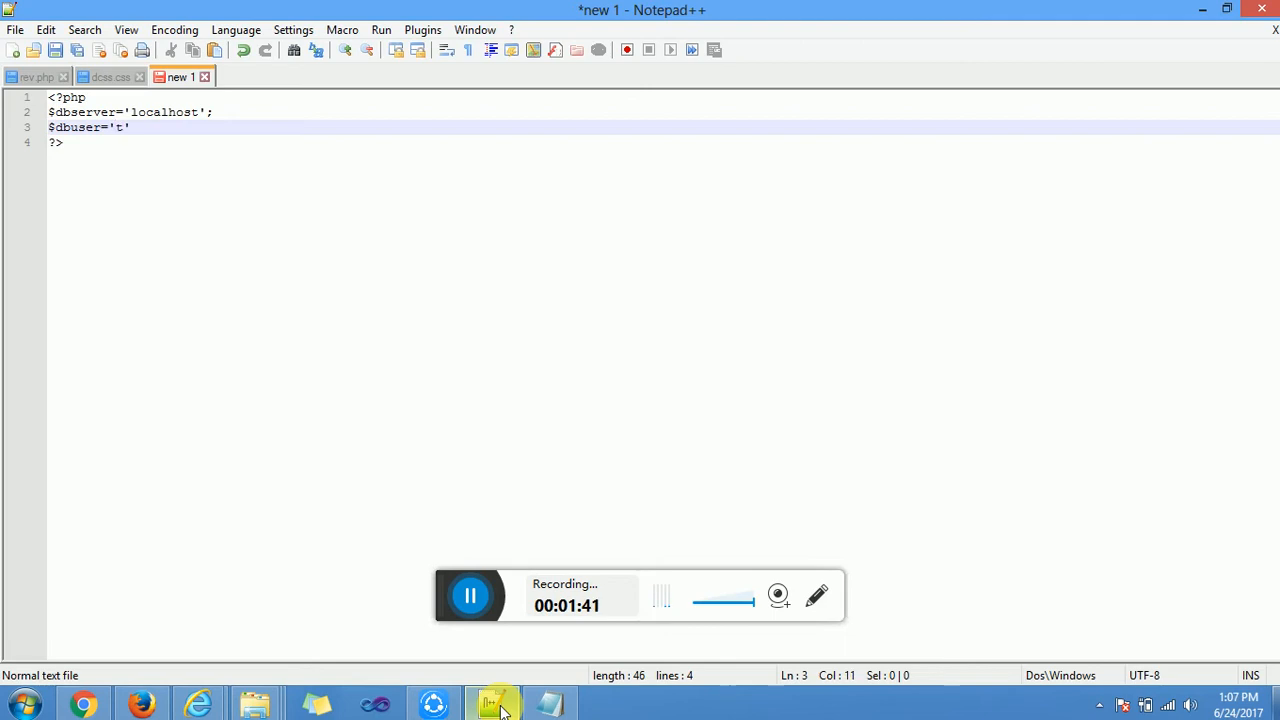
{"action": "type", "text": "oot"}
{"action": "type", "text": "$"}
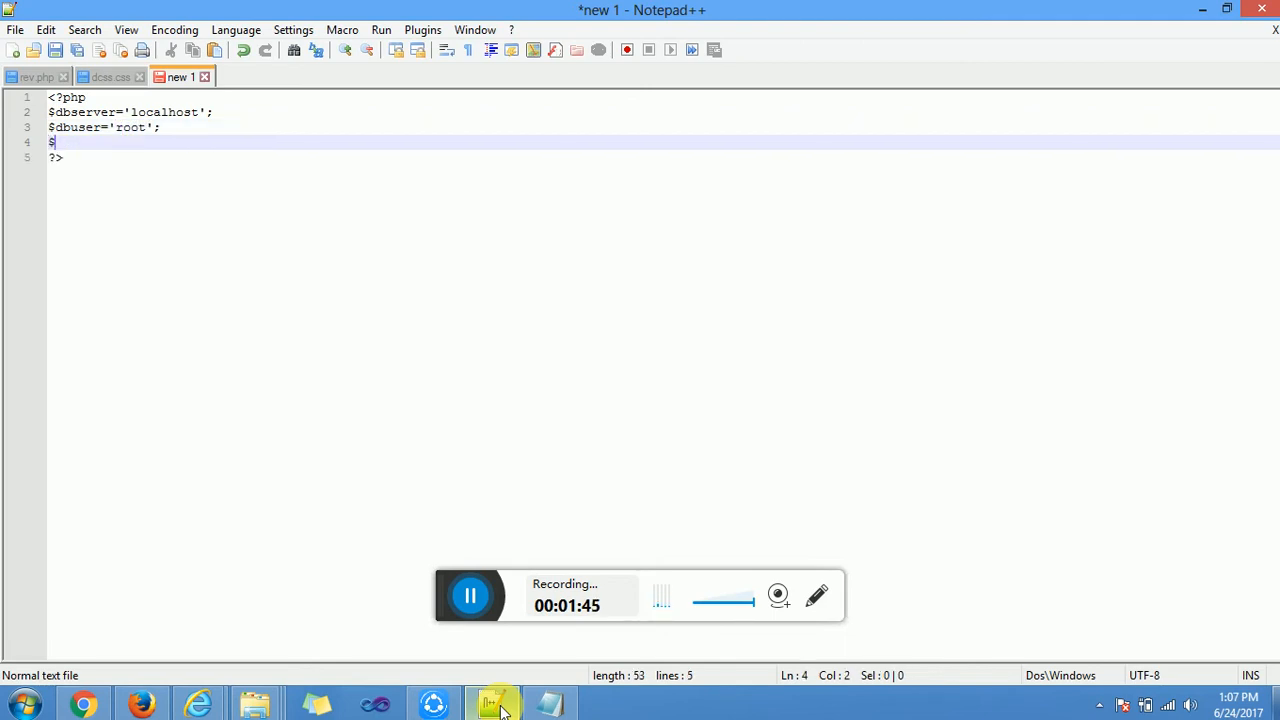
{"action": "type", "text": "dbpass="}
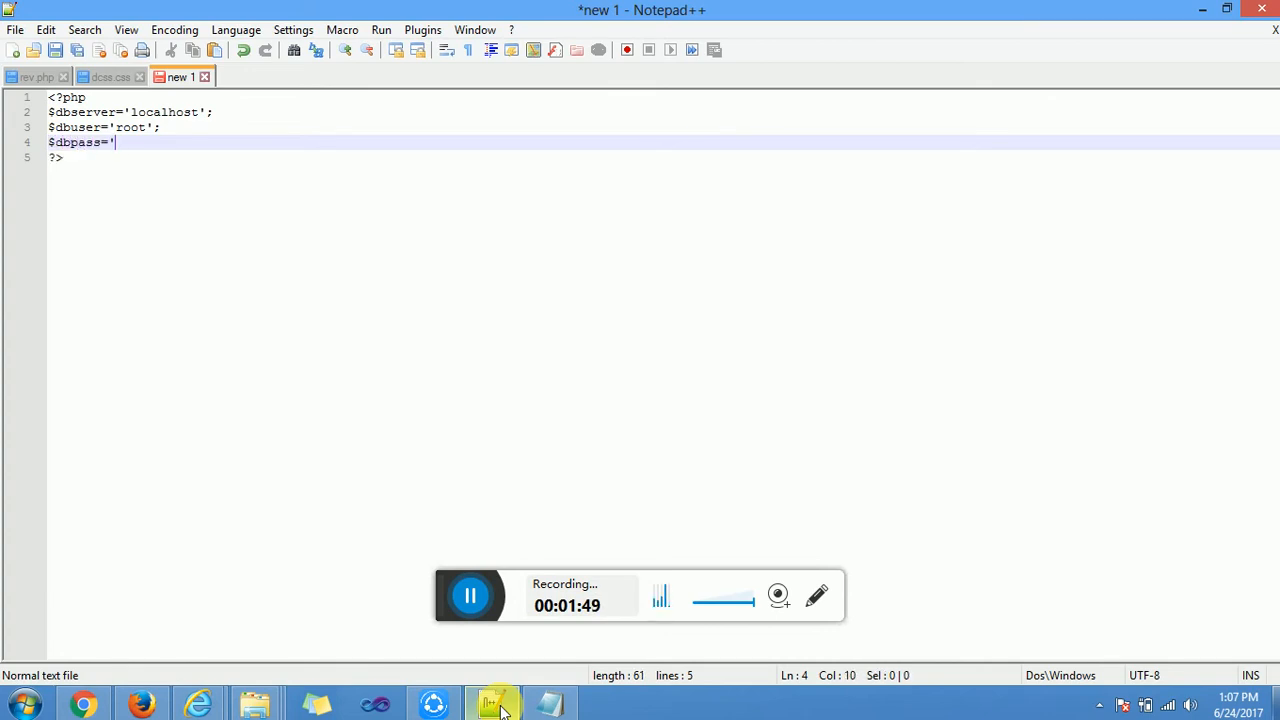
{"action": "type", "text": "';"}
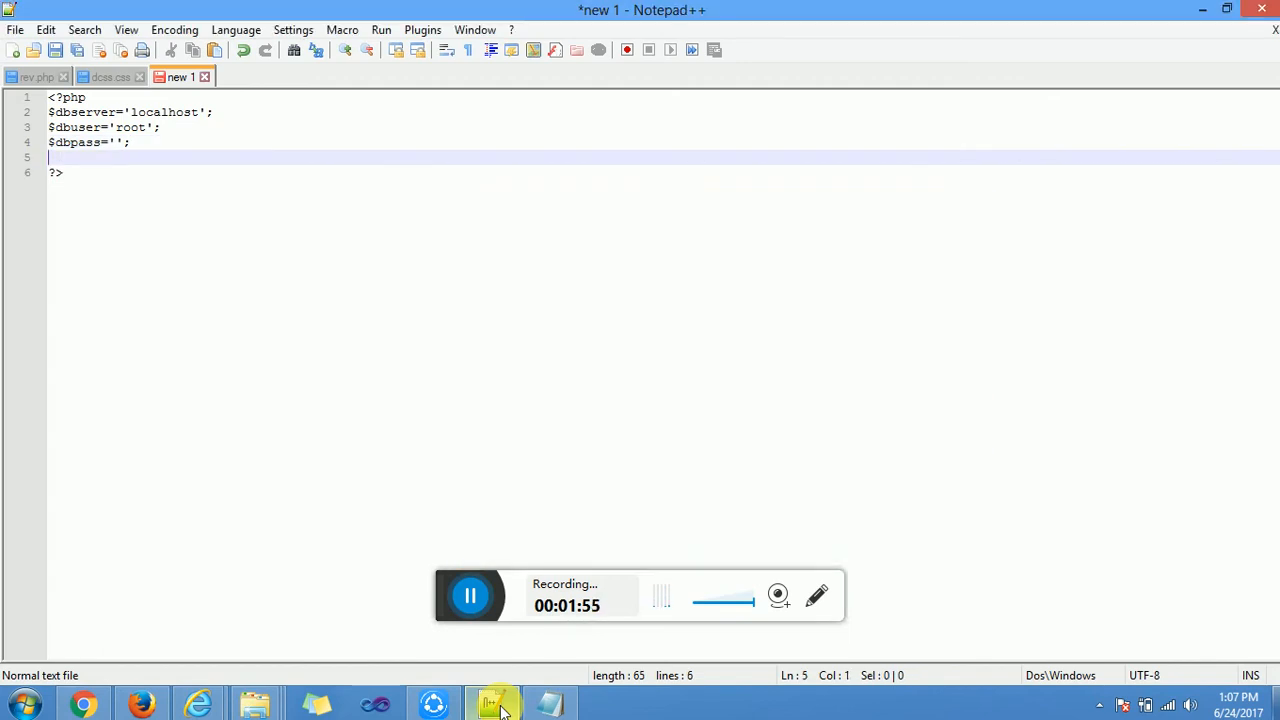
{"action": "type", "text": "$db"}
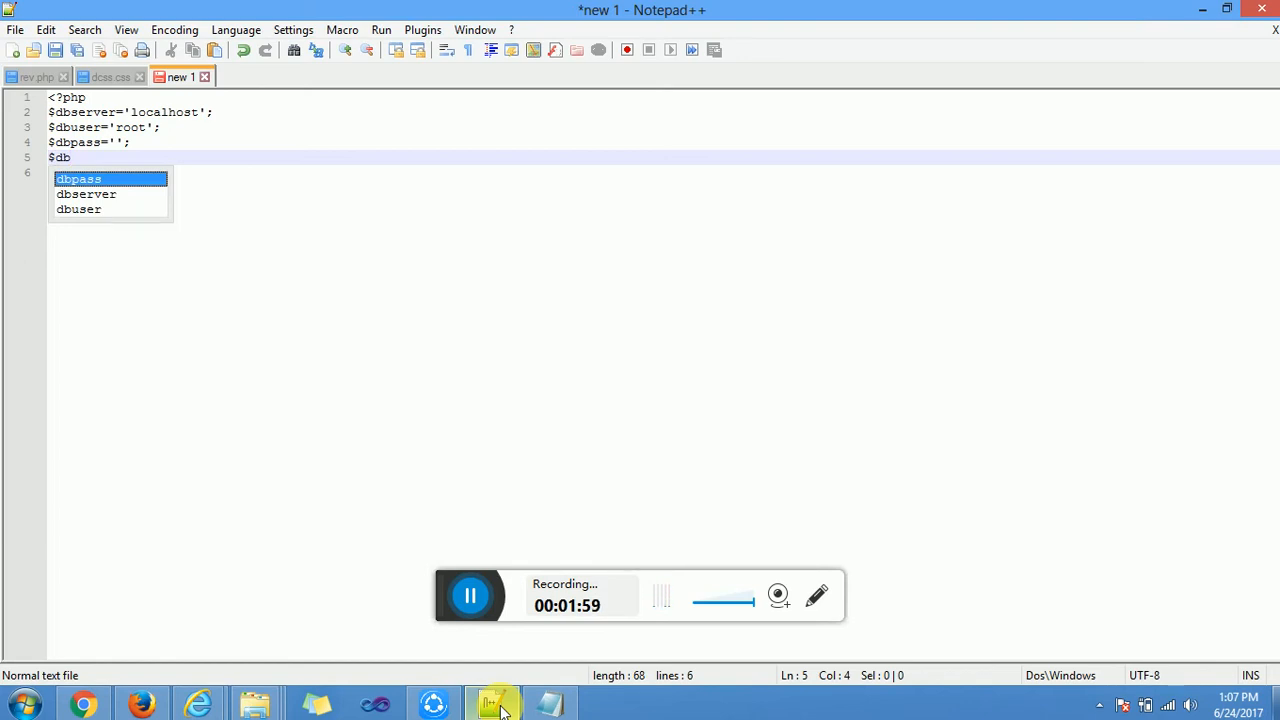
{"action": "type", "text": "='tu'"}
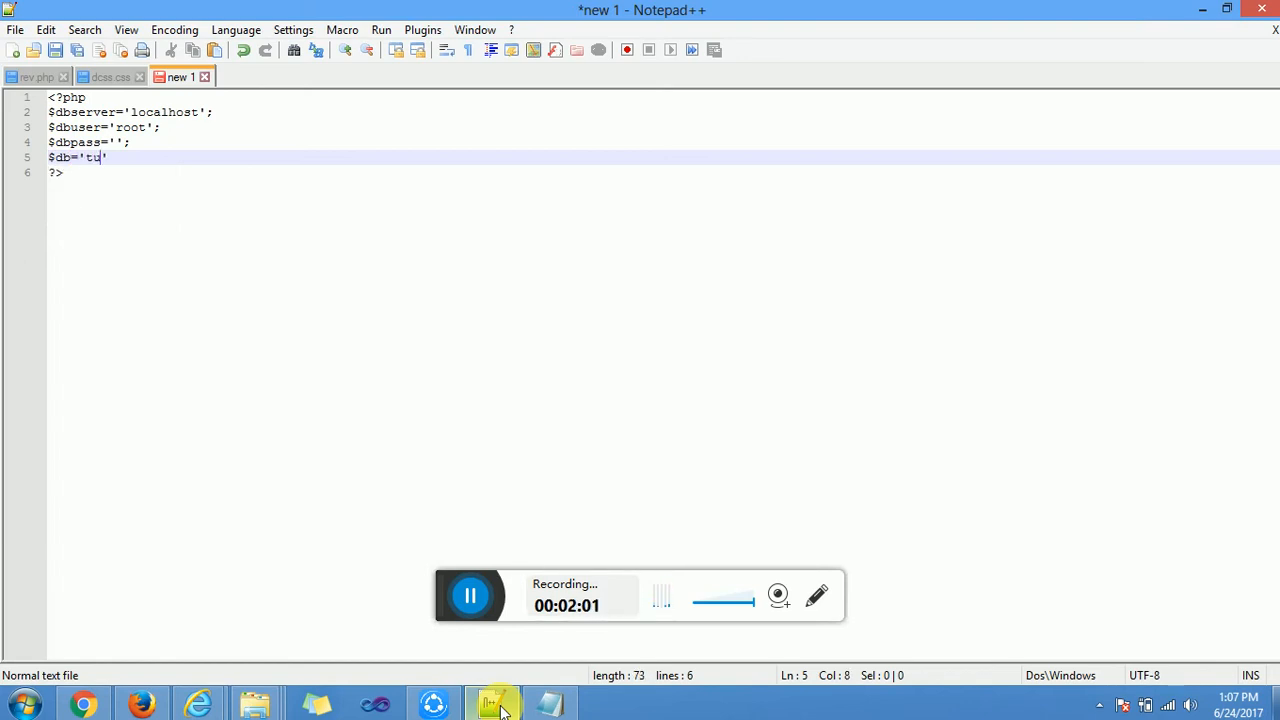
{"action": "type", "text": "t';"}
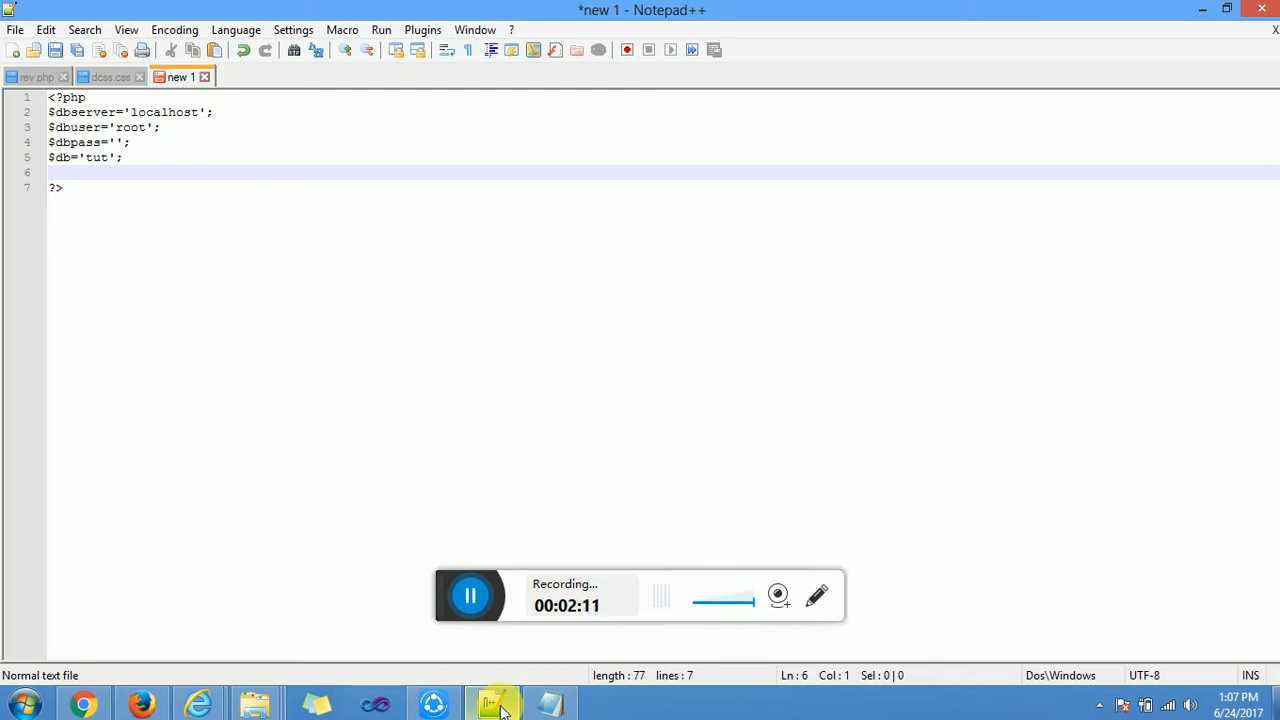
Step: Write $conn=new mysqli($dbserver,$dbuser,$dbpass,$db); on the next line
{"action": "type", "text": "$"}
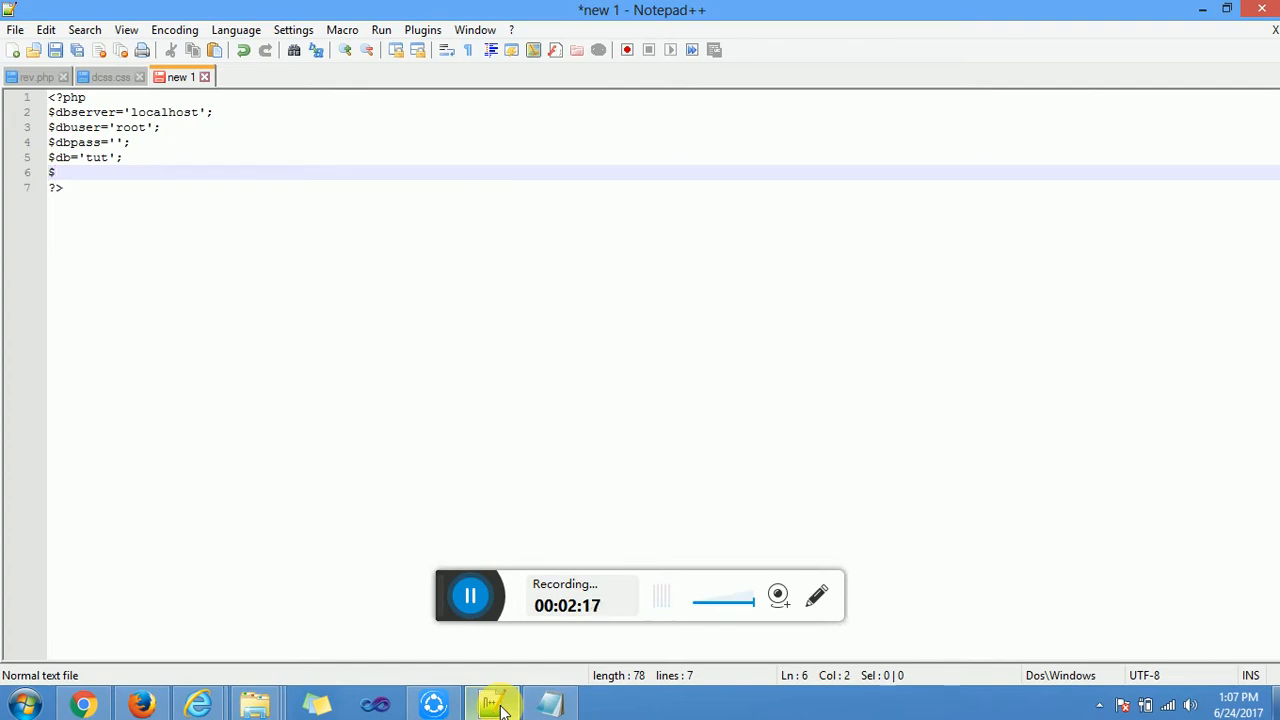
{"action": "type", "text": "conn"}
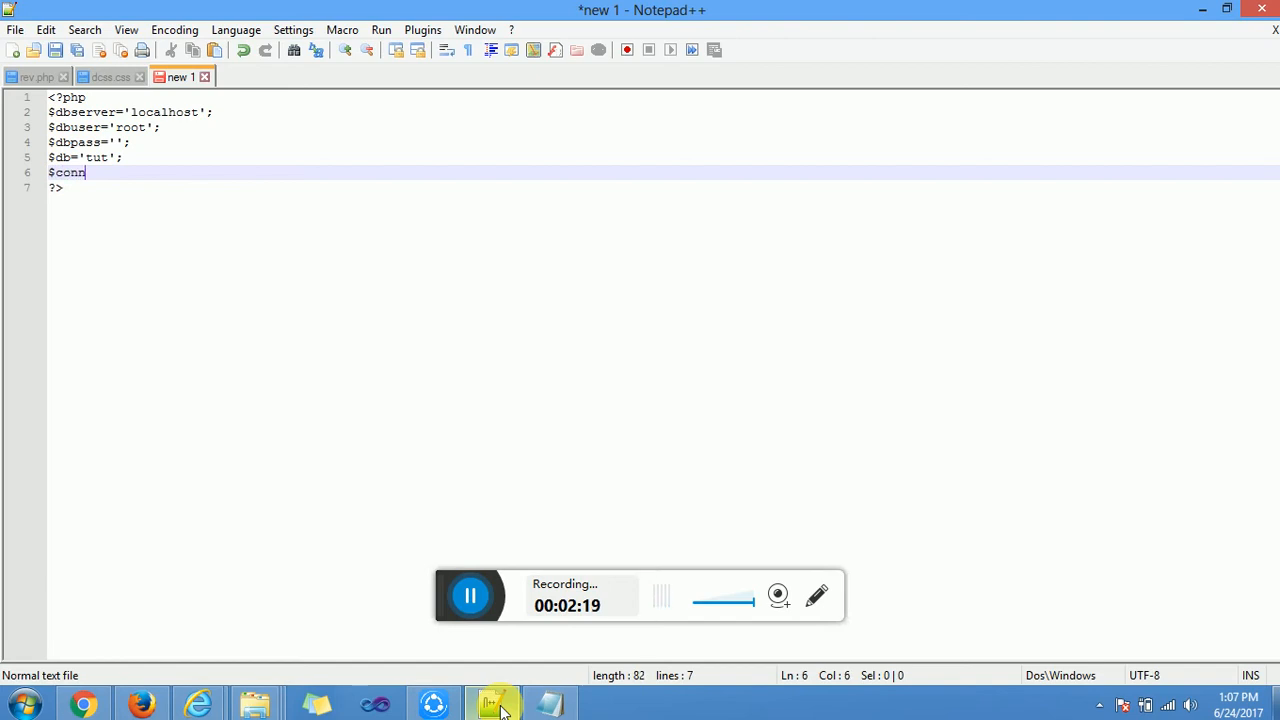
{"action": "type", "text": "="}
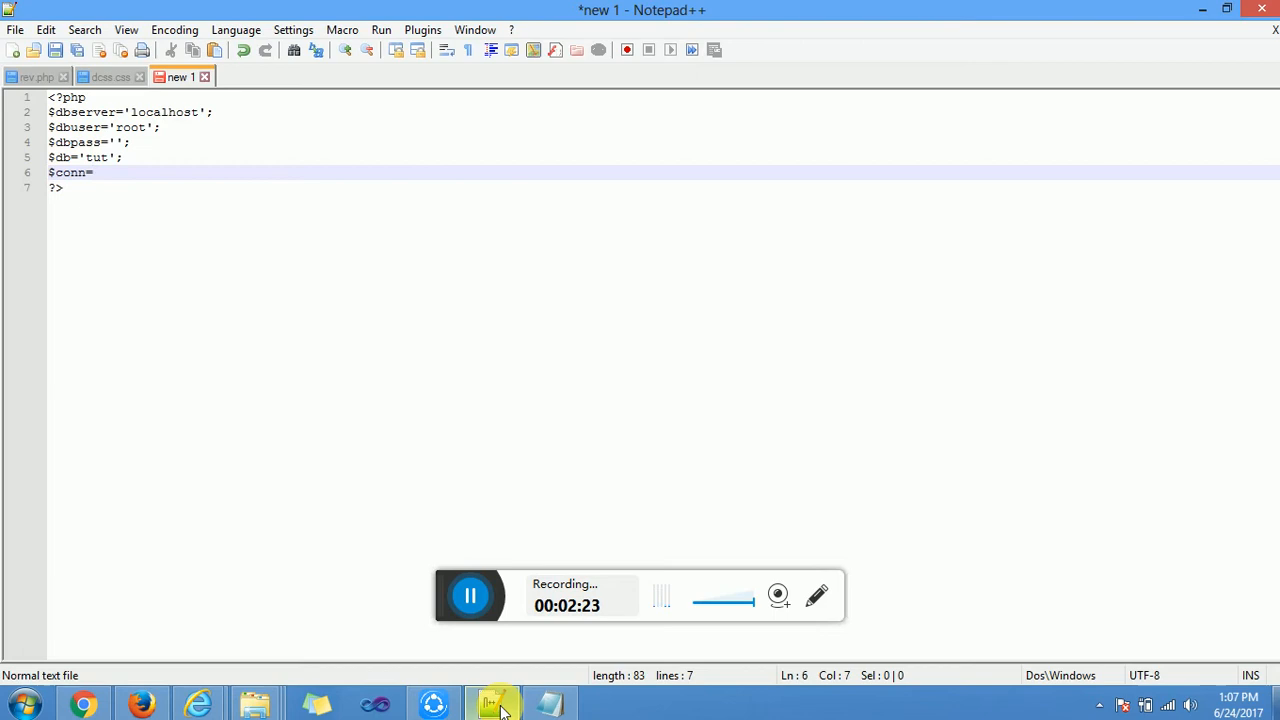
{"action": "type", "text": "new my"}
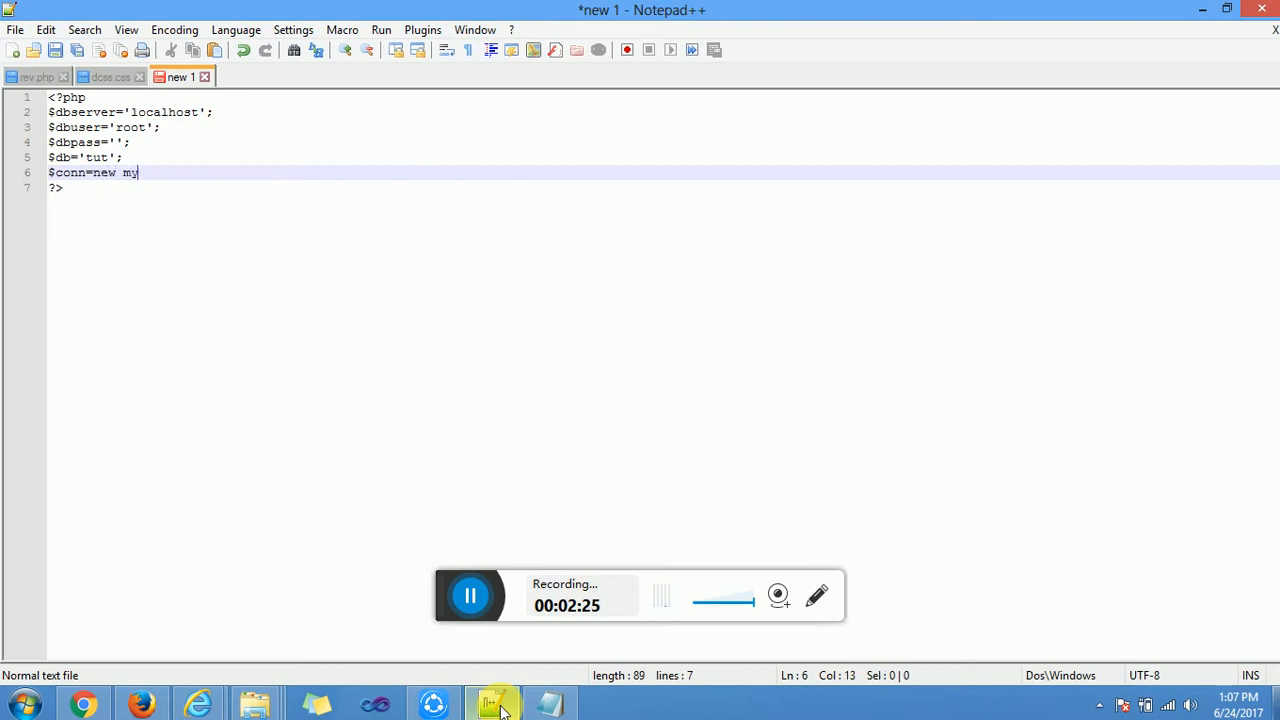
{"action": "type", "text": "sqli"}
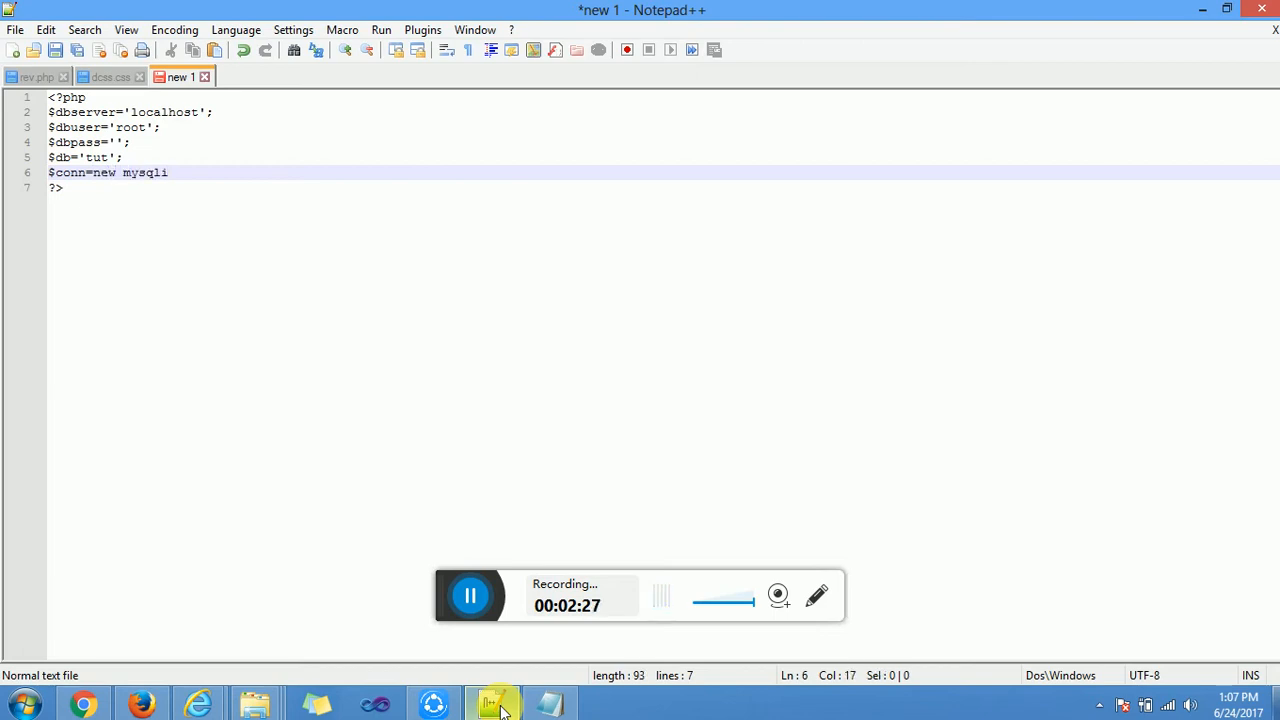
{"action": "type", "text": "()"}
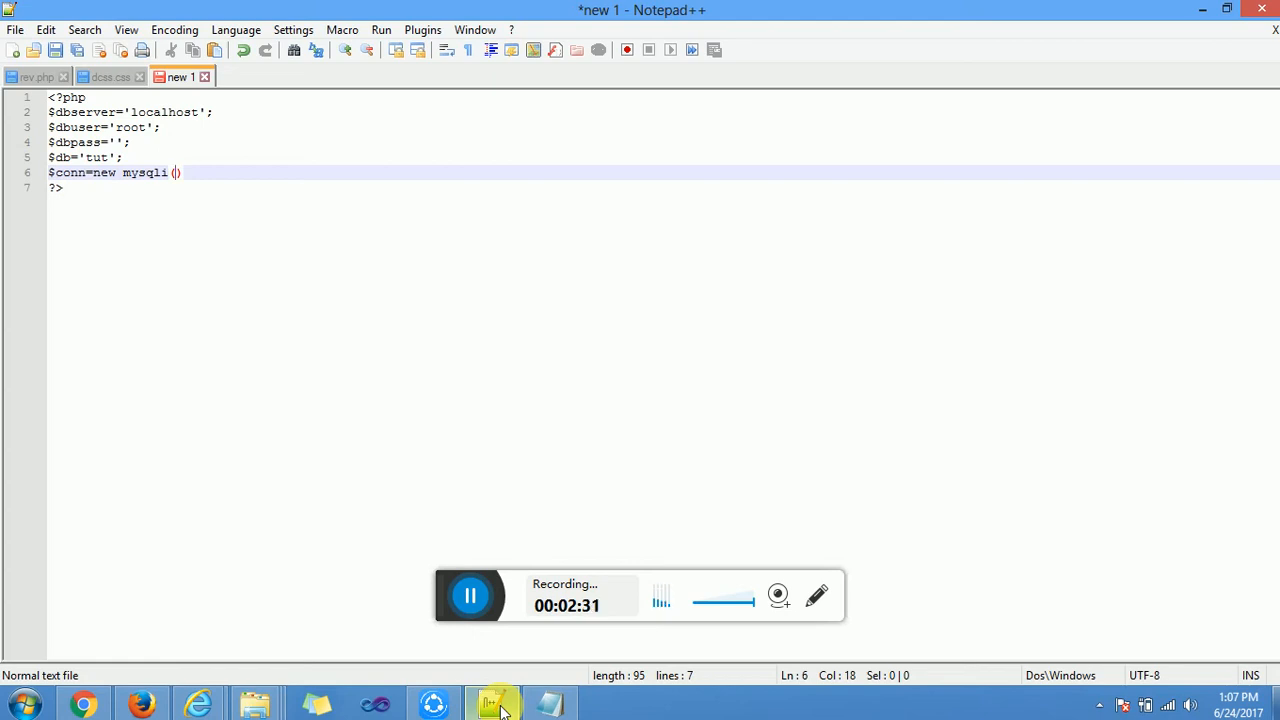
{"action": "type", "text": "$dbserv"}
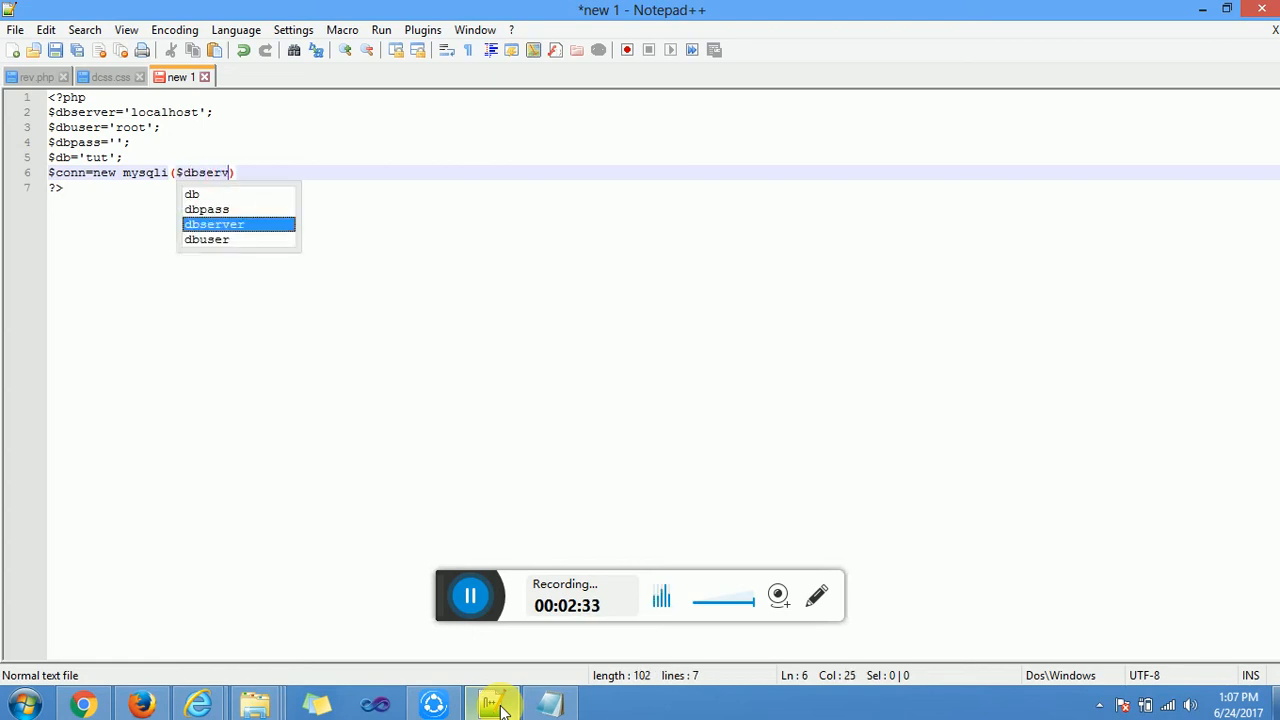
{"action": "type", "text": "er,"}
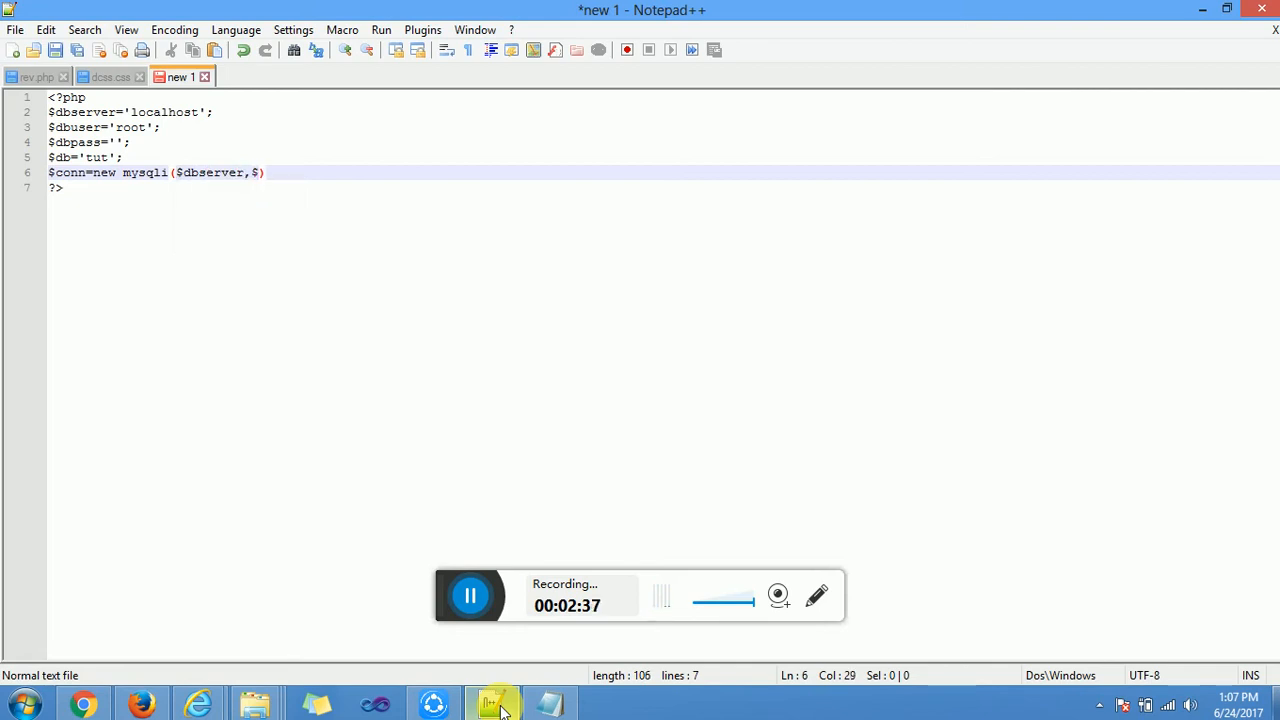
{"action": "type", "text": "$dbuser"}
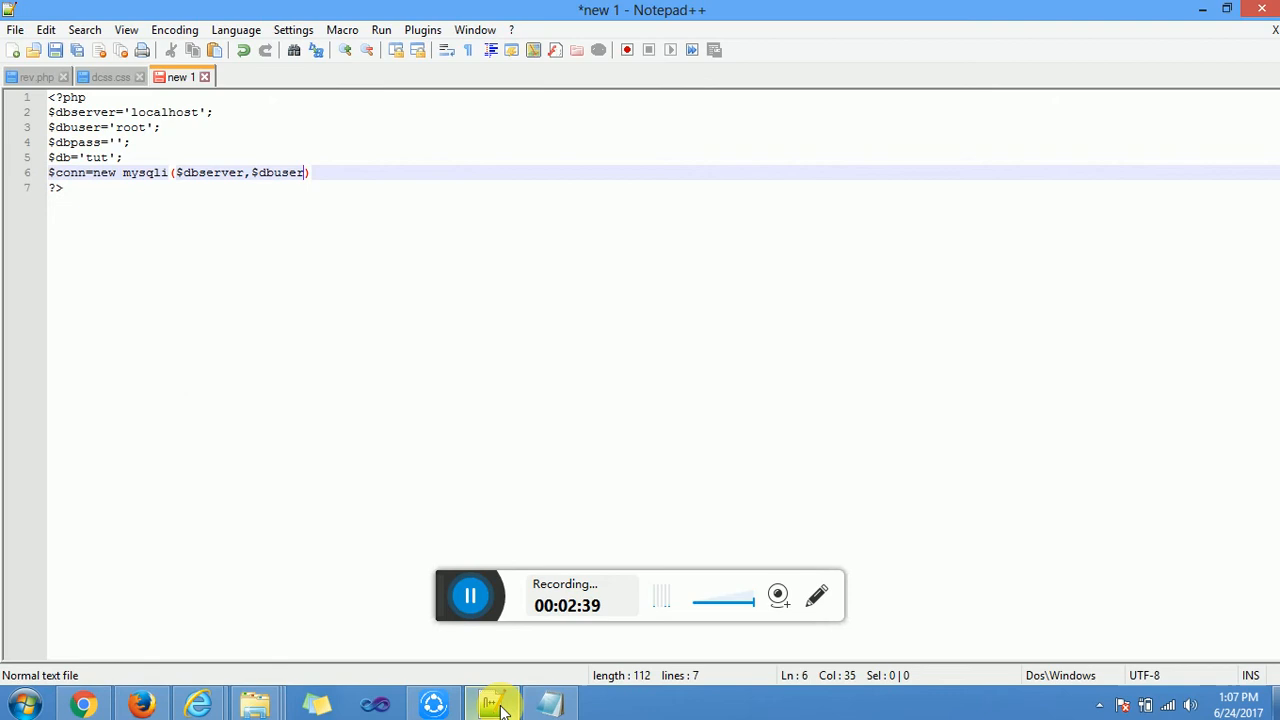
{"action": "type", "text": ",$"}
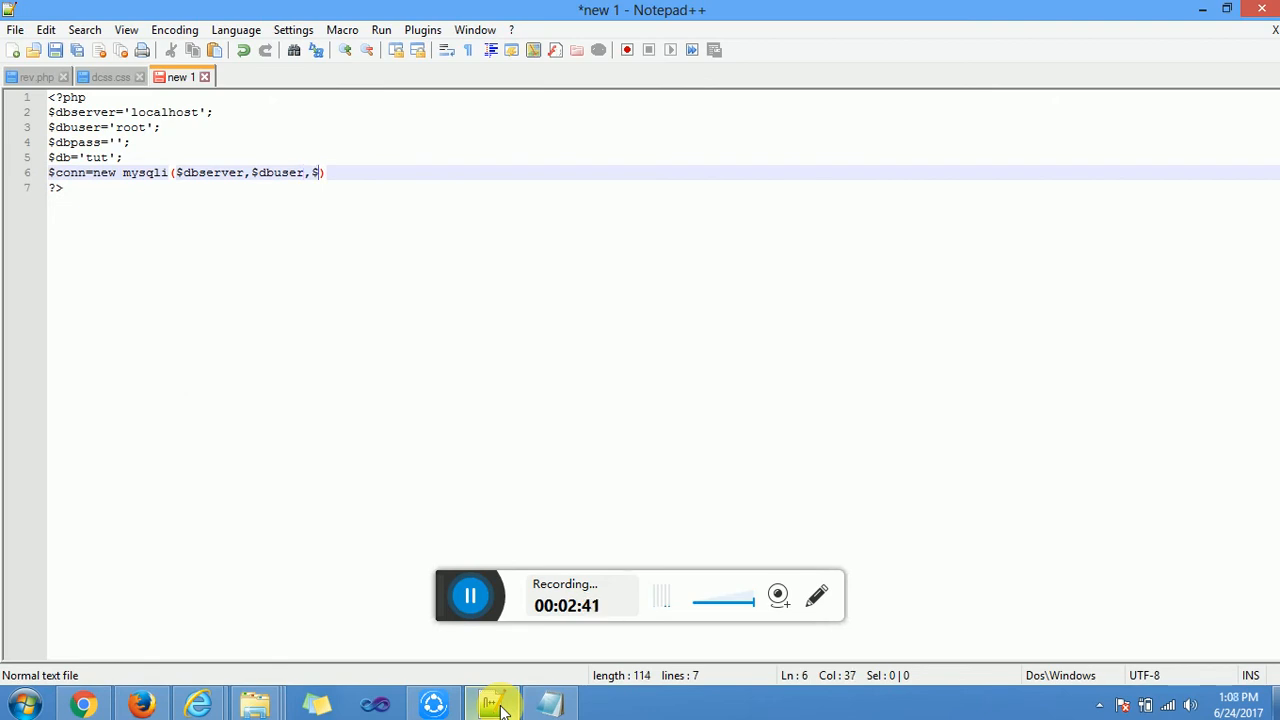
{"action": "type", "text": "dbpass"}
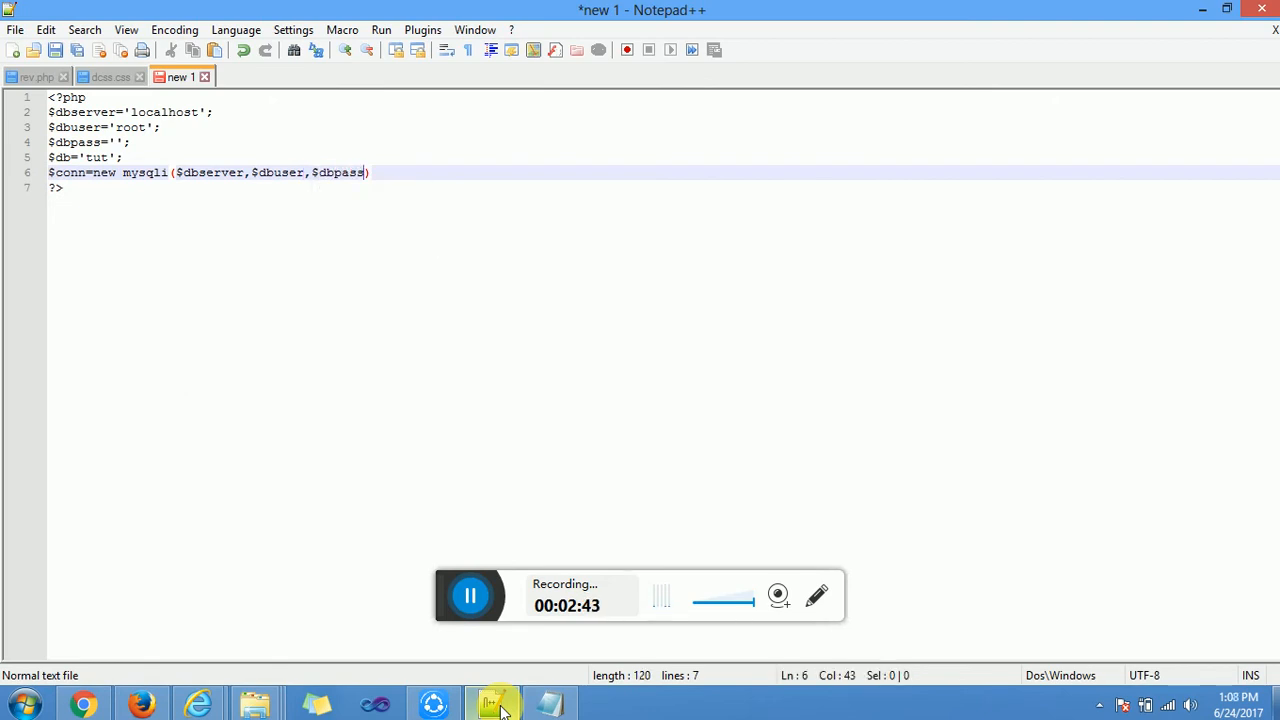
{"action": "type", "text": ",$db"}
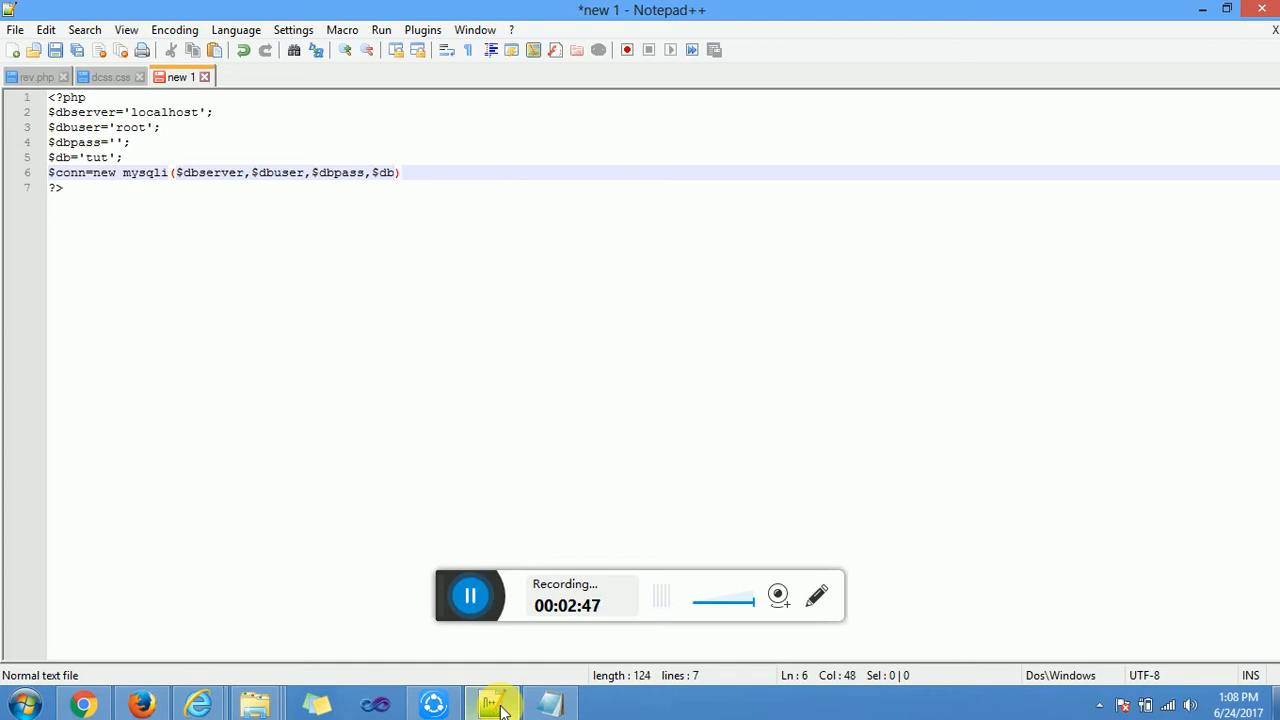
{"action": "type", "text": ";"}
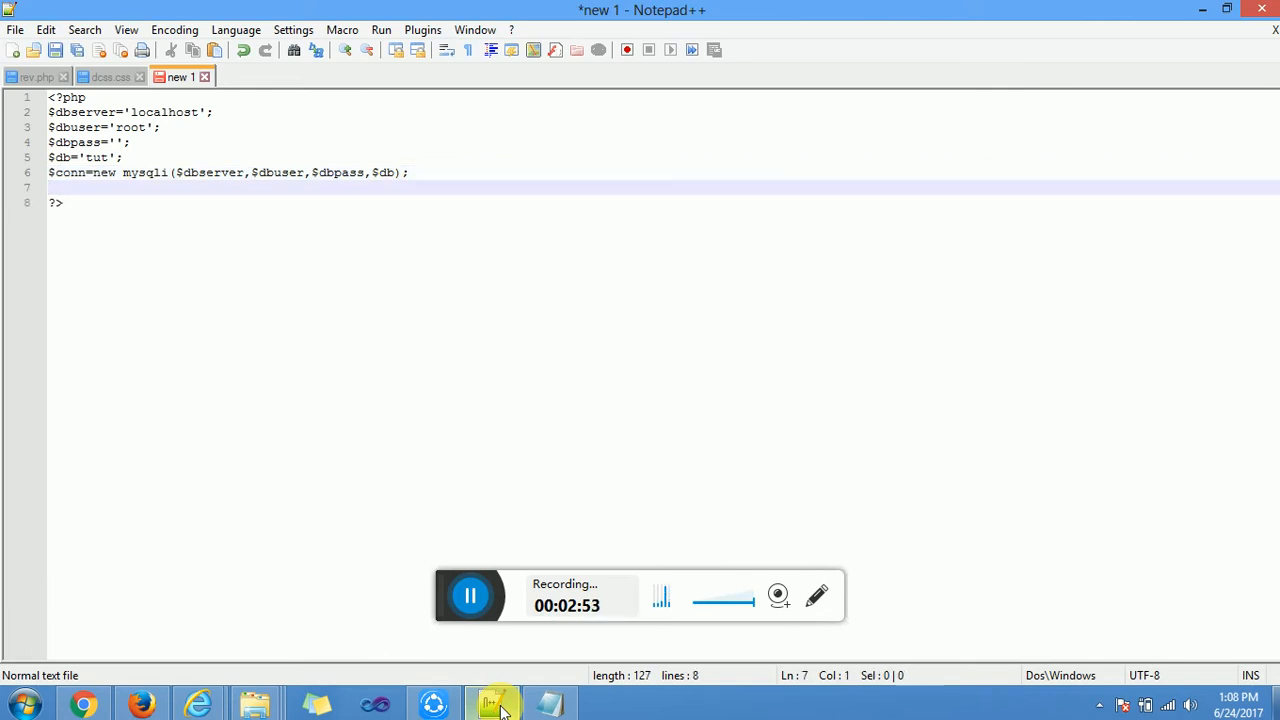
Step: Add an if check on $conn->connect_error that calls die($conn->connect_error);
{"action": "type", "text": "if()"}
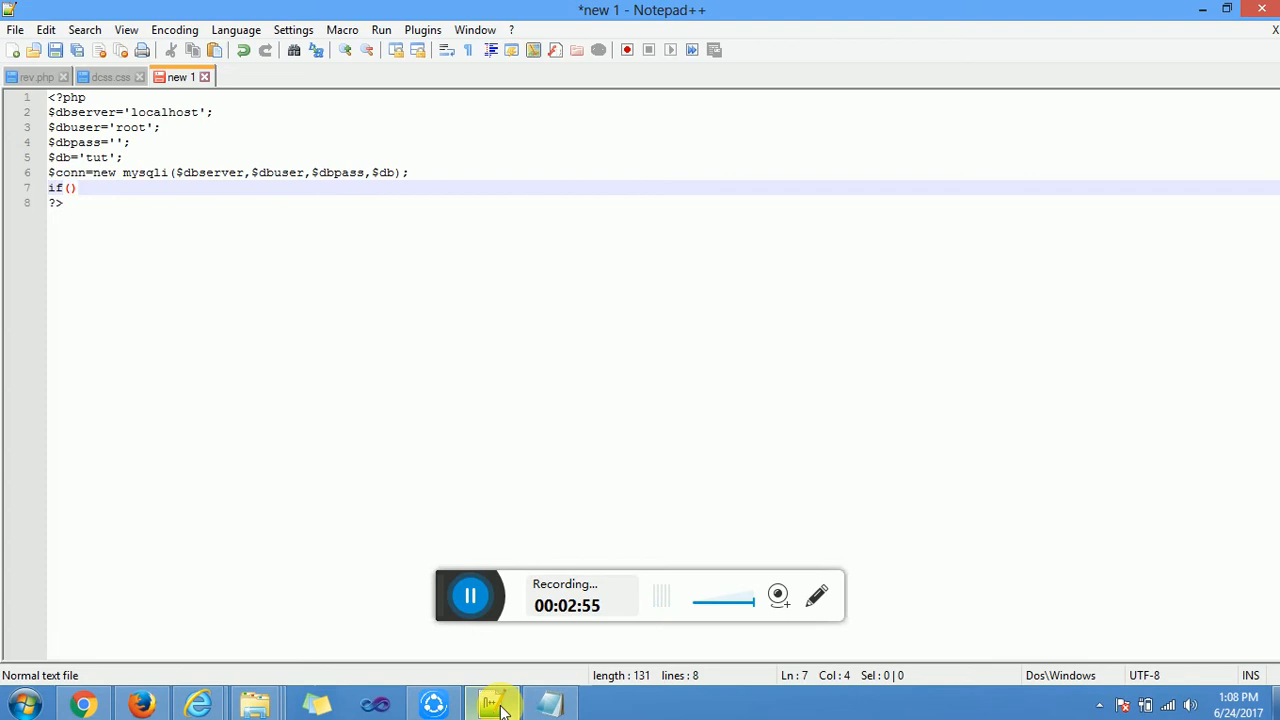
{"action": "type", "text": "$conn-"}
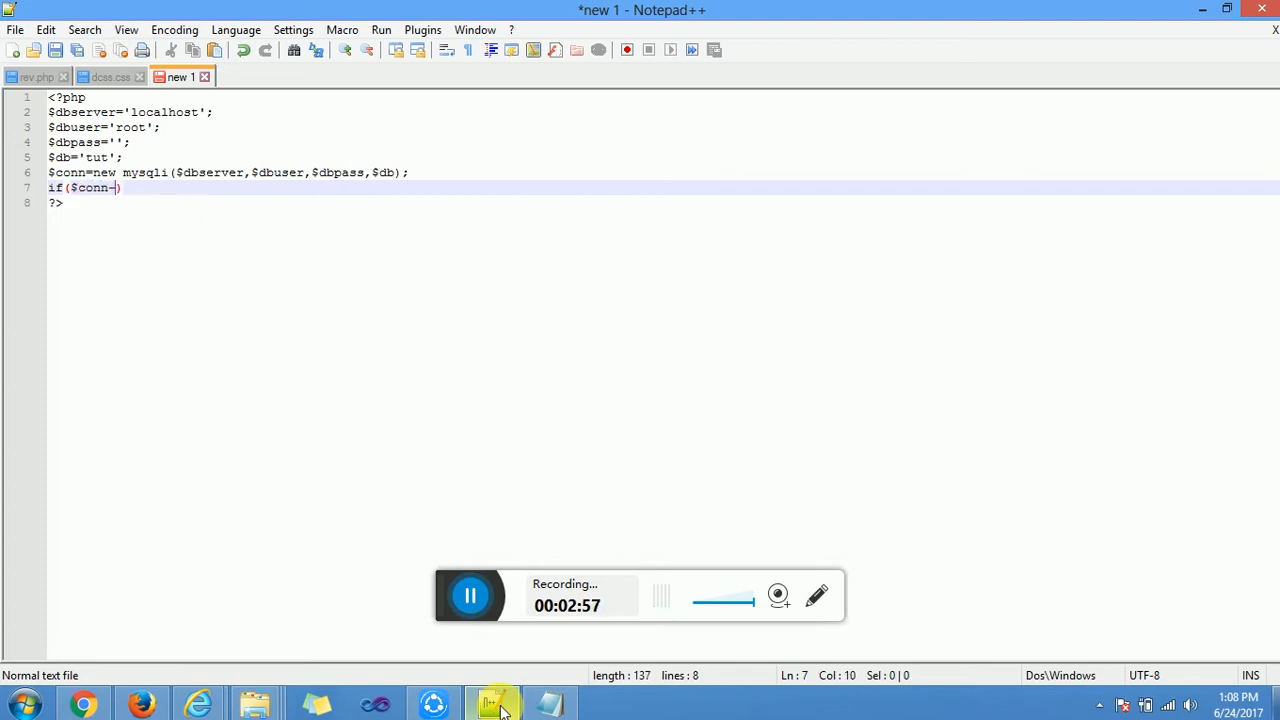
{"action": "type", "text": "->connect_error"}
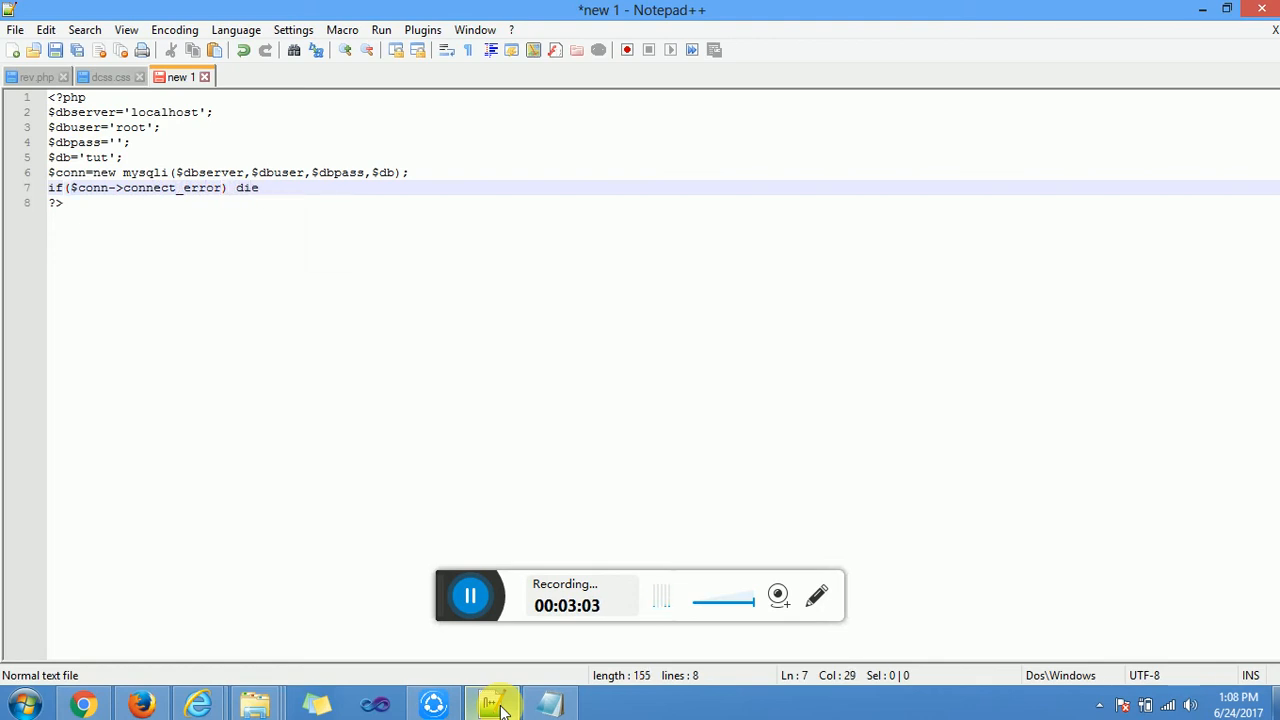
{"action": "type", "text": "()"}
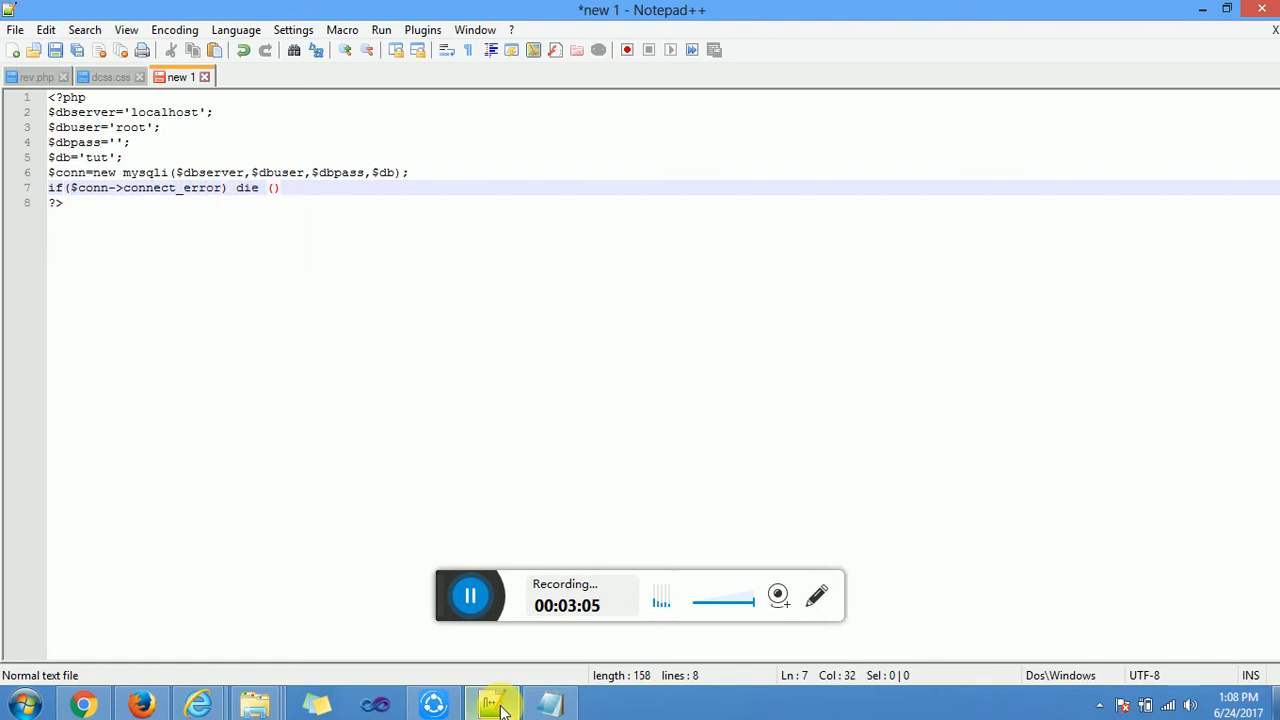
{"action": "type", "text": "$"}
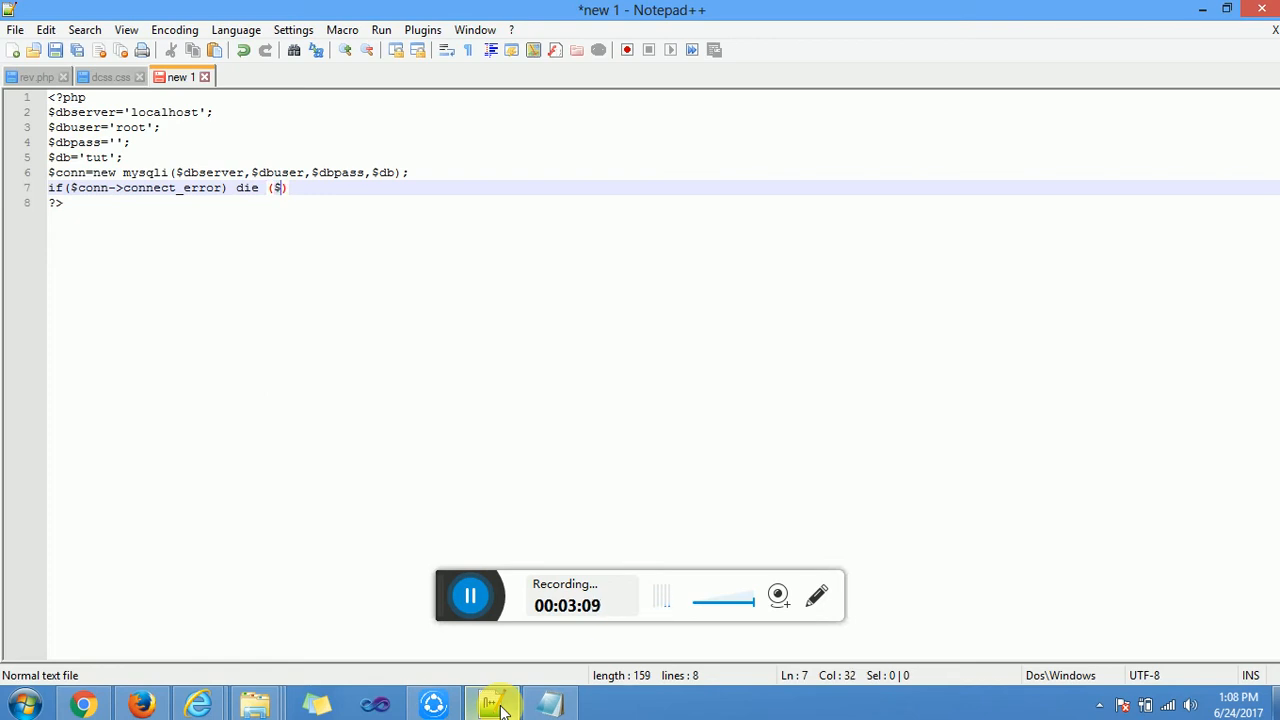
{"action": "type", "text": "conn"}
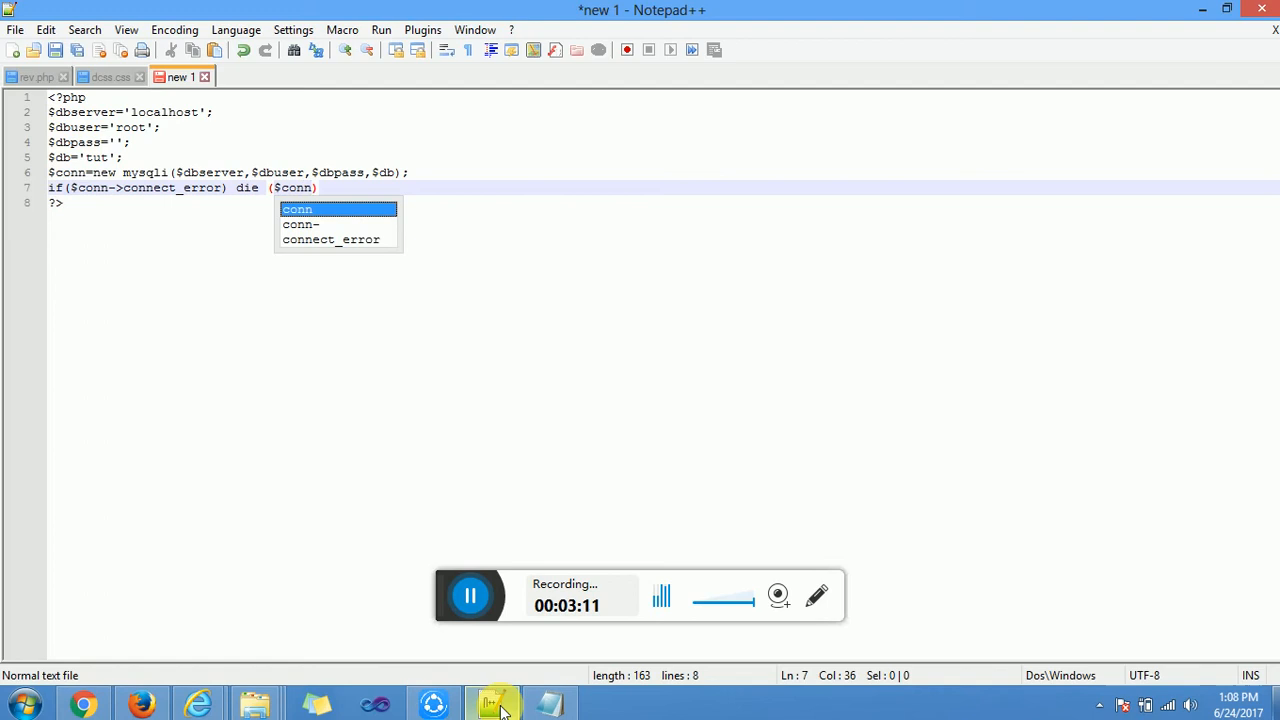
{"action": "type", "text": "->d"}
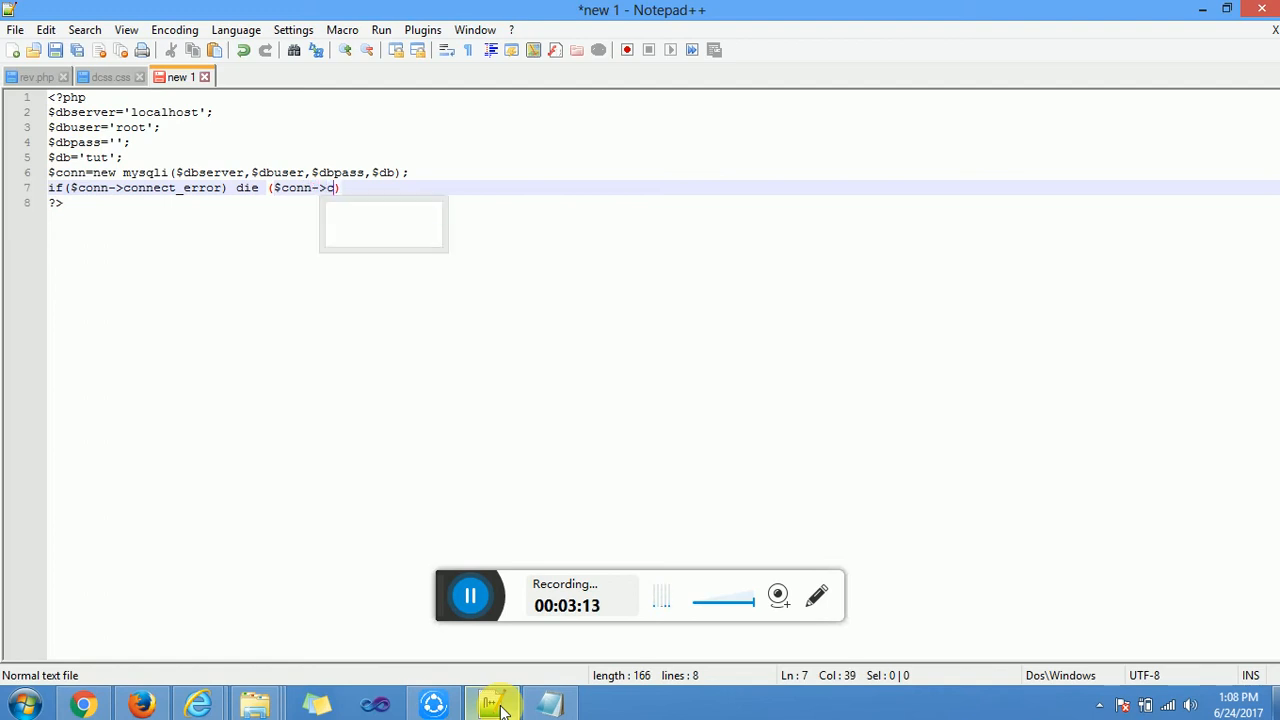
{"action": "type", "text": "connect-"}
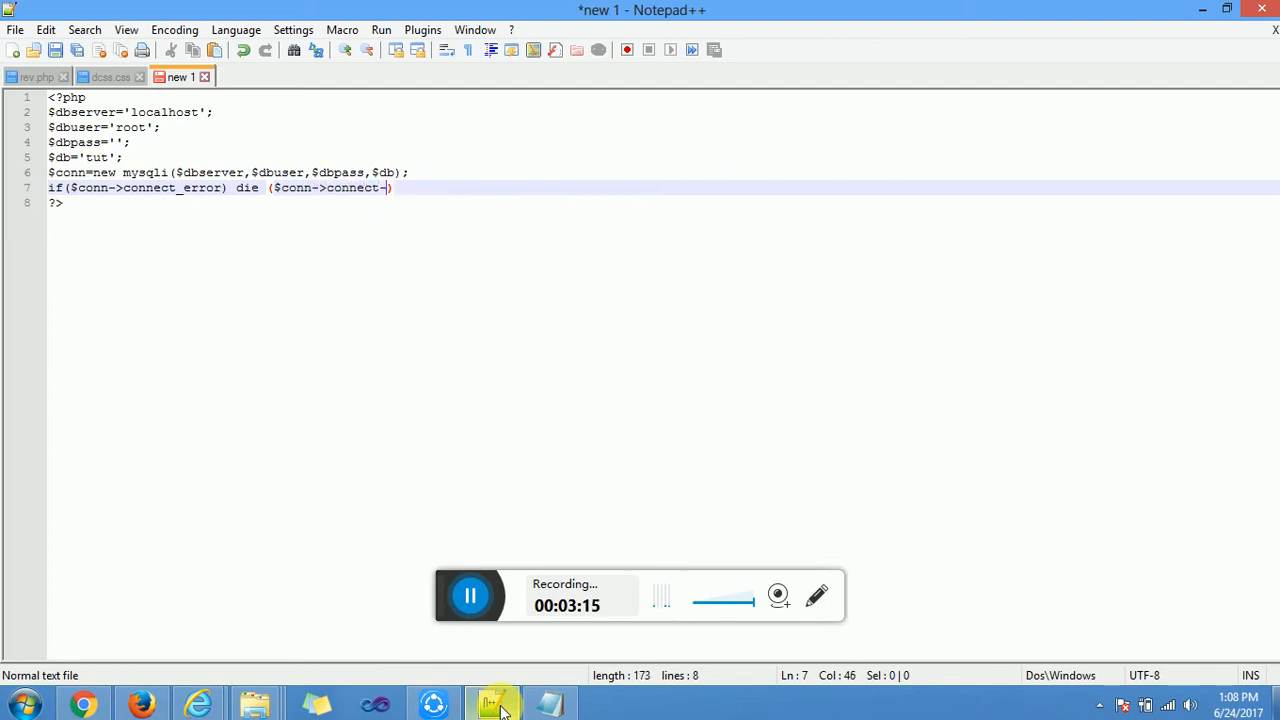
{"action": "type", "text": "_err"}
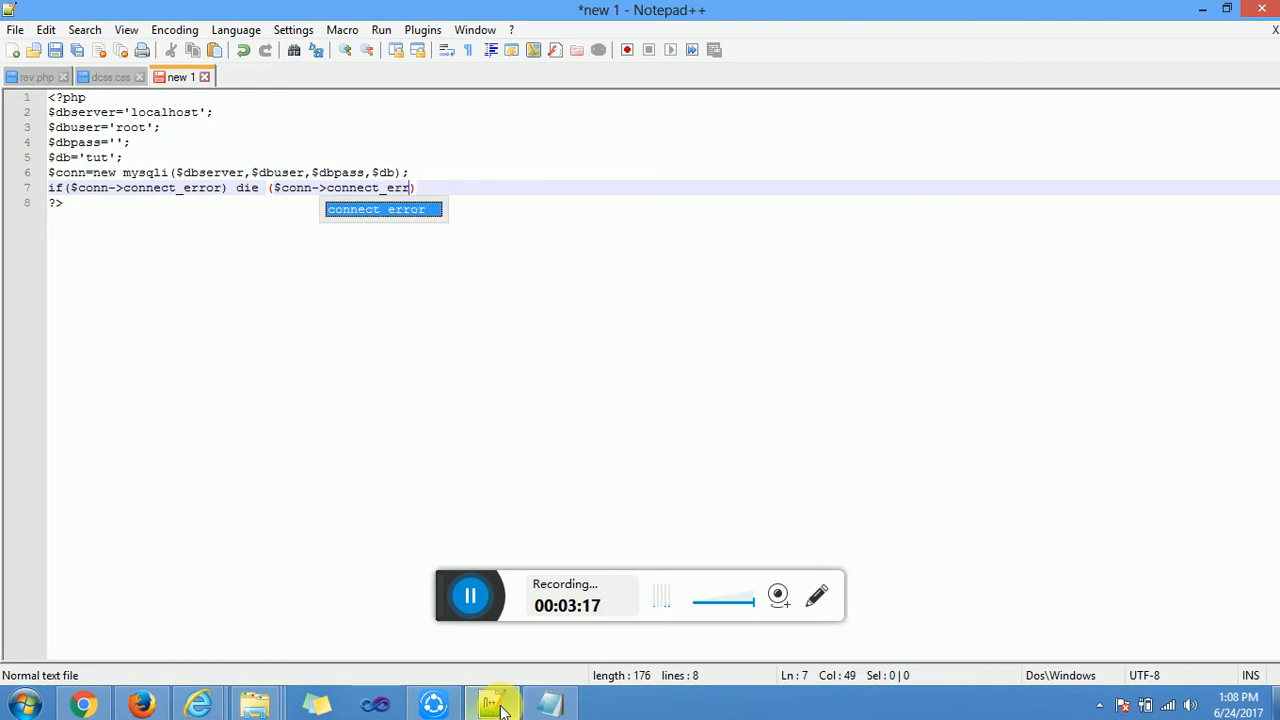
{"action": "type", "text": "or);"}
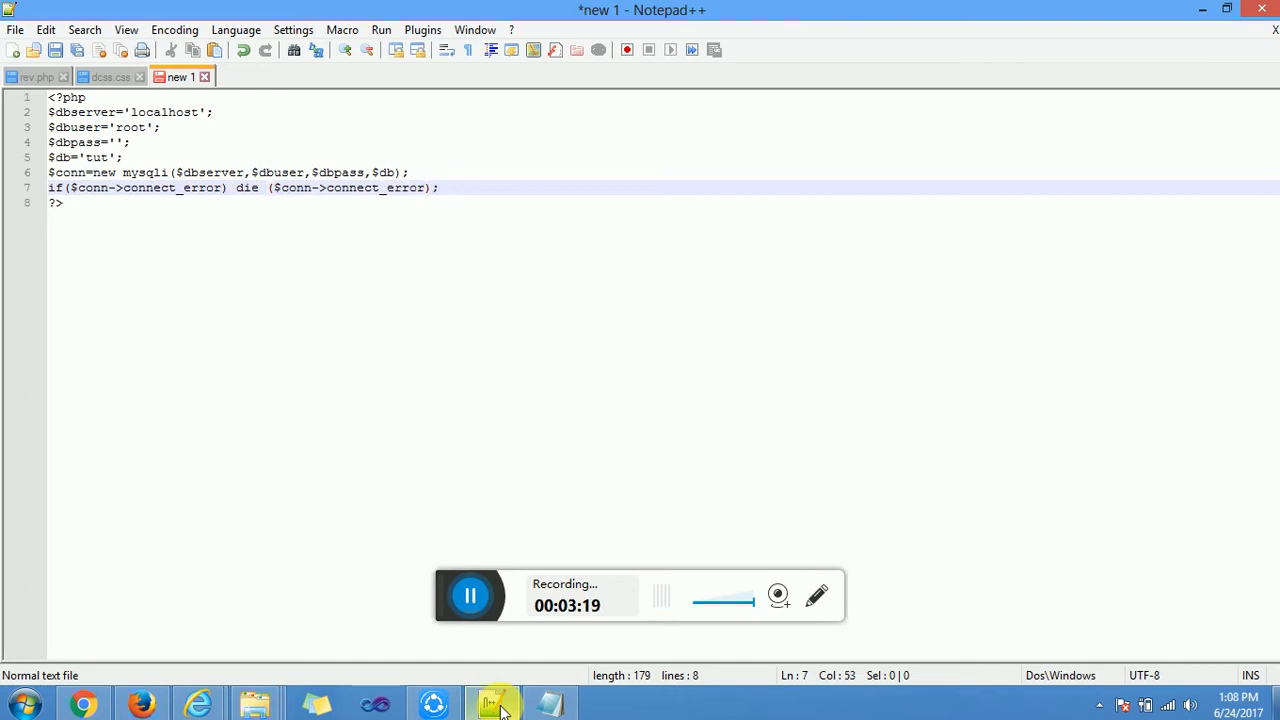
Step: Add an else block that echoes "connection successful"
{"action": "type", "text": "else"}
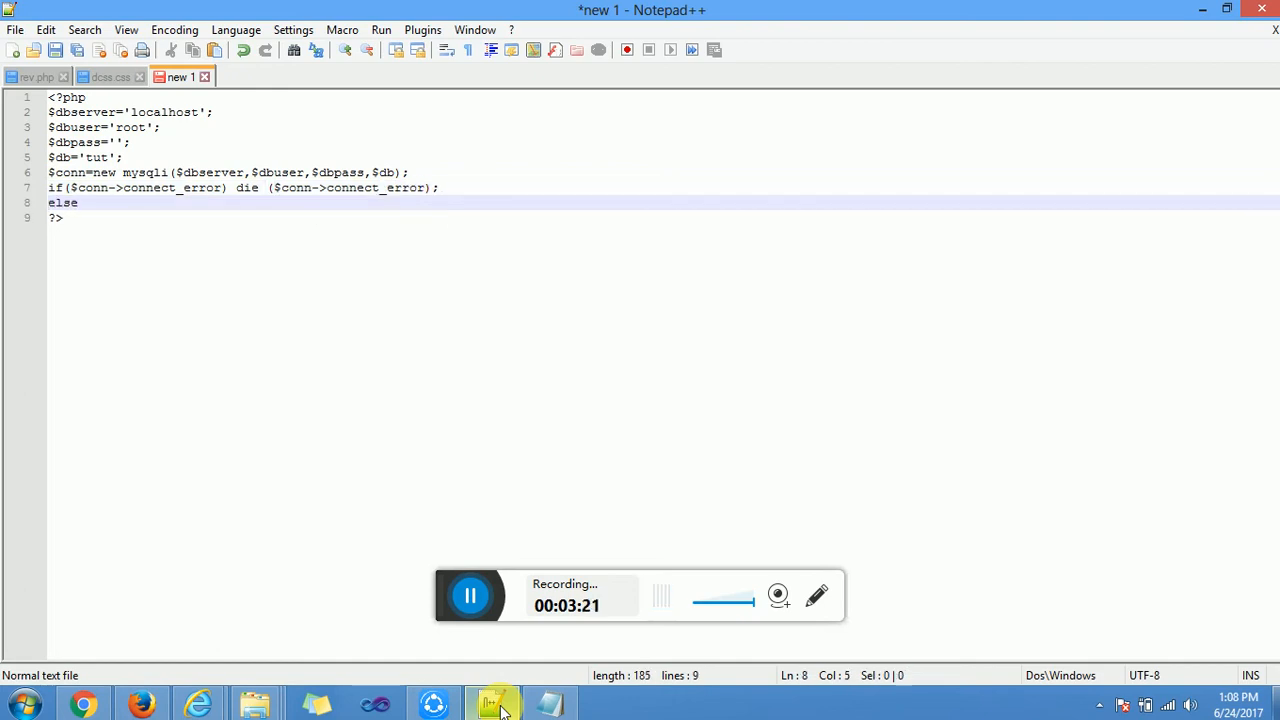
{"action": "type", "text": "{"}
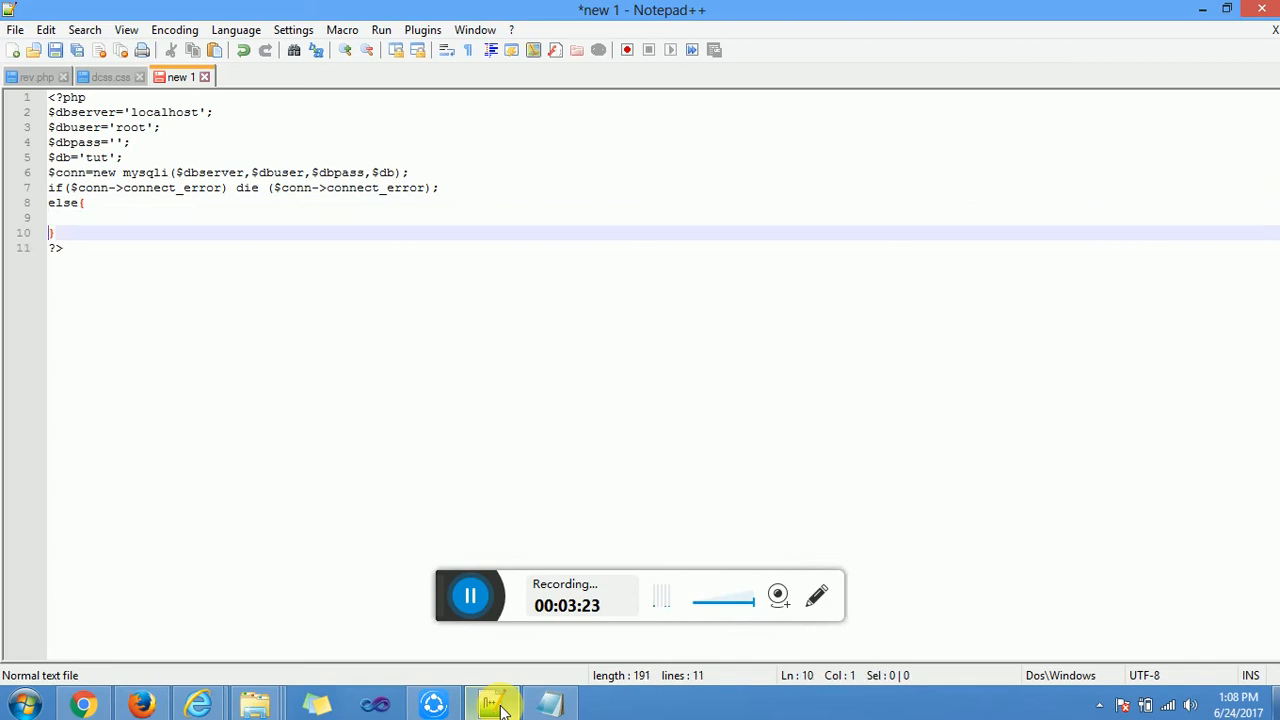
{"action": "type", "text": "echo \""}
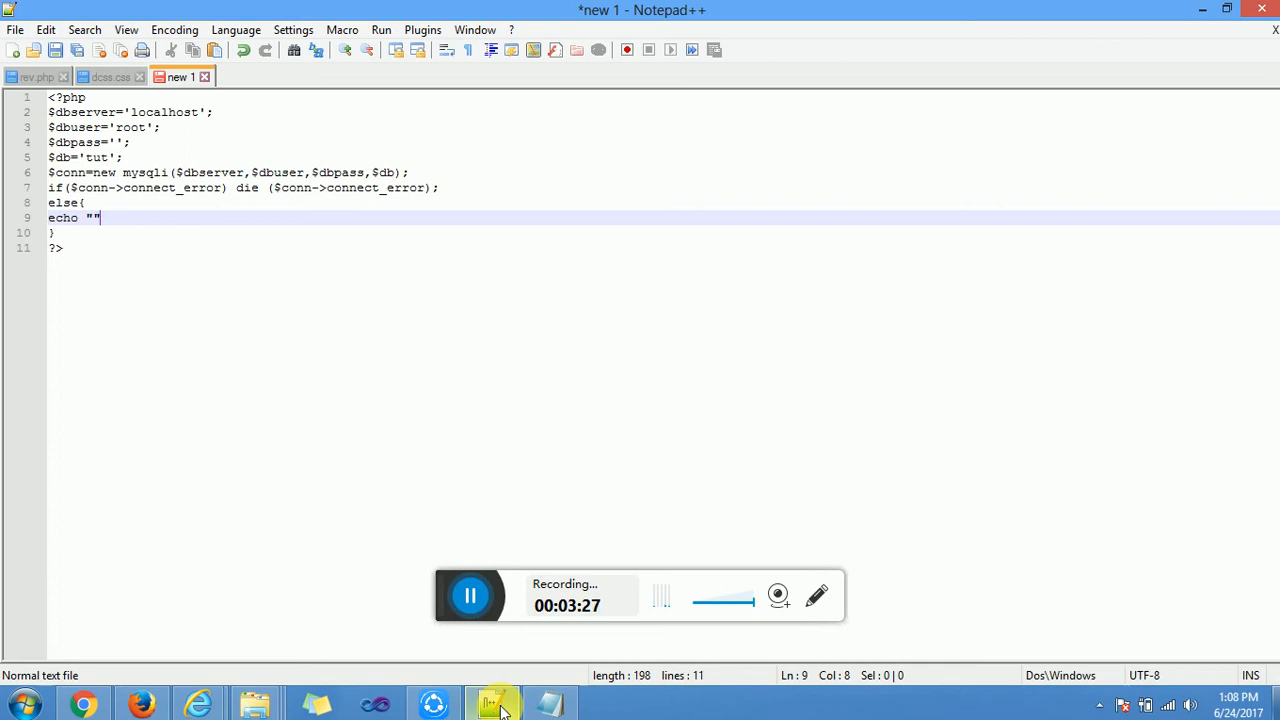
{"action": "type", "text": "e"}
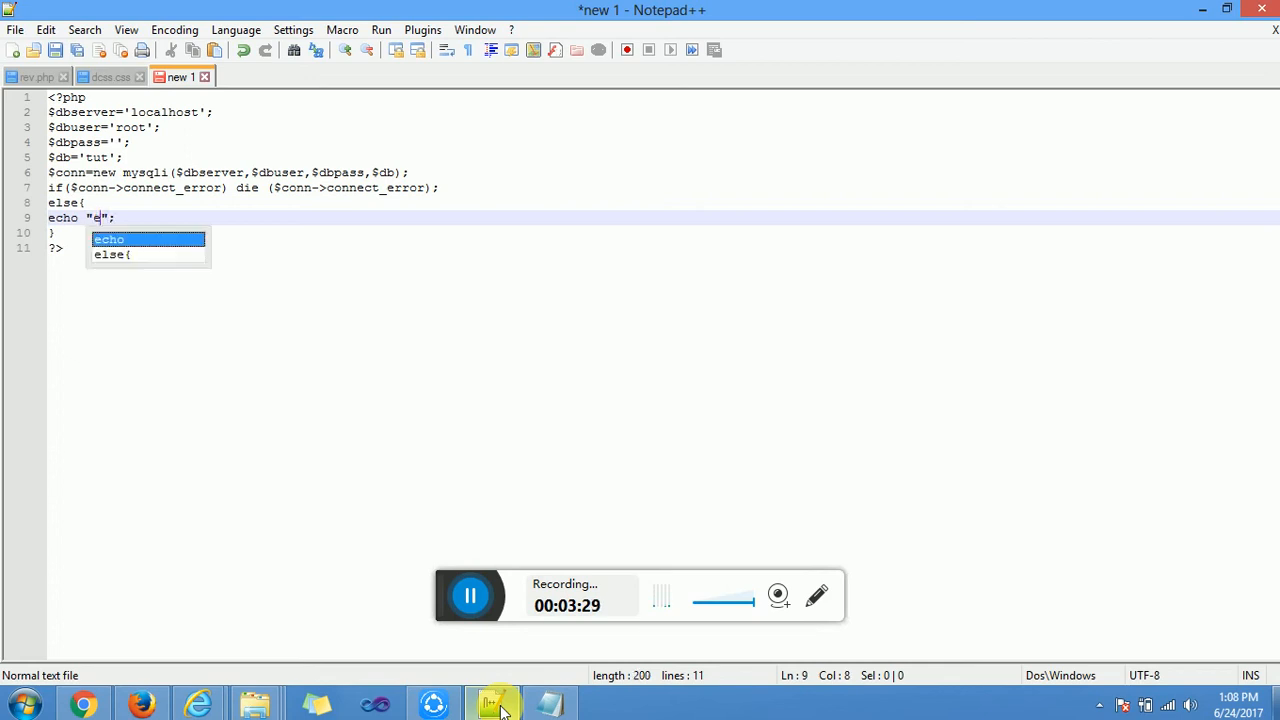
{"action": "type", "text": "onned"}
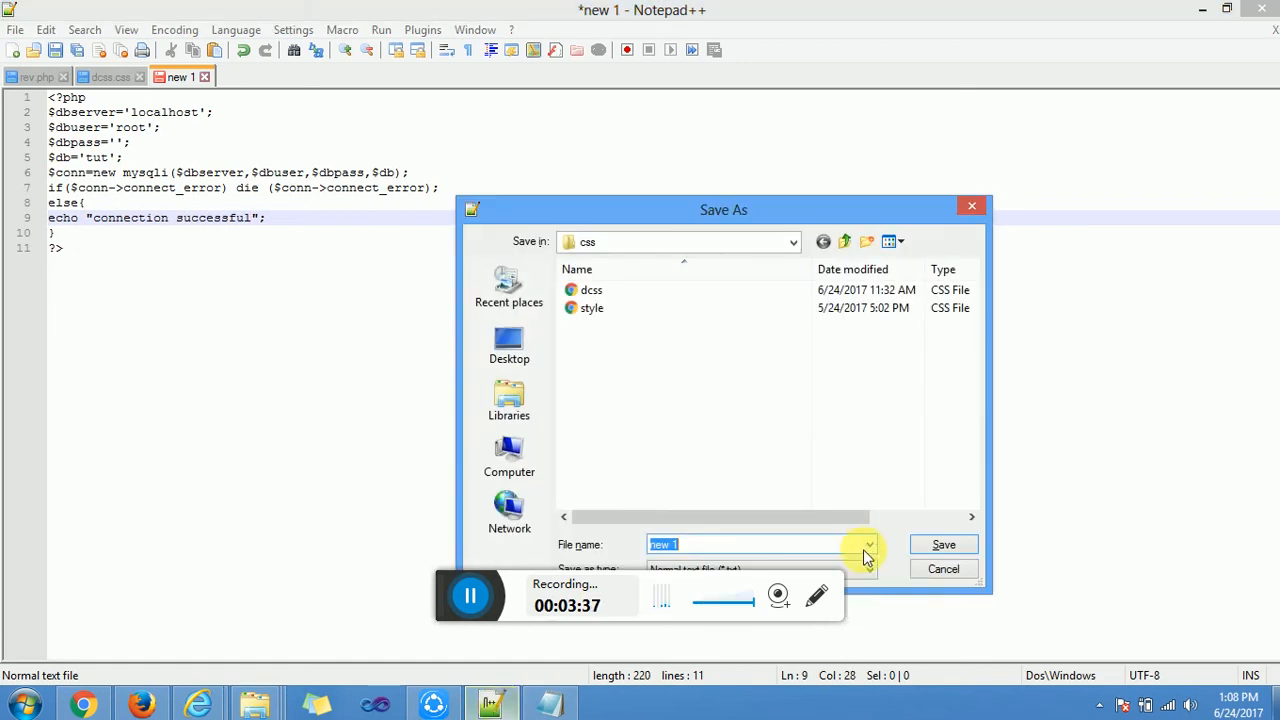
Step: Save the script as tut.php in a new tutorial folder inside wamp64's www folder
{"action": "left_click", "coordinate": [844, 241]}
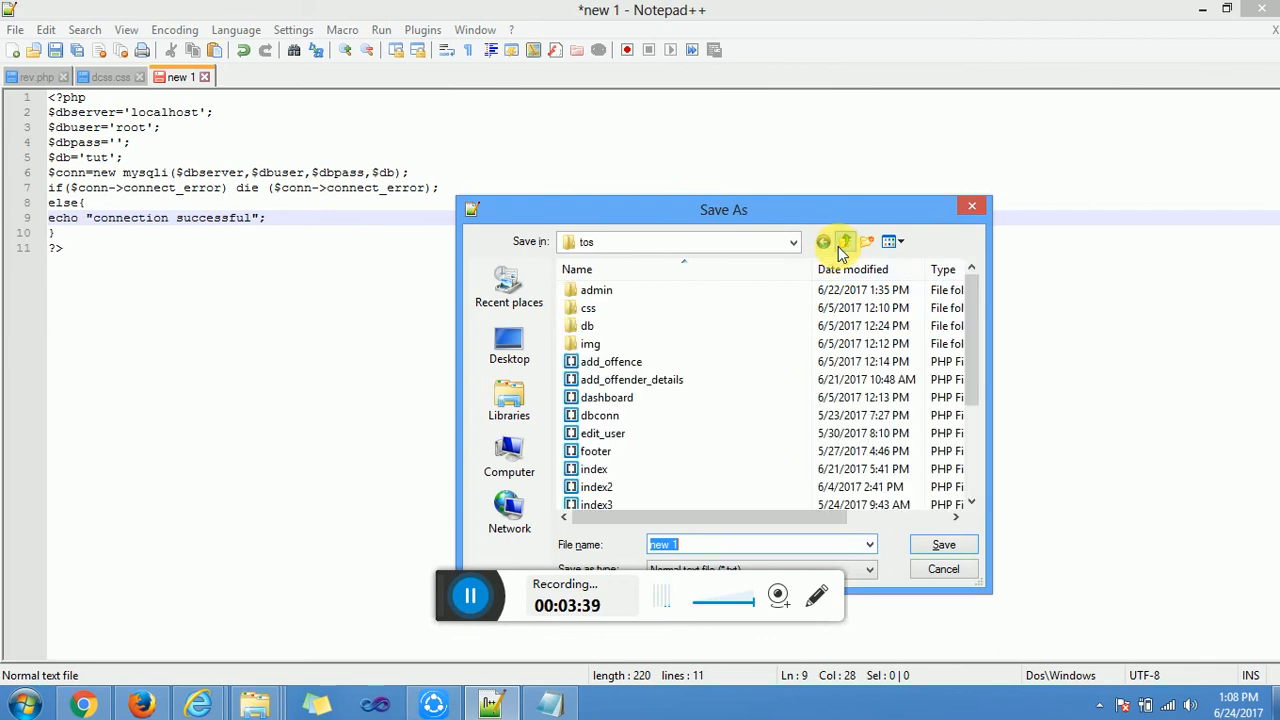
{"action": "left_click", "coordinate": [844, 241]}
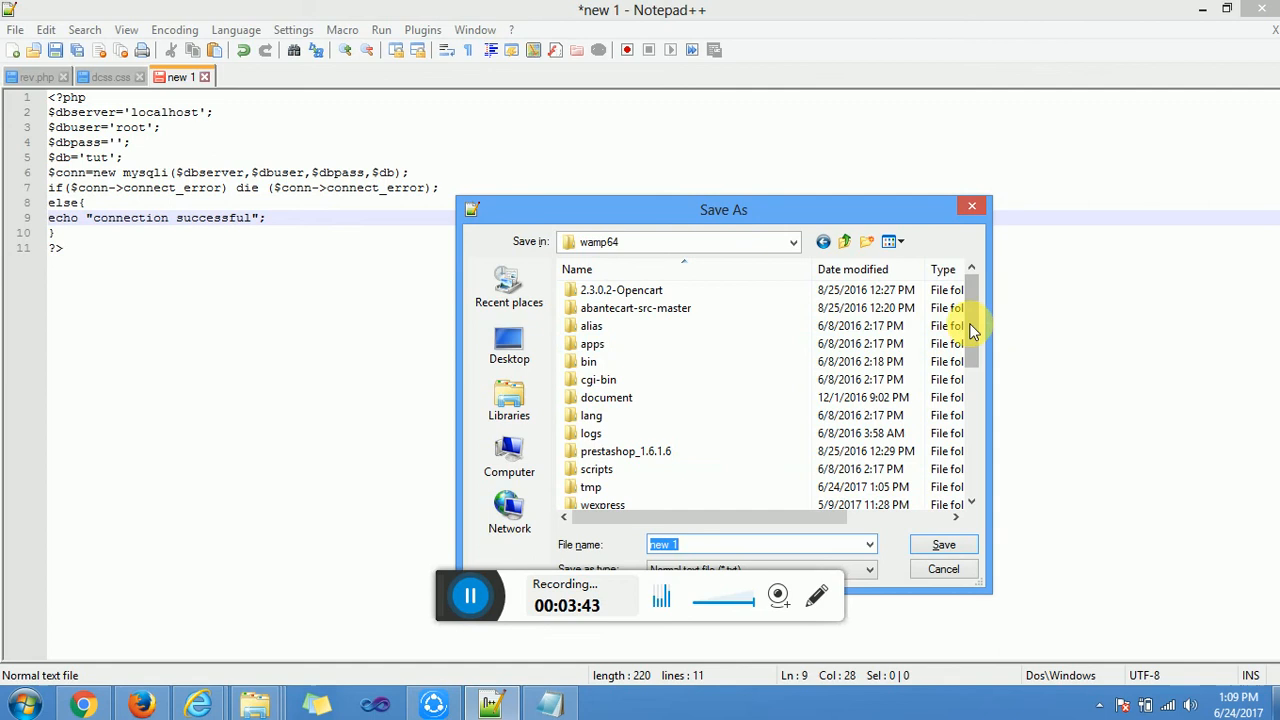
{"action": "scroll", "scroll_direction": "down", "scroll_amount": 3}
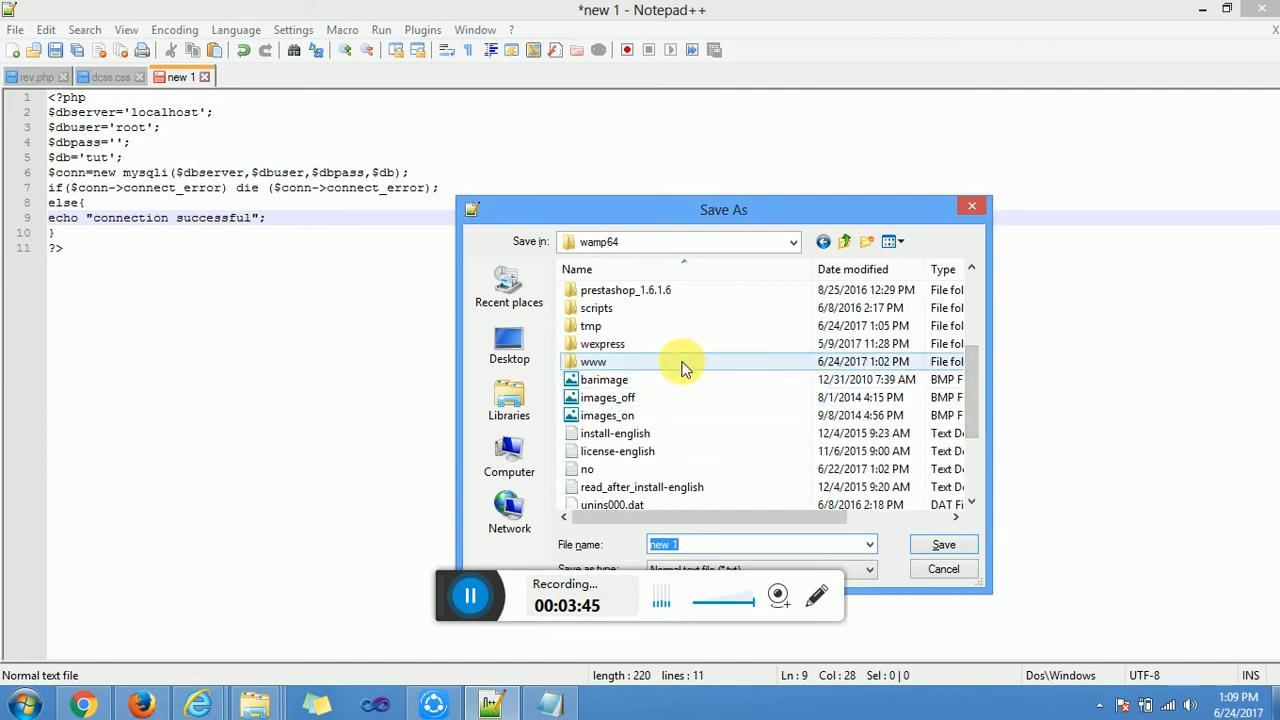
{"action": "double_click", "coordinate": [593, 361]}
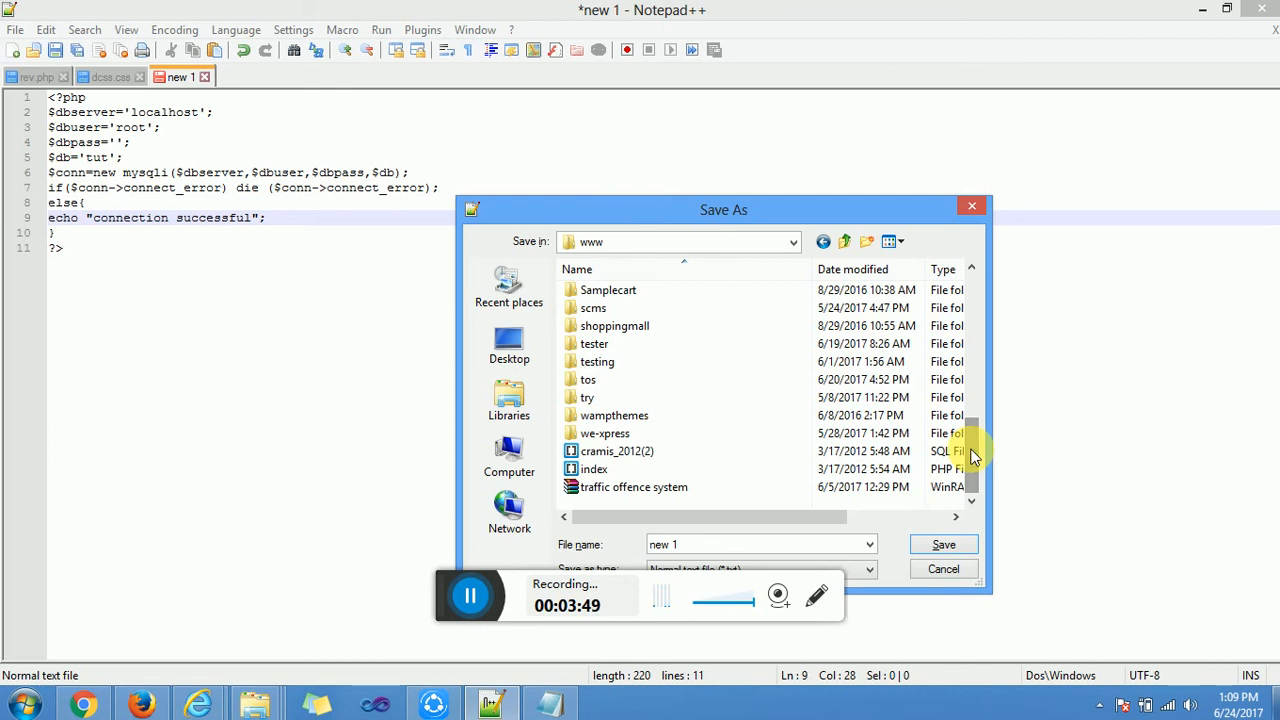
{"action": "mouse_move", "coordinate": [678, 508]}
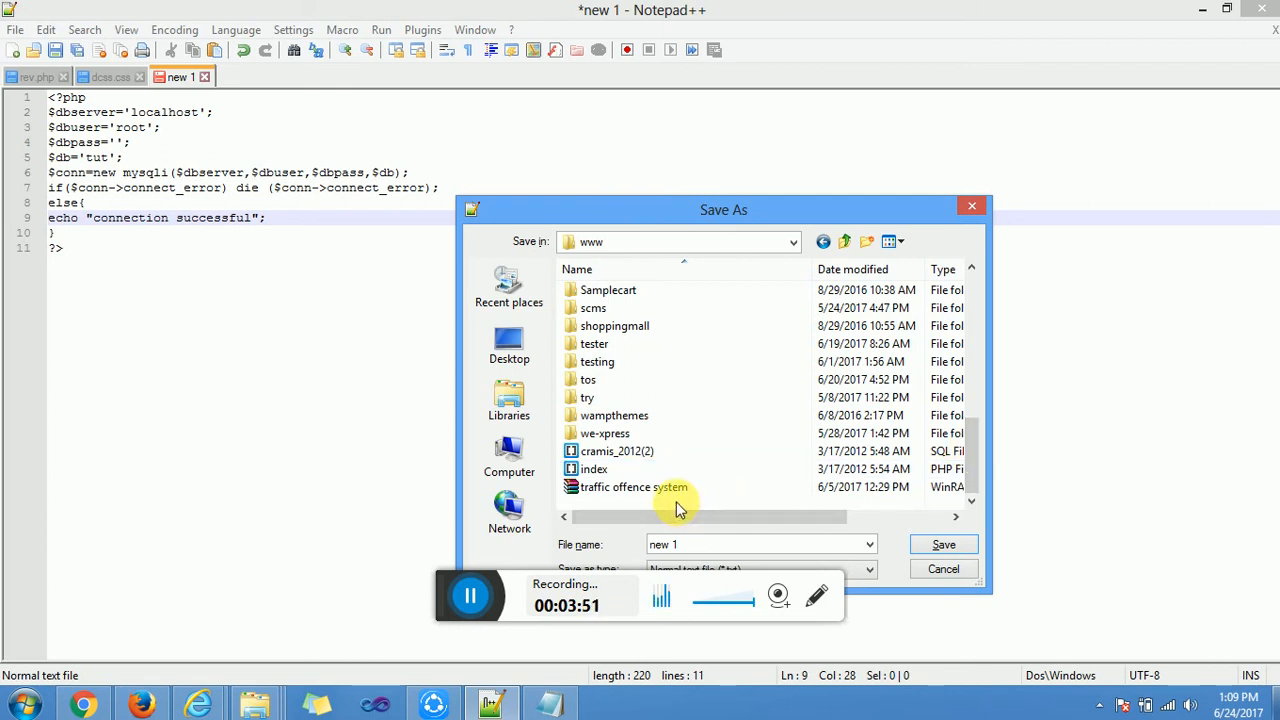
{"action": "right_click", "coordinate": [680, 505]}
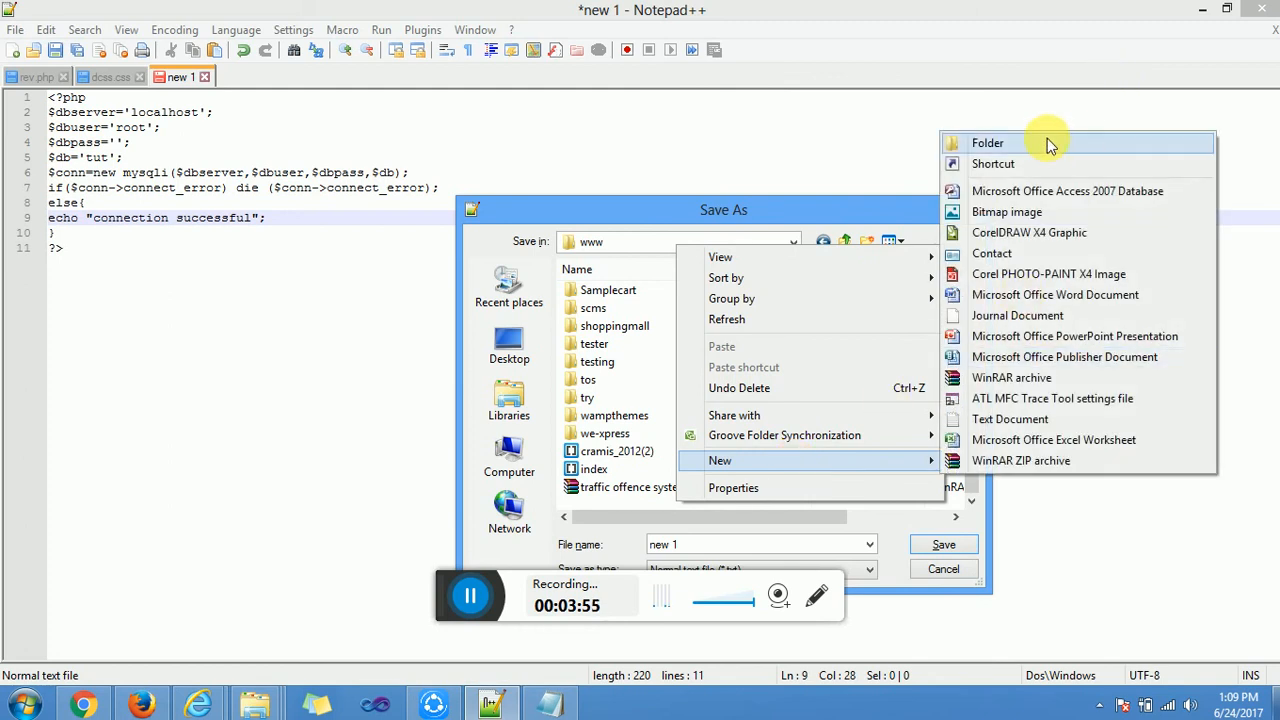
{"action": "left_click", "coordinate": [987, 142]}
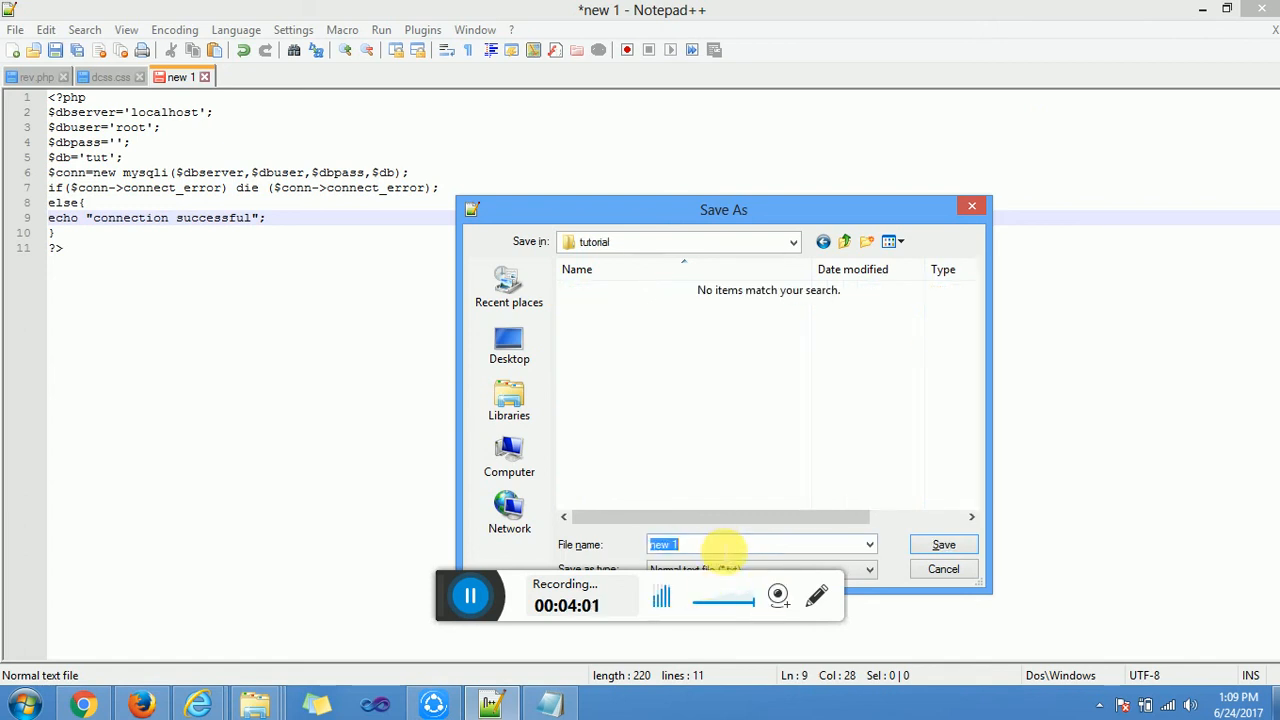
{"action": "type", "text": "tut.php"}
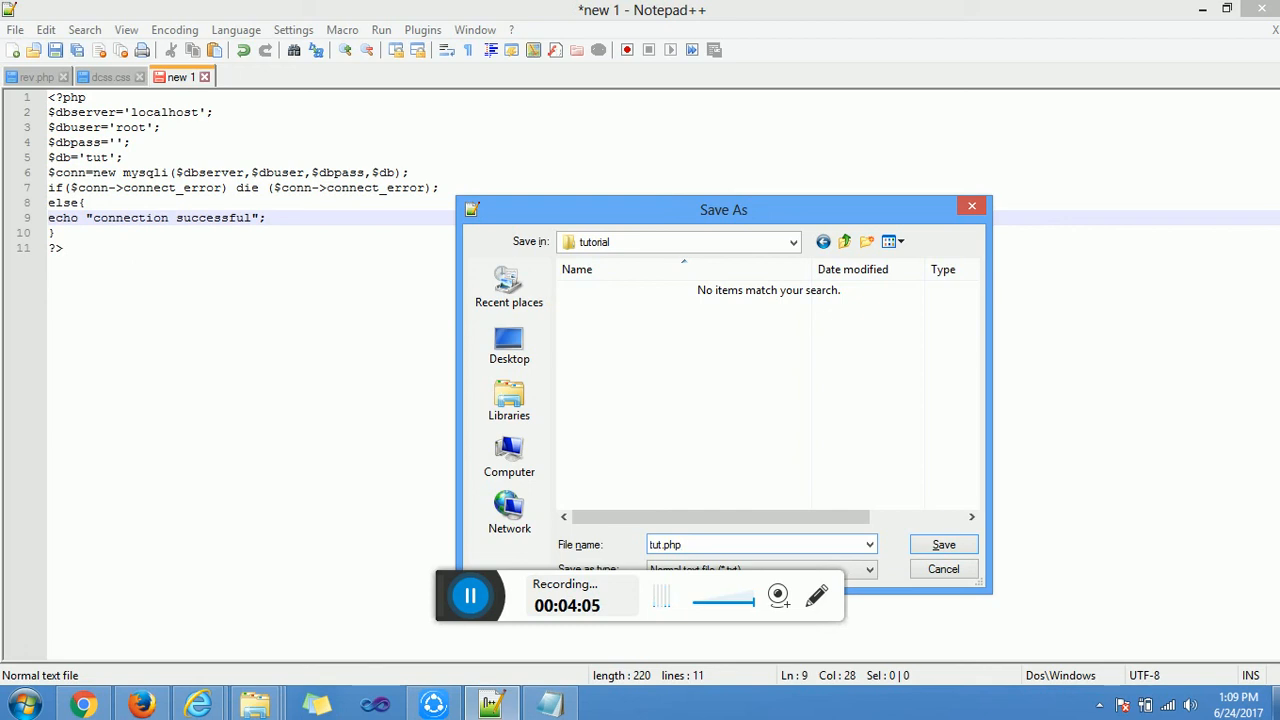
{"action": "left_click", "coordinate": [942, 544]}
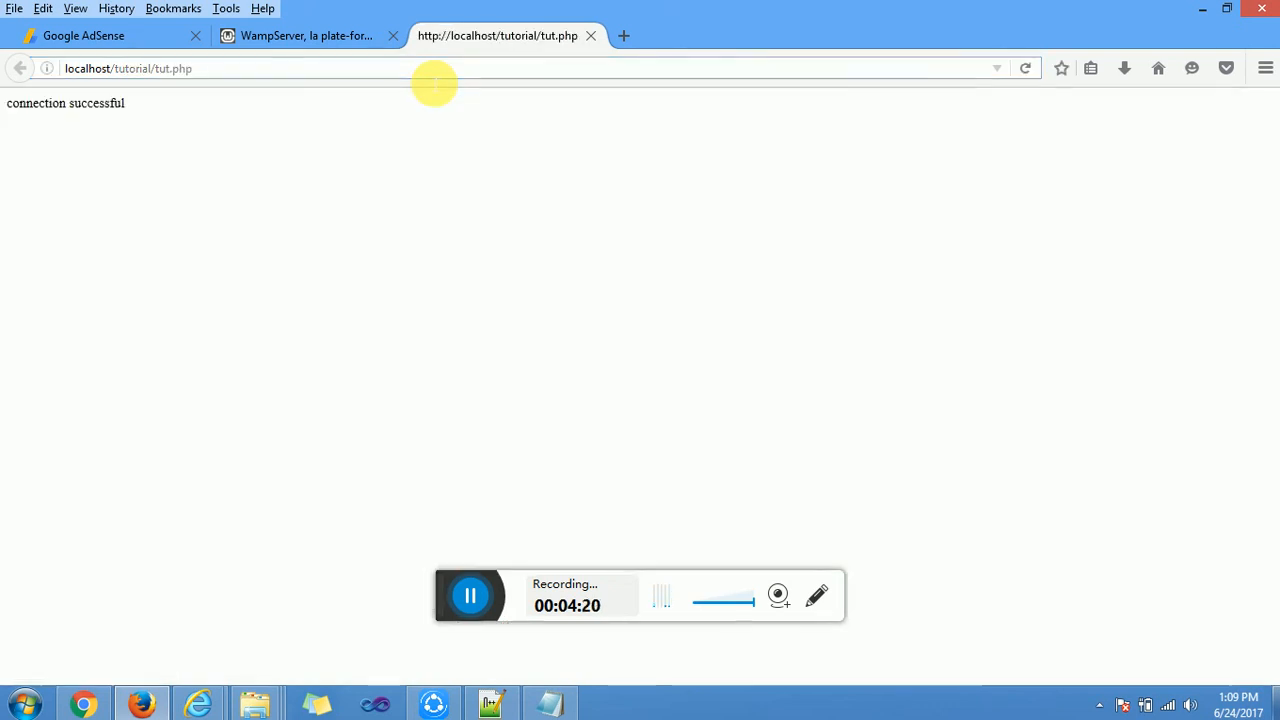
{"action": "mouse_move", "coordinate": [413, 440]}
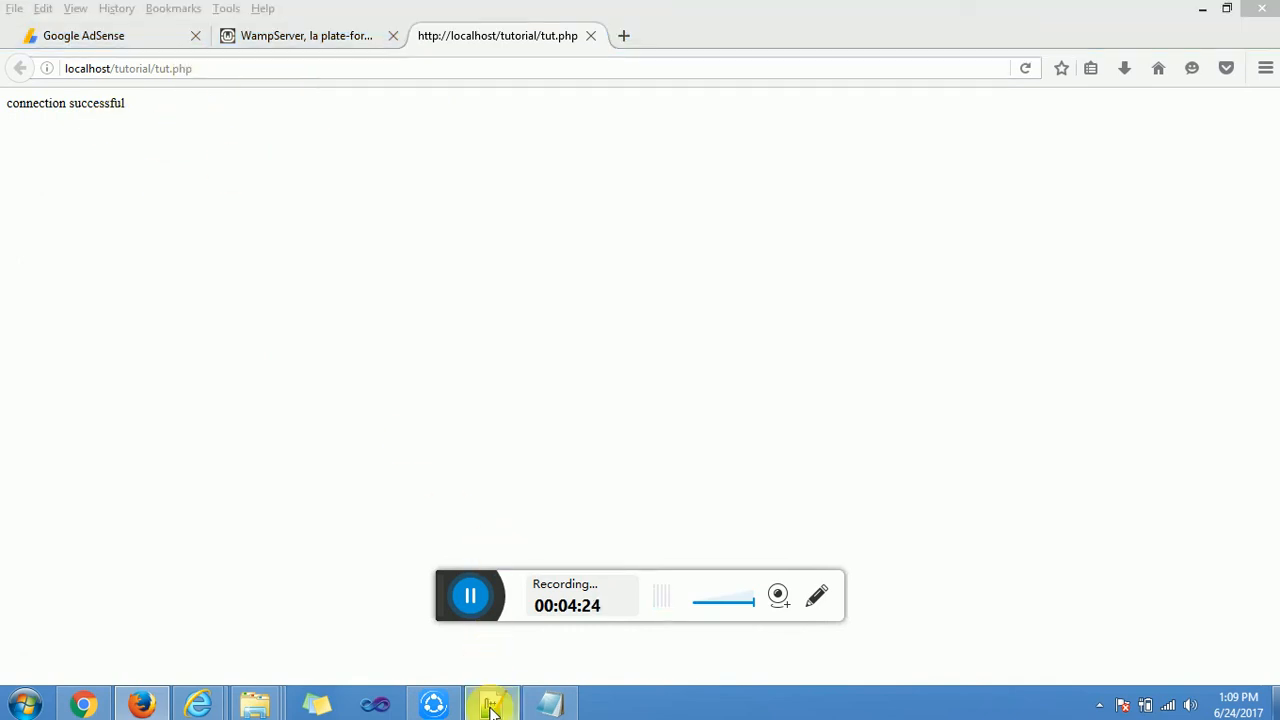
Step: Return to tut.php in Notepad++ after confirming the success message in Firefox
{"action": "left_click", "coordinate": [490, 703]}
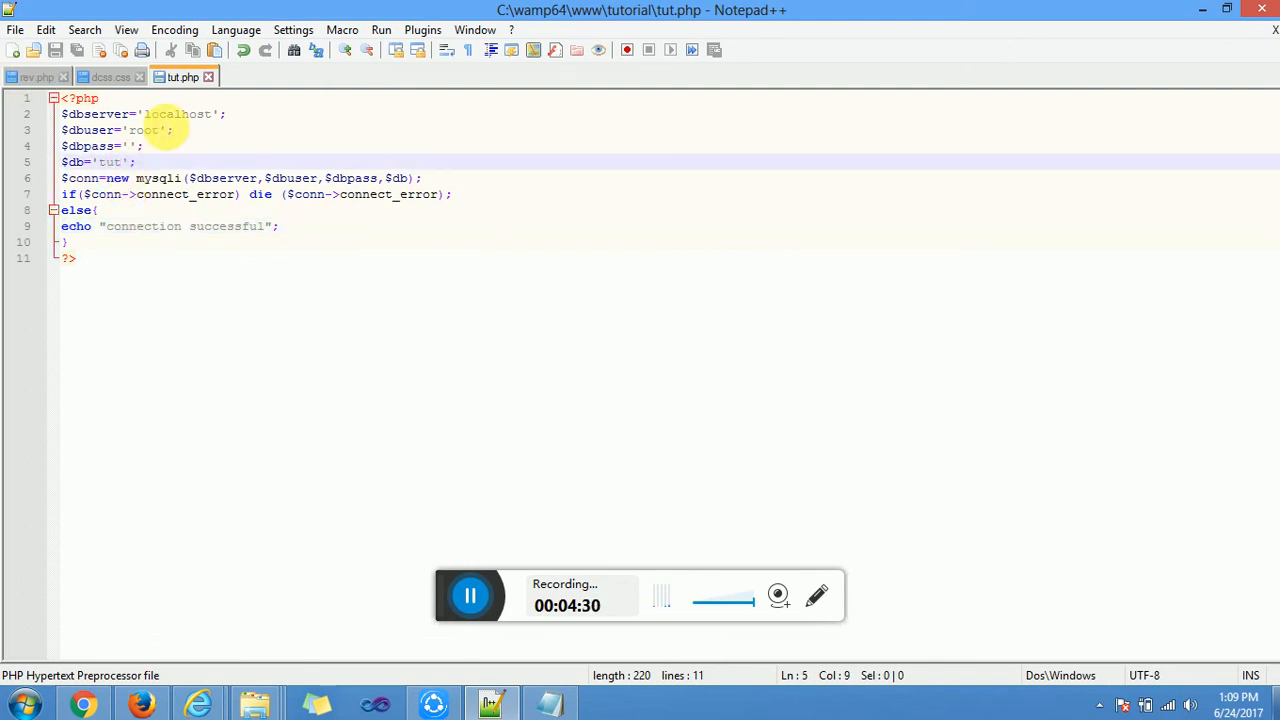
Step: Delete the final letter so the database name reads 'tu'
{"action": "key", "text": "Backspace"}
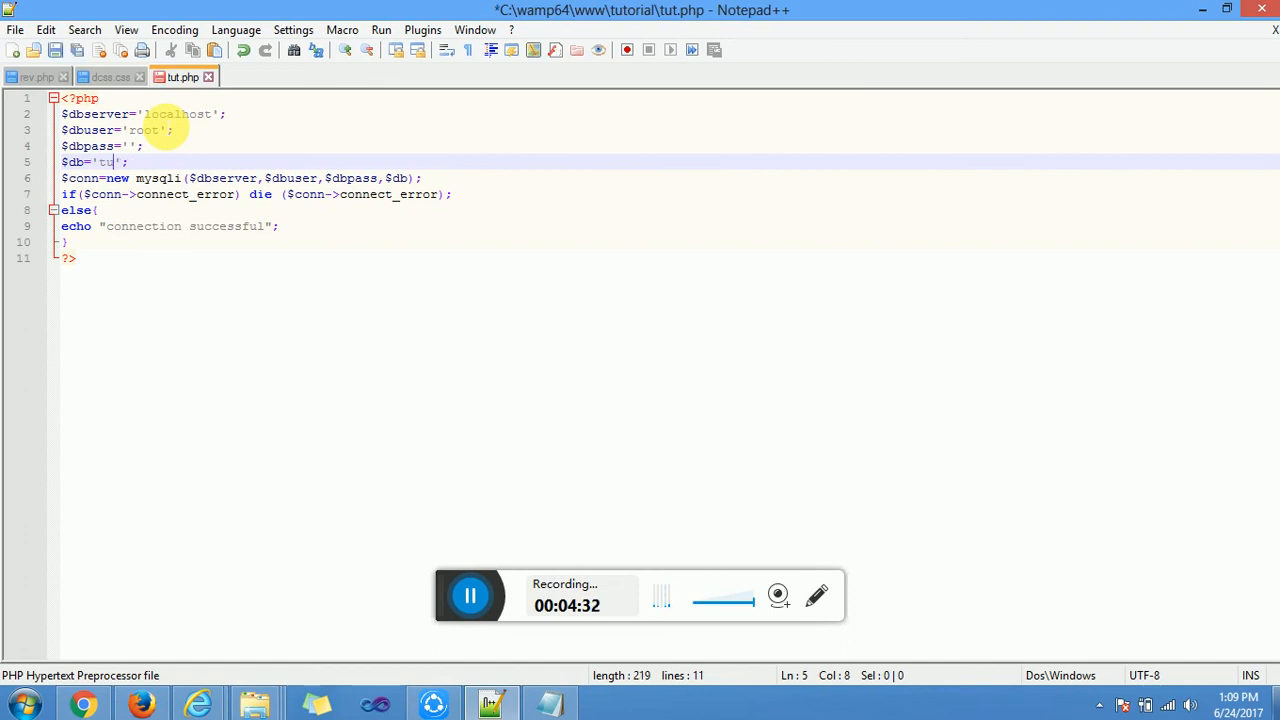
{"action": "mouse_move", "coordinate": [258, 317]}
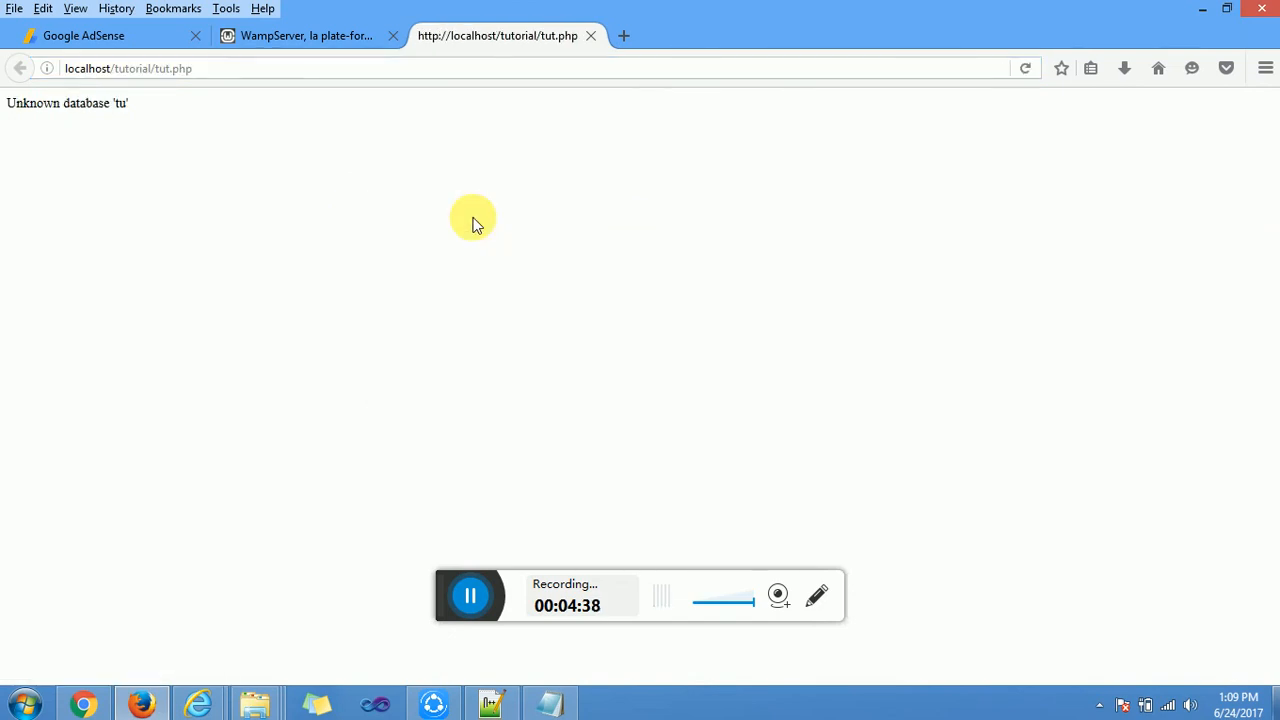
{"action": "mouse_move", "coordinate": [193, 157]}
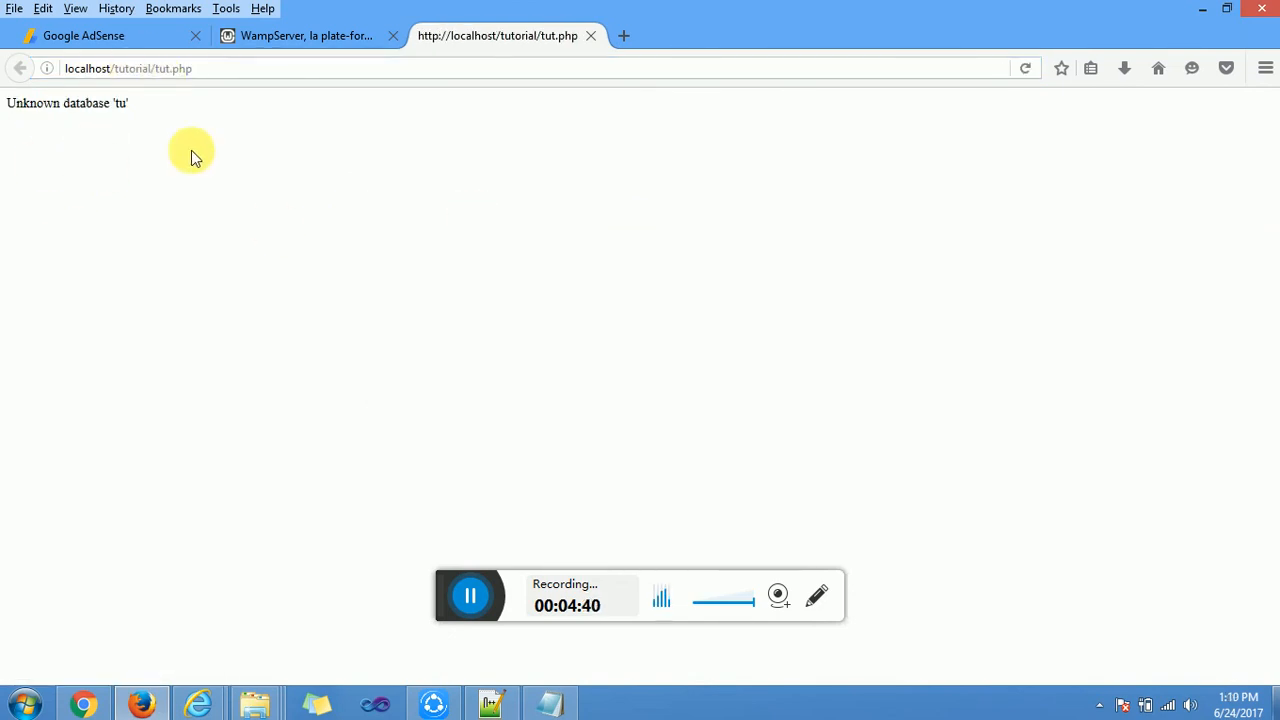
{"action": "mouse_move", "coordinate": [375, 362]}
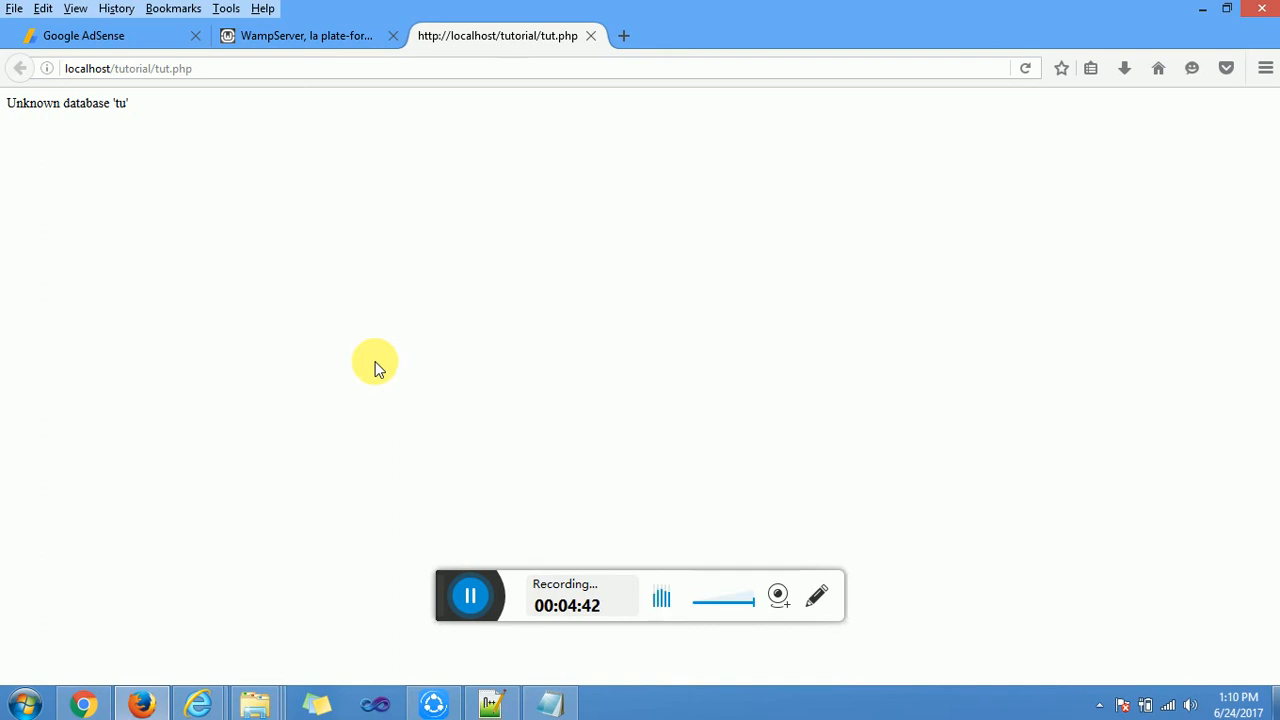
Step: Reload tut.php in Firefox to show the Unknown database 'tu' error
{"action": "left_click", "coordinate": [470, 595]}
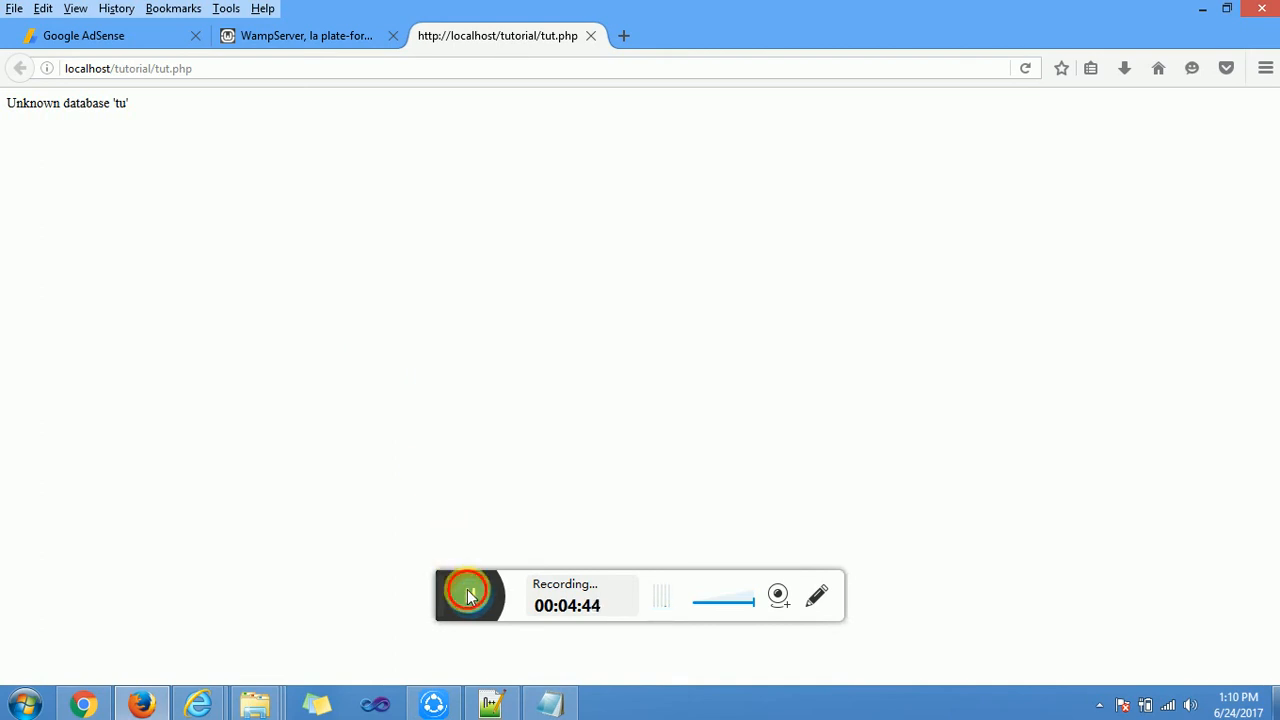